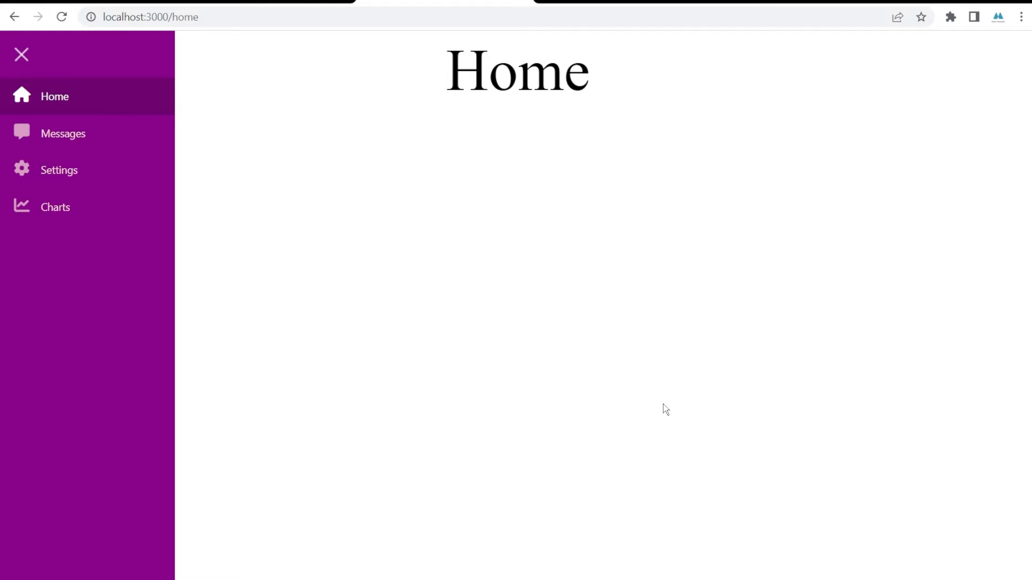
Test the sidebar's Messages, Settings and Charts submenu in Chrome, returning to Messages.
left_click(63, 133)
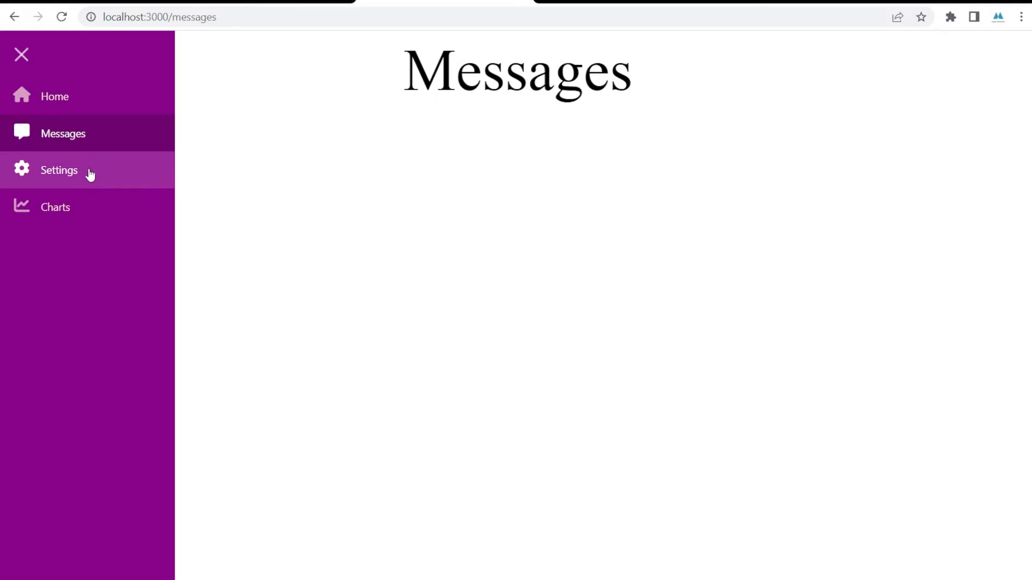
left_click(59, 170)
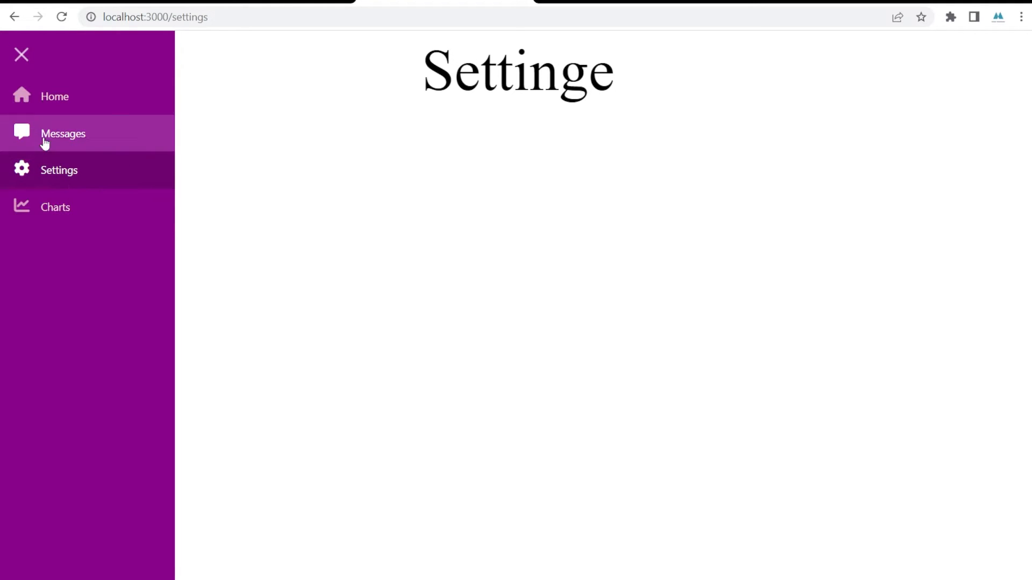
mouse_move(97, 208)
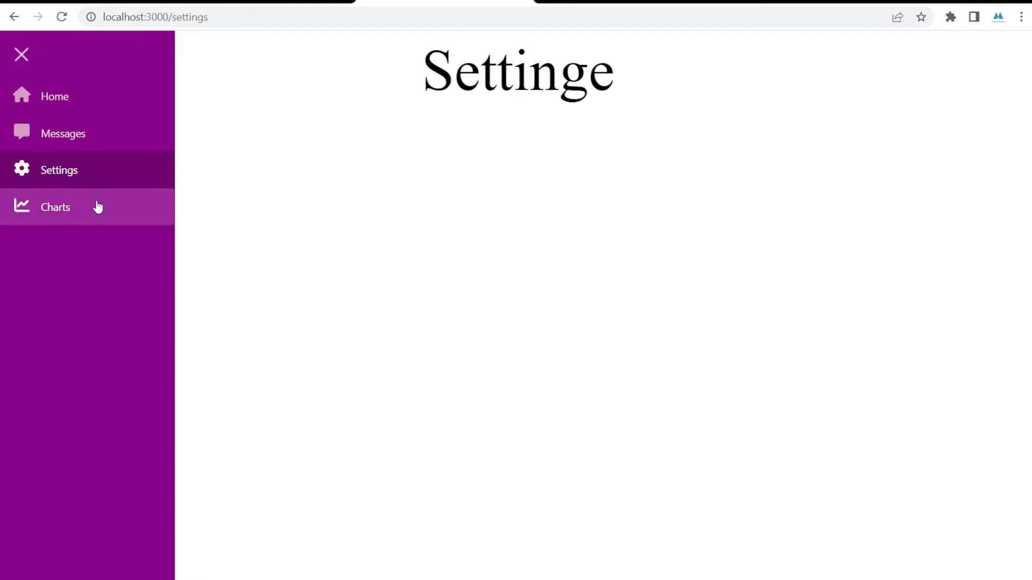
mouse_move(62, 178)
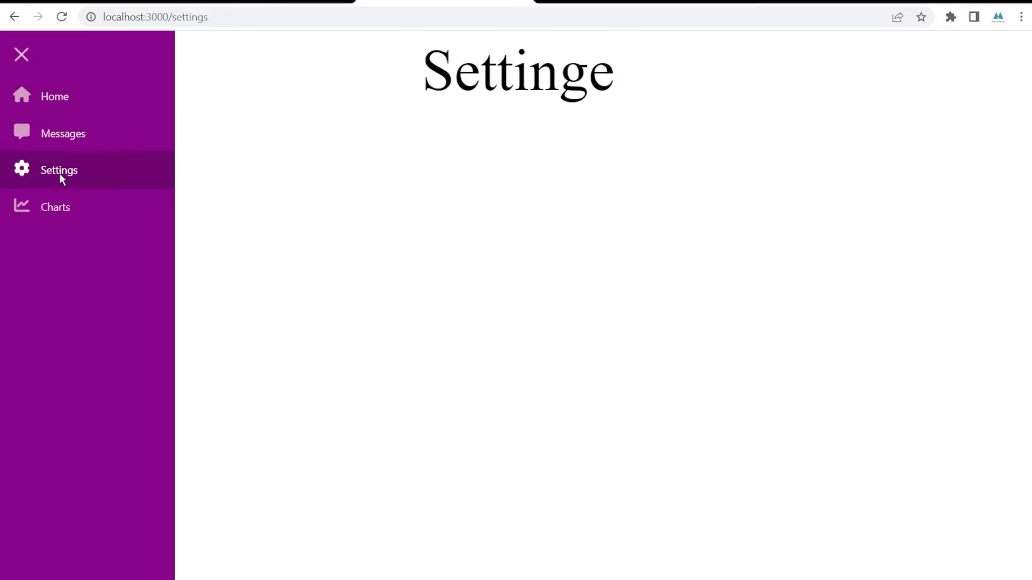
left_click(55, 207)
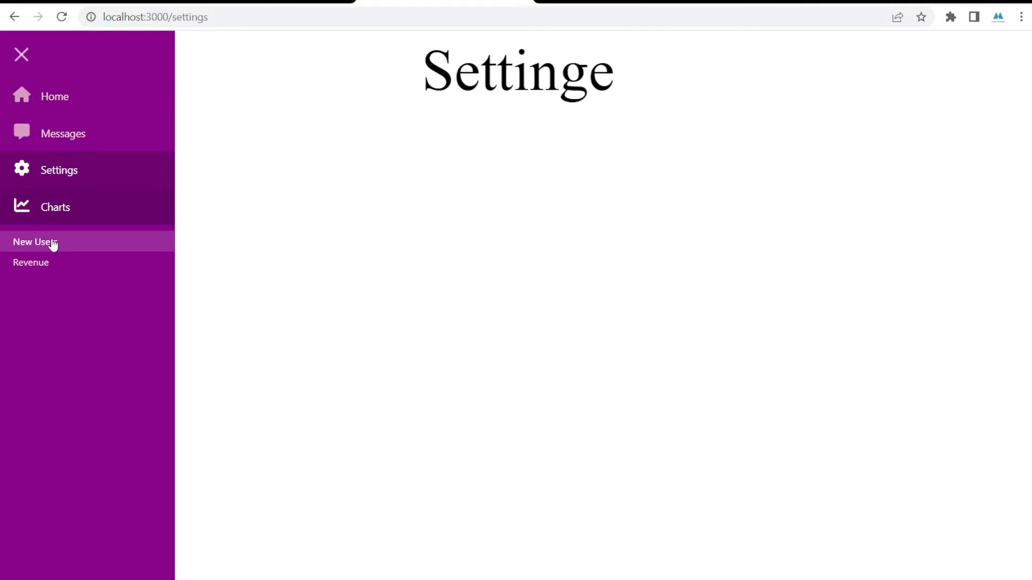
left_click(64, 132)
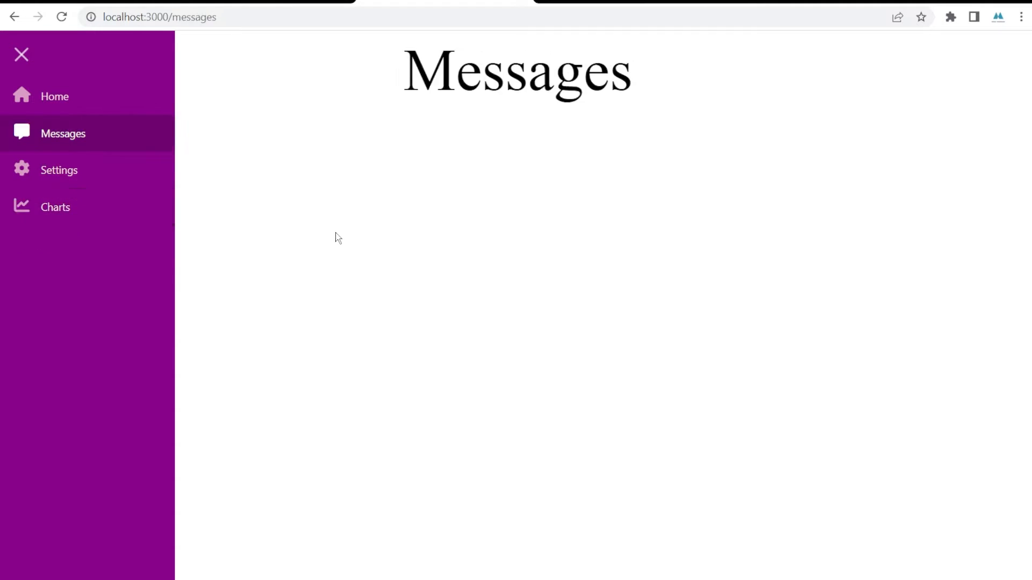
left_click(55, 96)
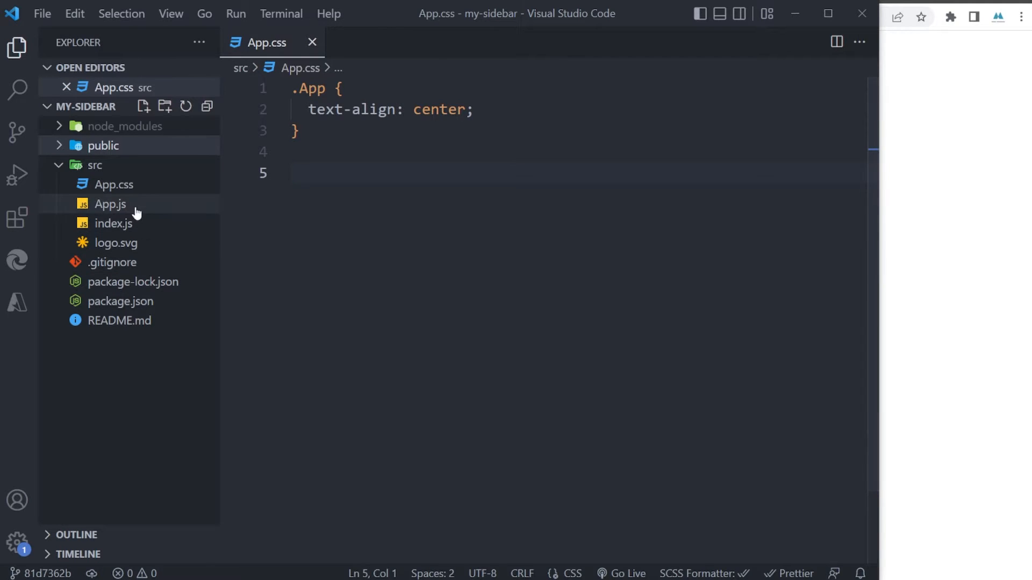
Create src/components/MySideNav.js with an empty, default-exported MySideNav function.
left_click(112, 222)
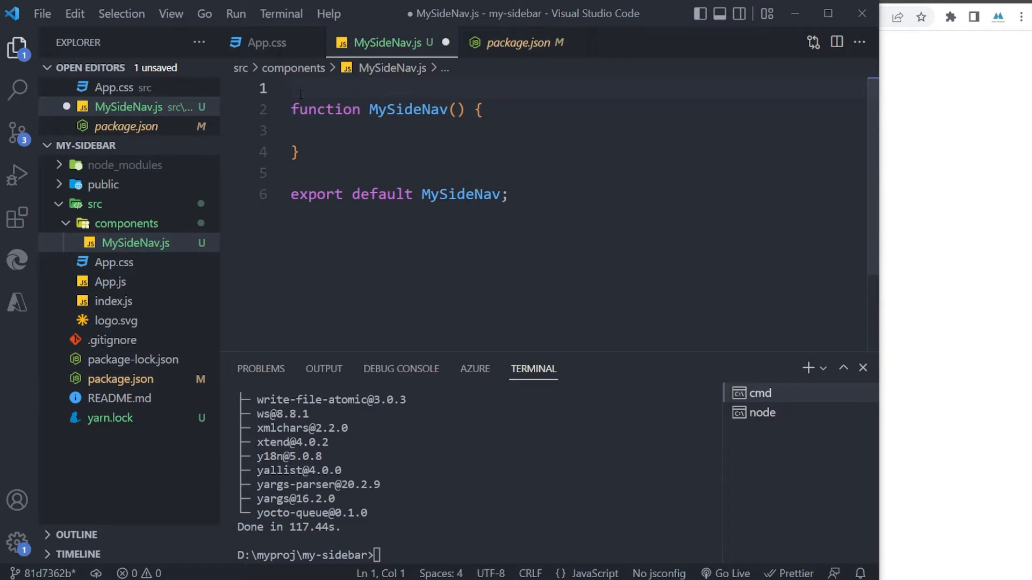
type("i")
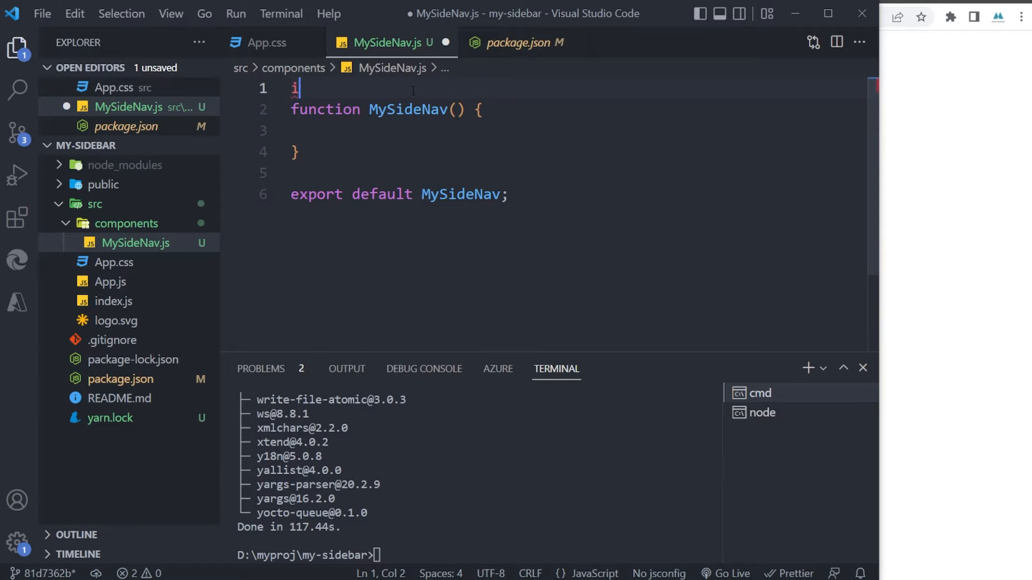
type("mport S")
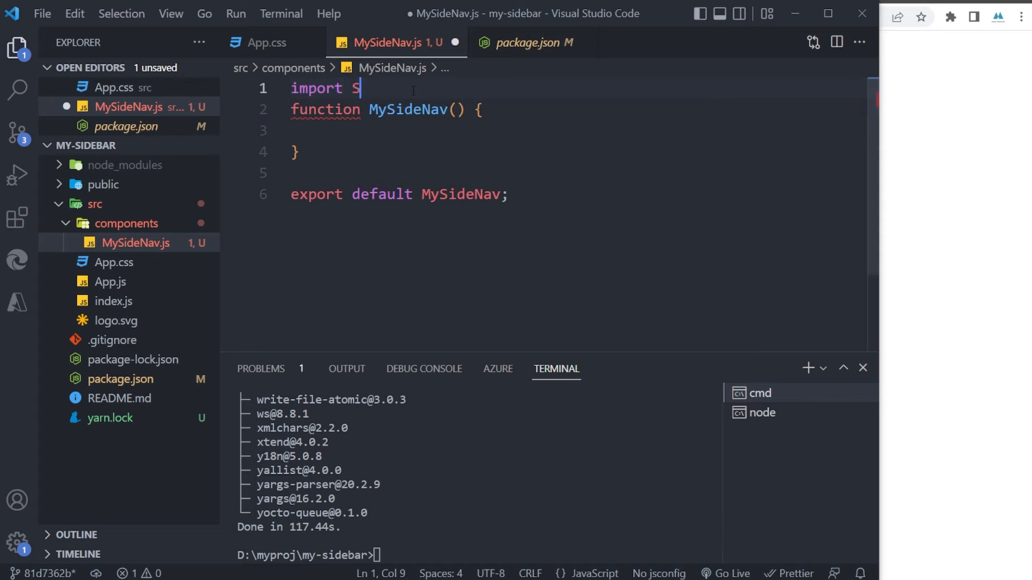
type("ideNav, {Toggle, NavItem, NavIcon, NavText}")
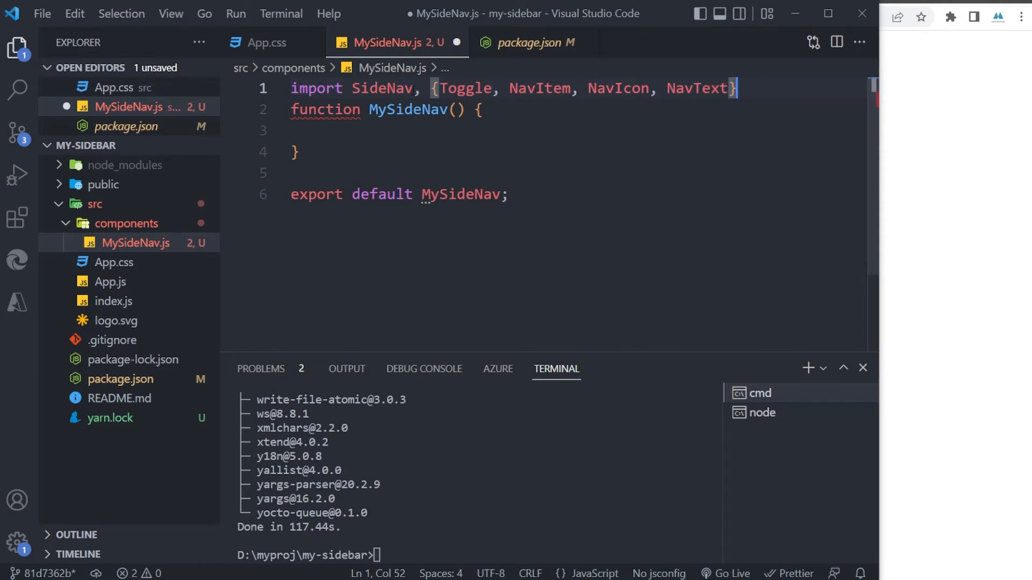
type("from '@trend")
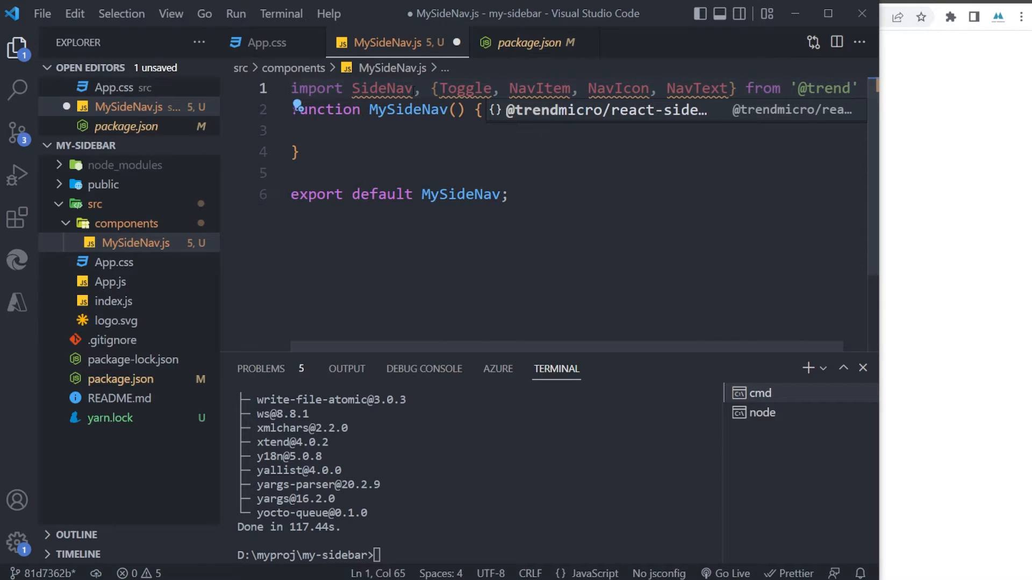
scroll("right", 3)
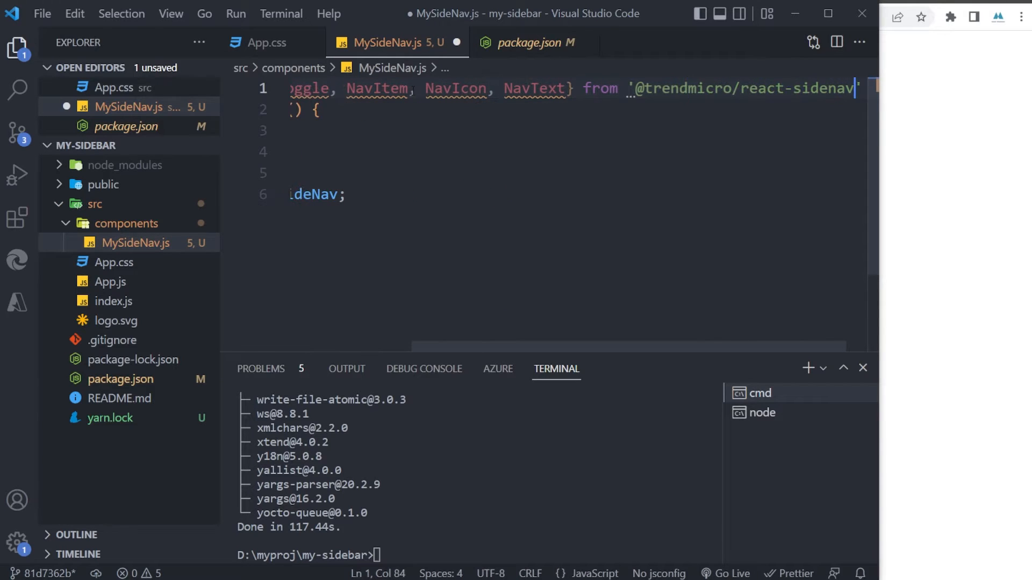
type("import")
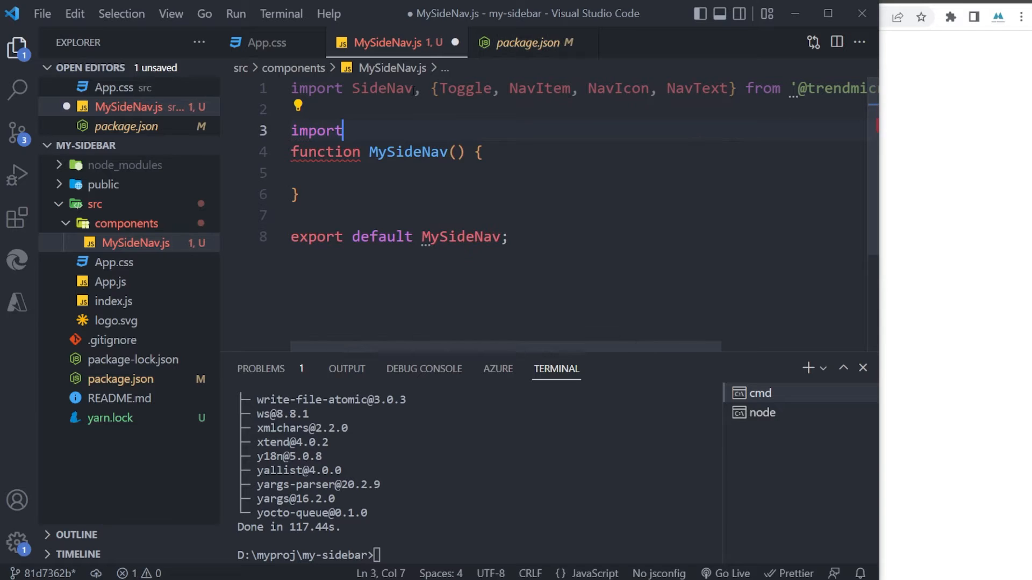
type("'@trendmicro/react-sidenav/dist/")
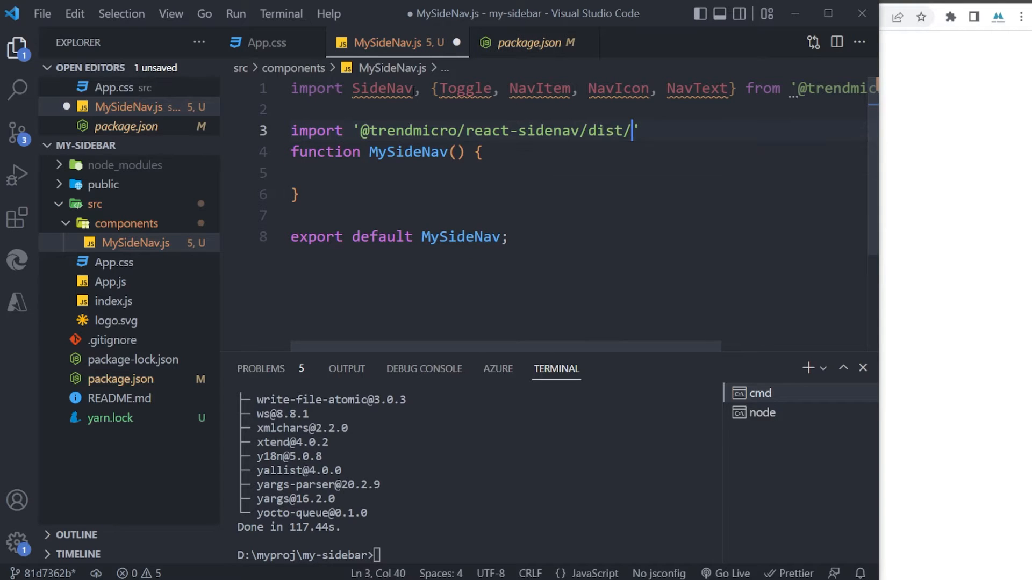
type("react-sidenav.css\";")
left_click(573, 172)
type("return")
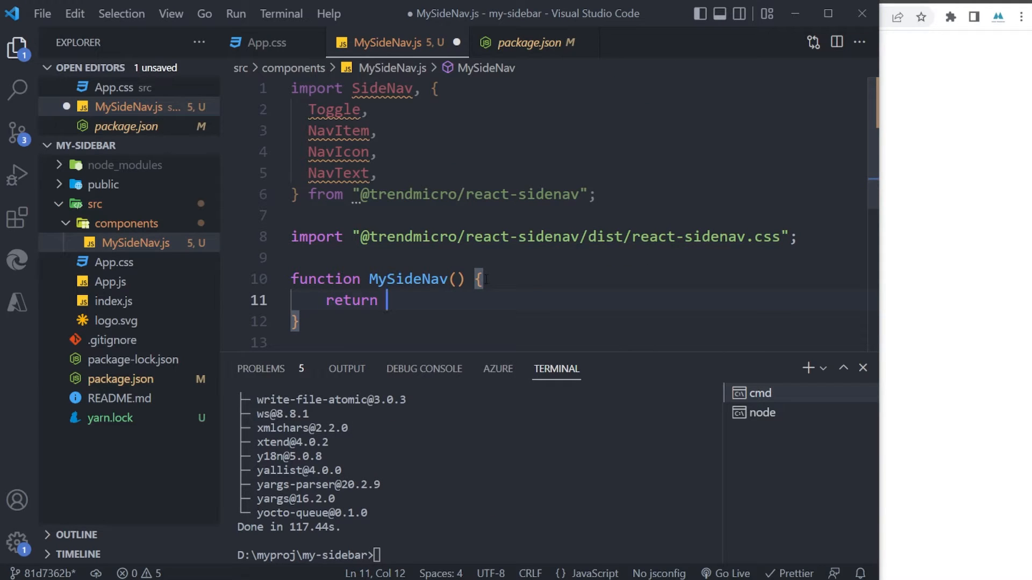
Return <SideNav onSelect={selected => { console.log(selected) }}> from MySideNav.
type("<SideNav")
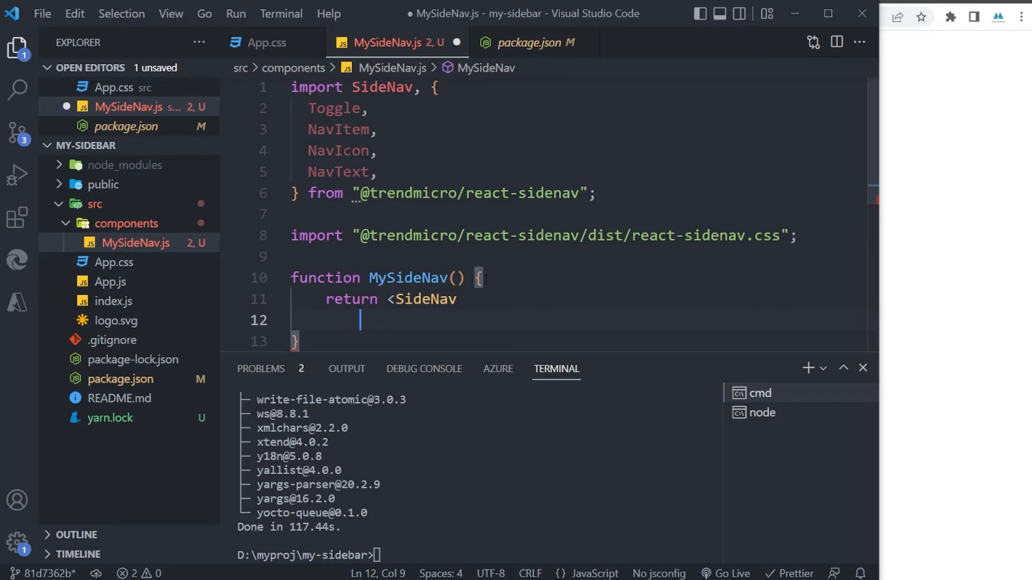
type("on")
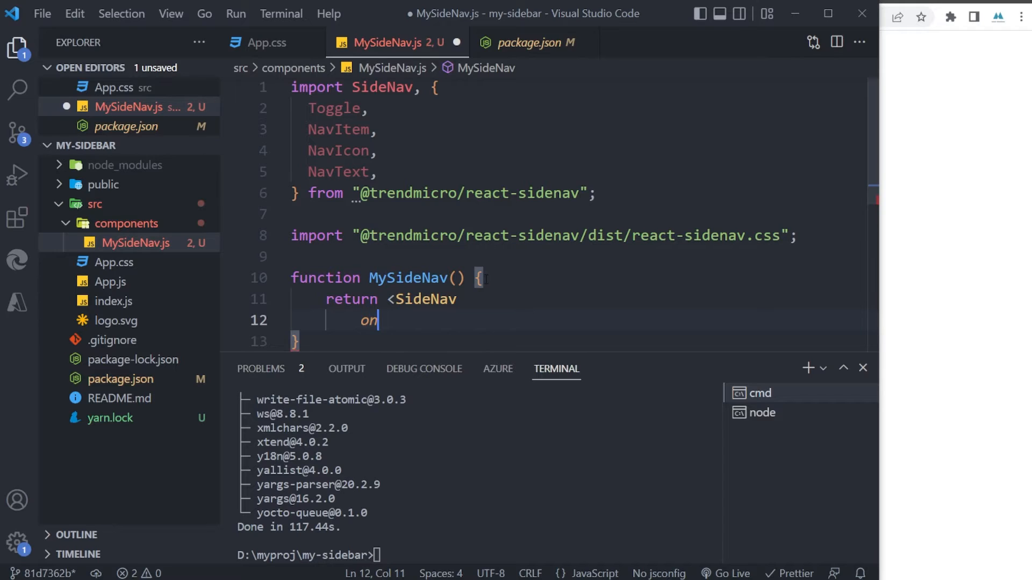
type("Se")
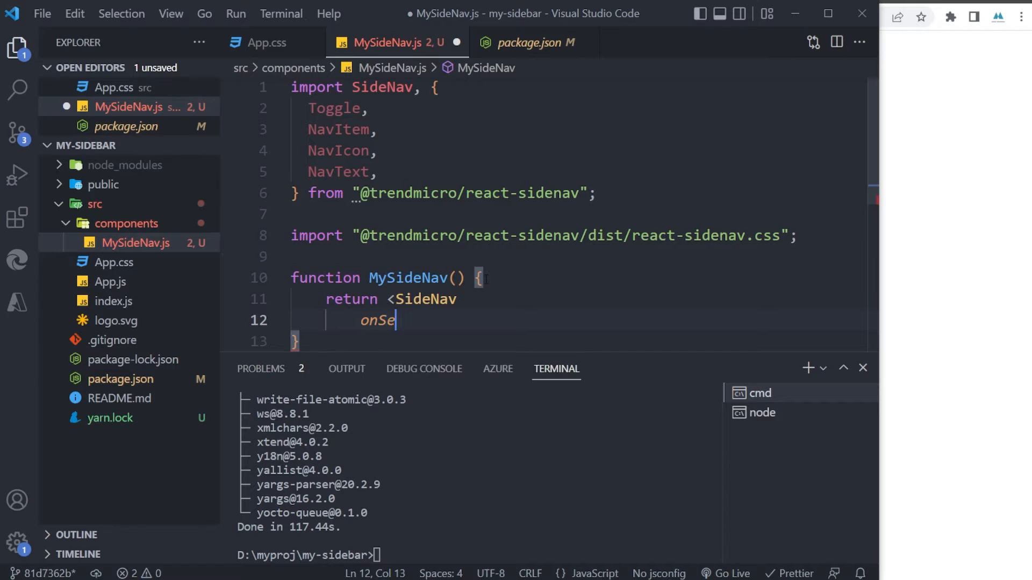
type("lect=")
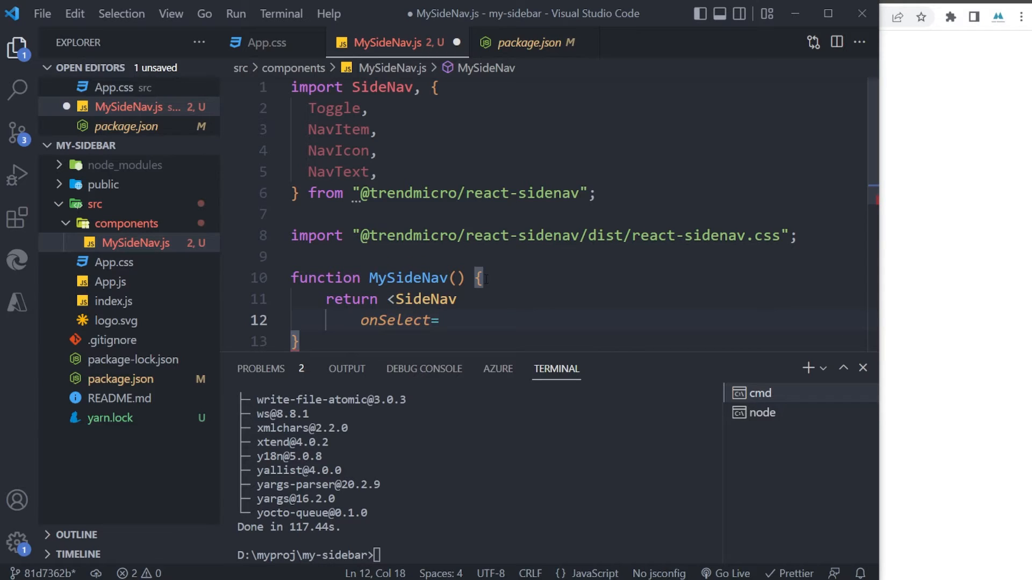
type("{}")
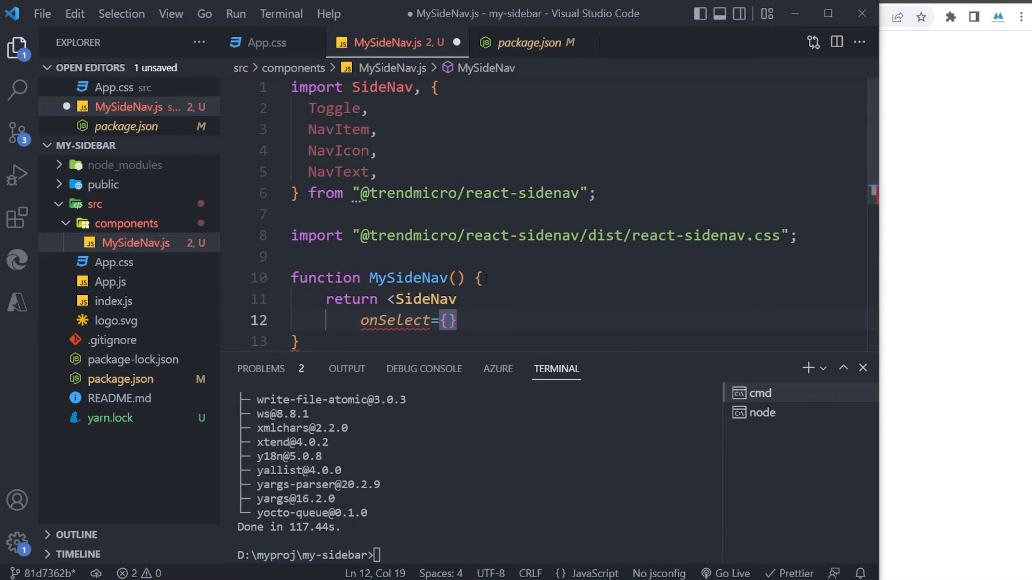
type("selected")
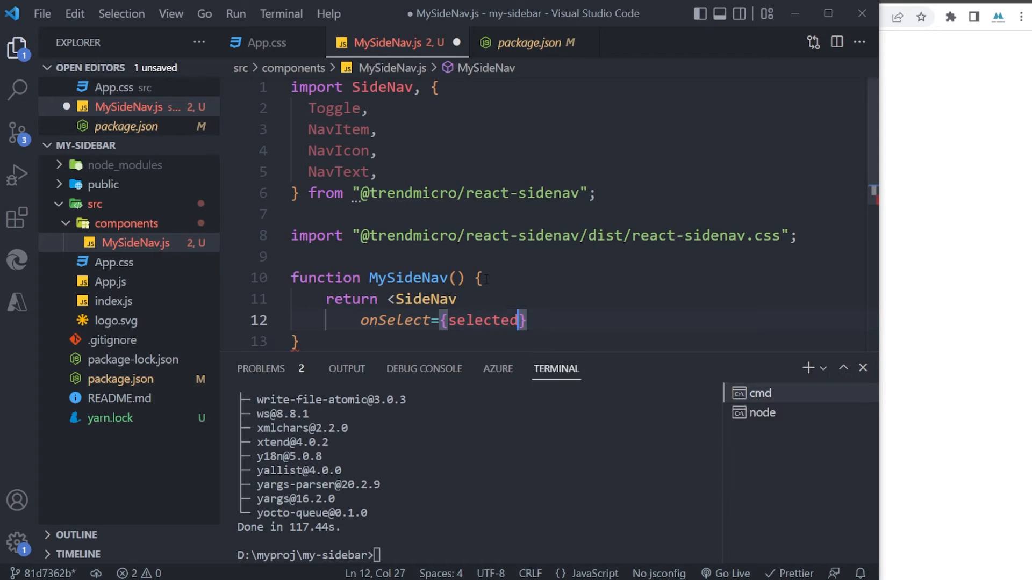
type("=>")
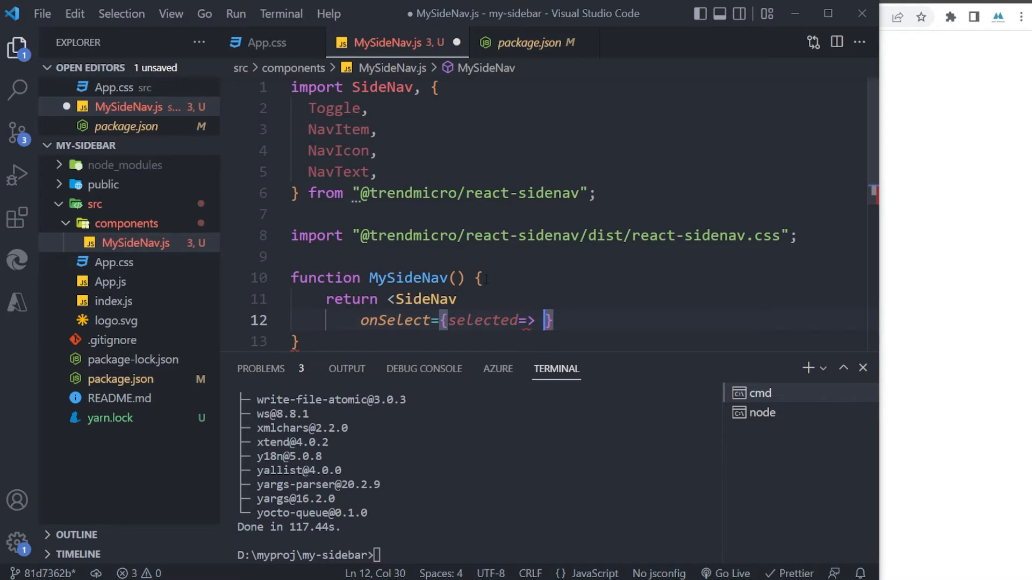
type("{")
key("Enter")
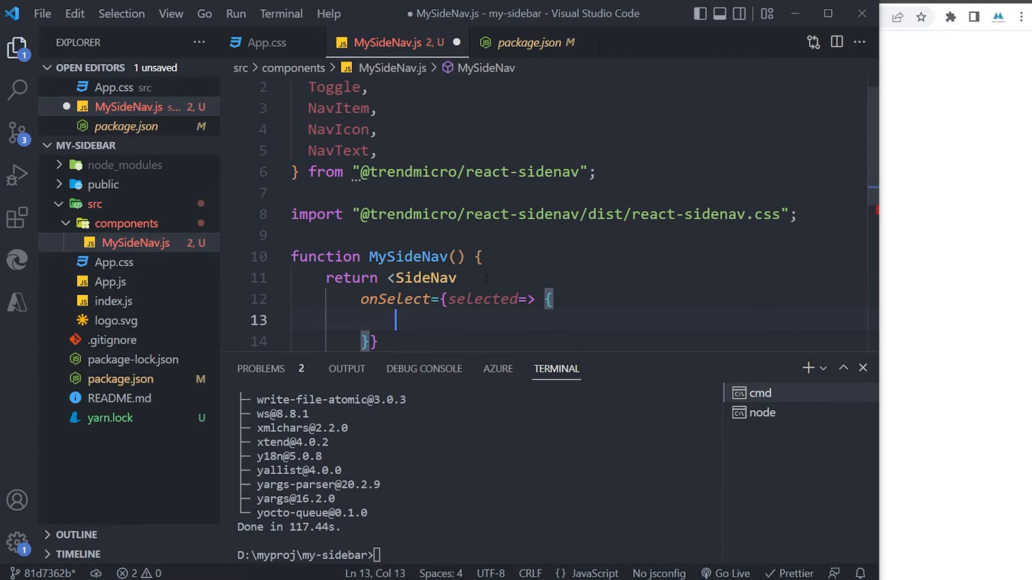
type("console.log(s")
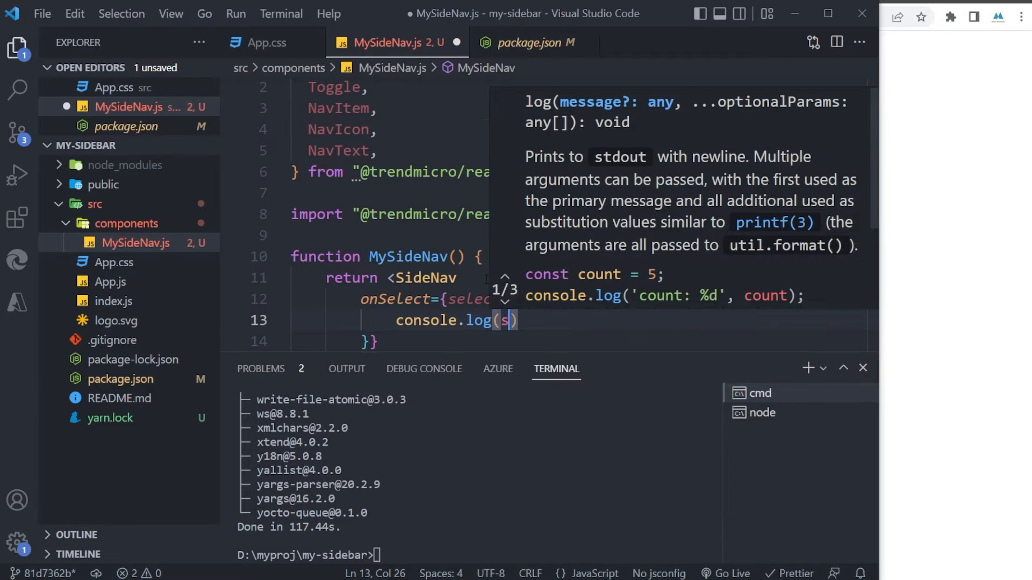
type("elected")
type(">")
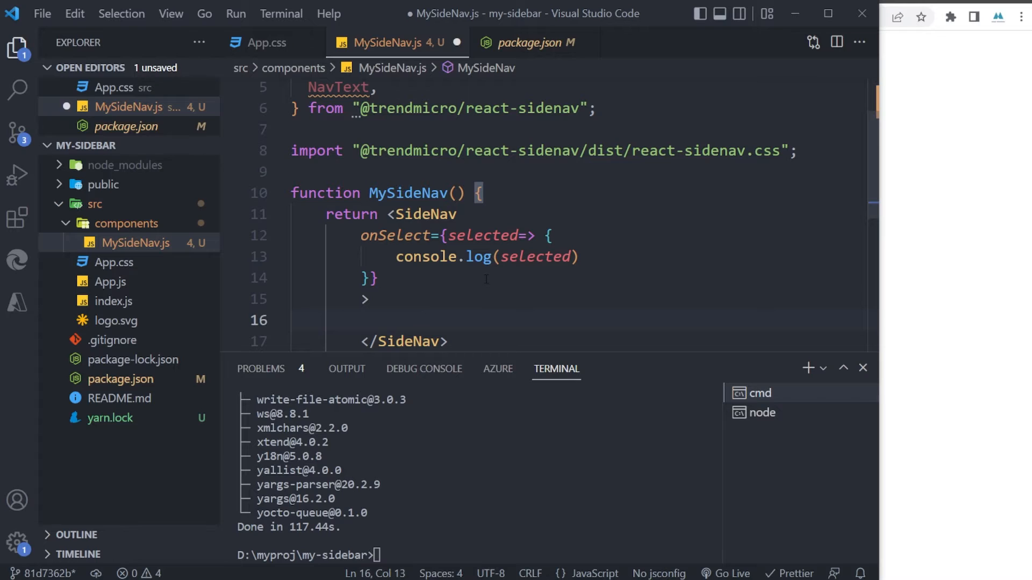
Add a <SideNav.Toggle /> inside the SideNav element.
type("<")
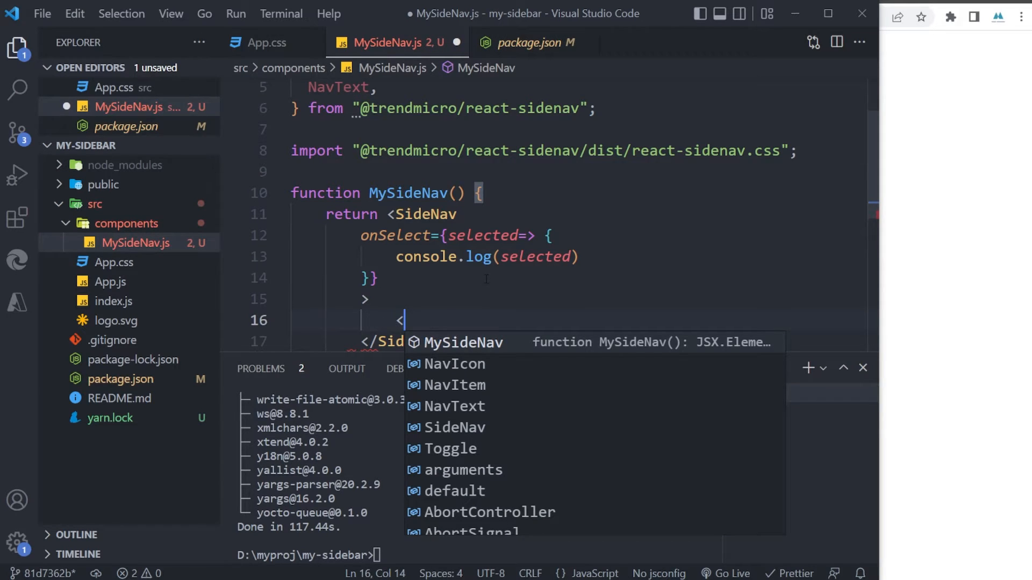
type("Siden")
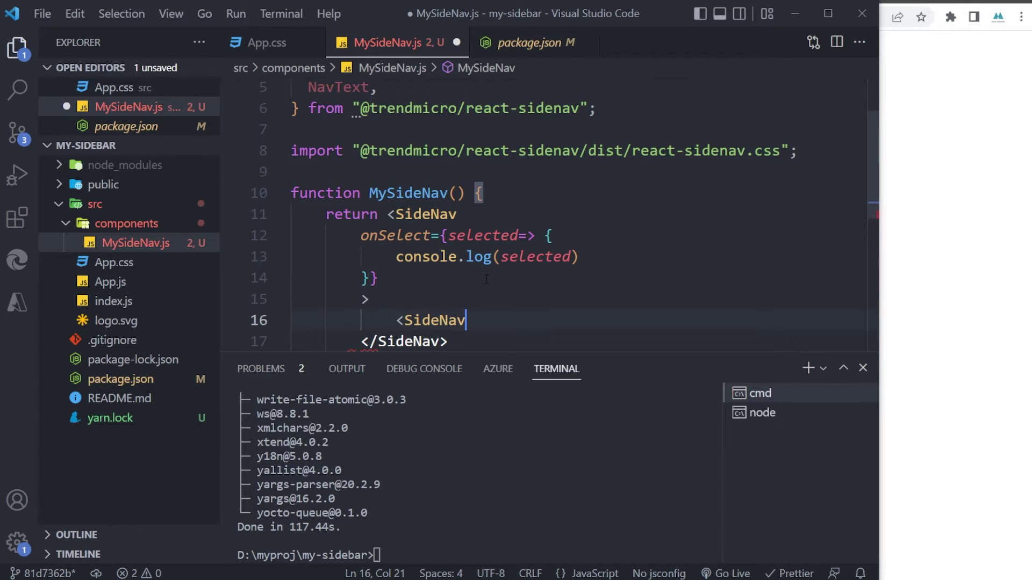
type(".Toggle />")
type("<")
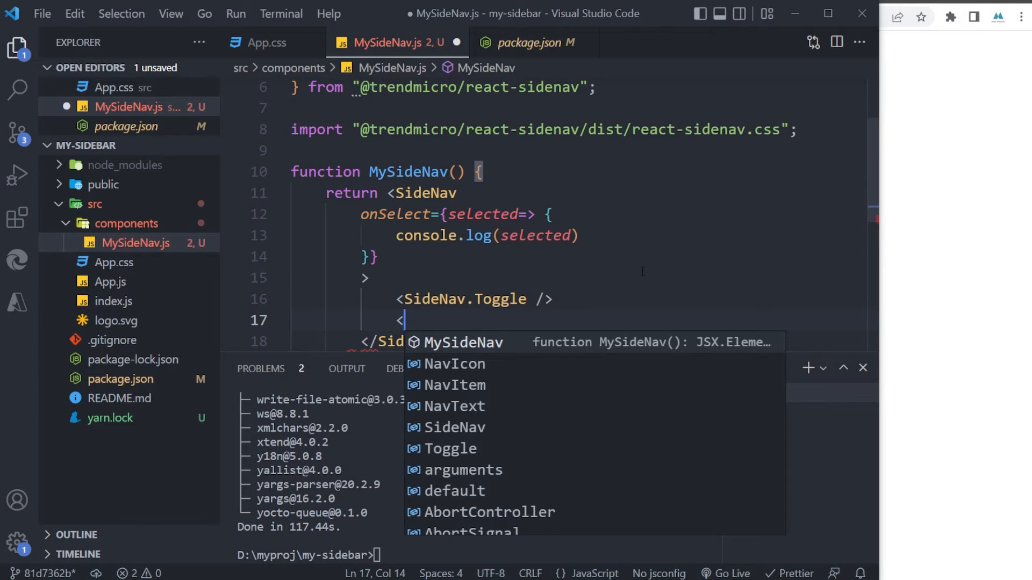
Add a <SideNav.Nav defaultSelected="home"> block after the toggle.
type("SideNav.Nav")
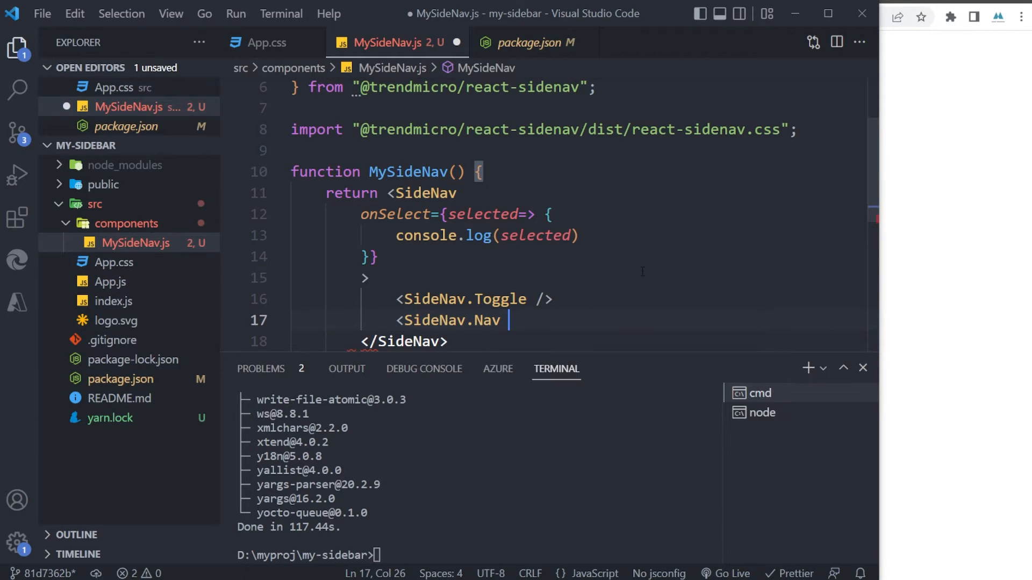
type("d")
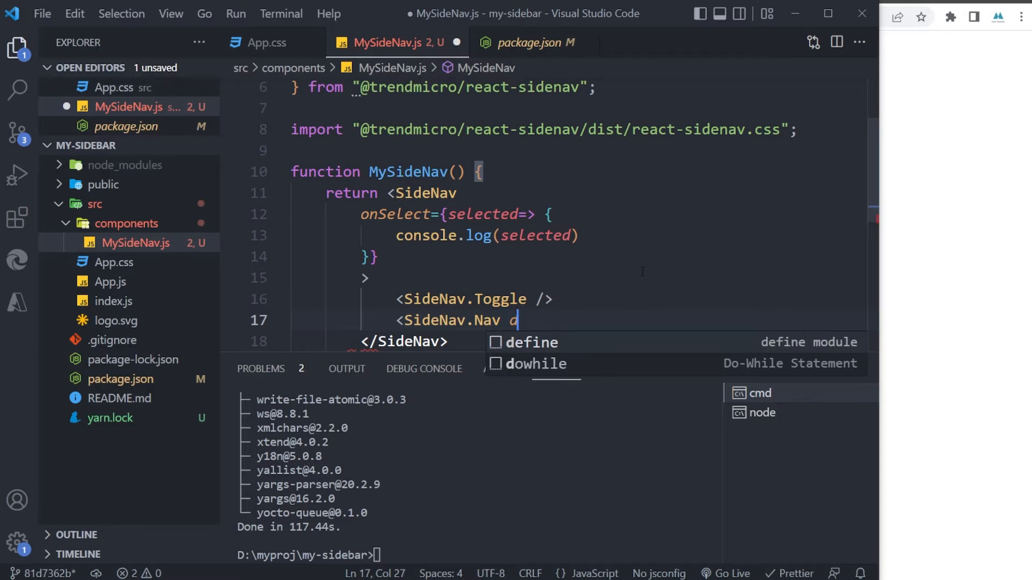
type("efaultSele")
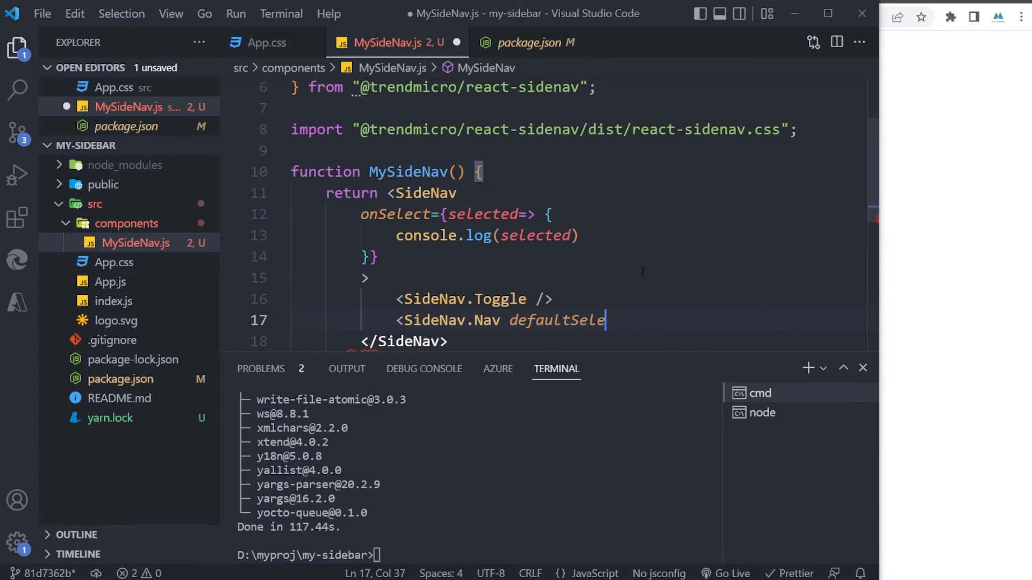
type("cted=\"\"")
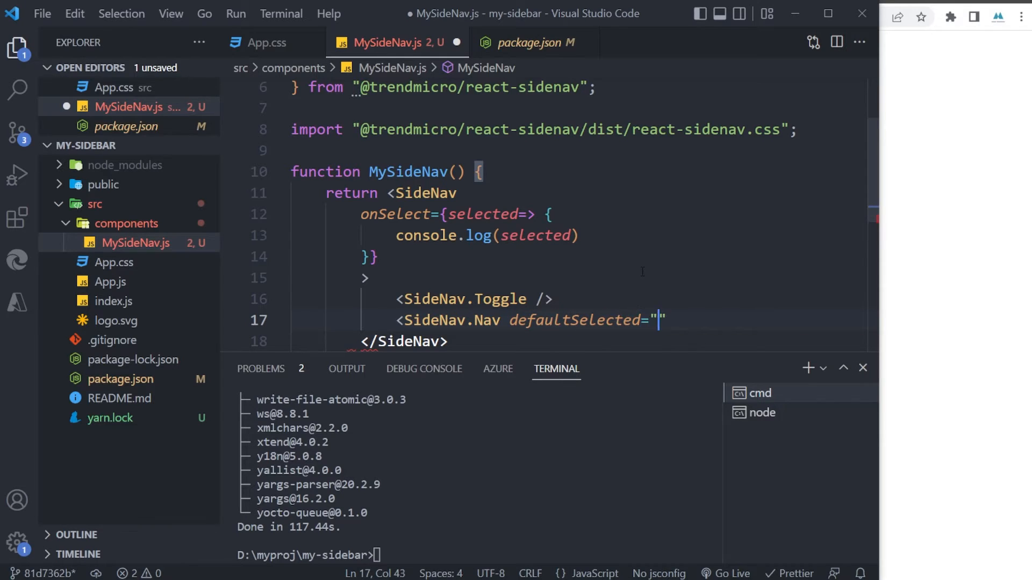
type("home")
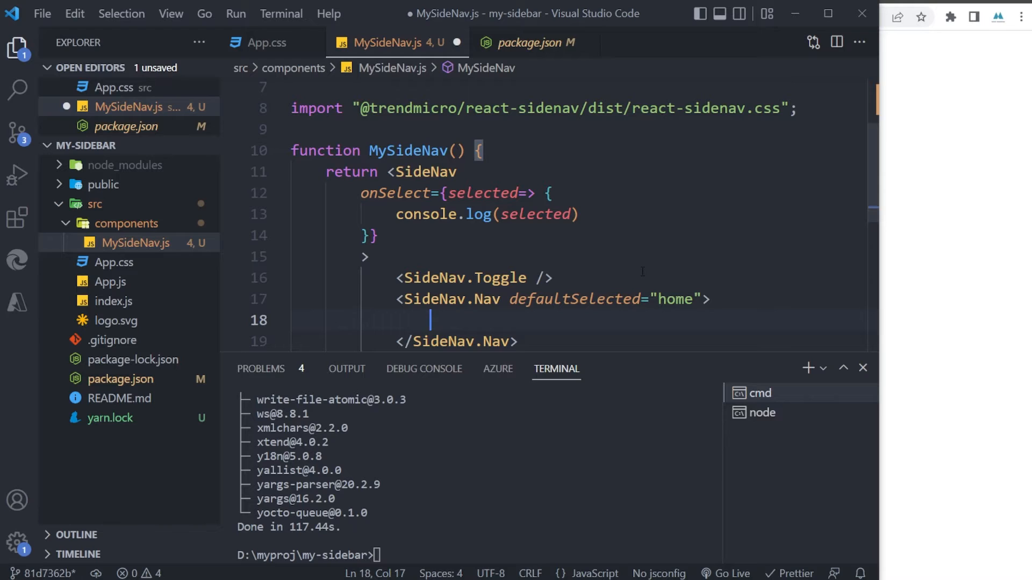
Add a NavItem holding an empty NavIcon and NavText labelled Home.
type("<")
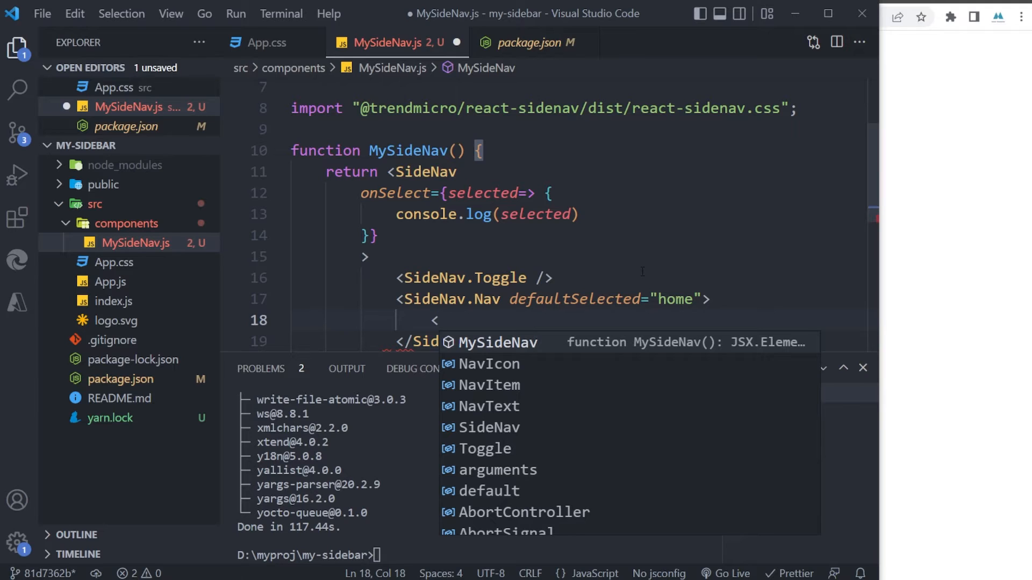
type("NavItem")
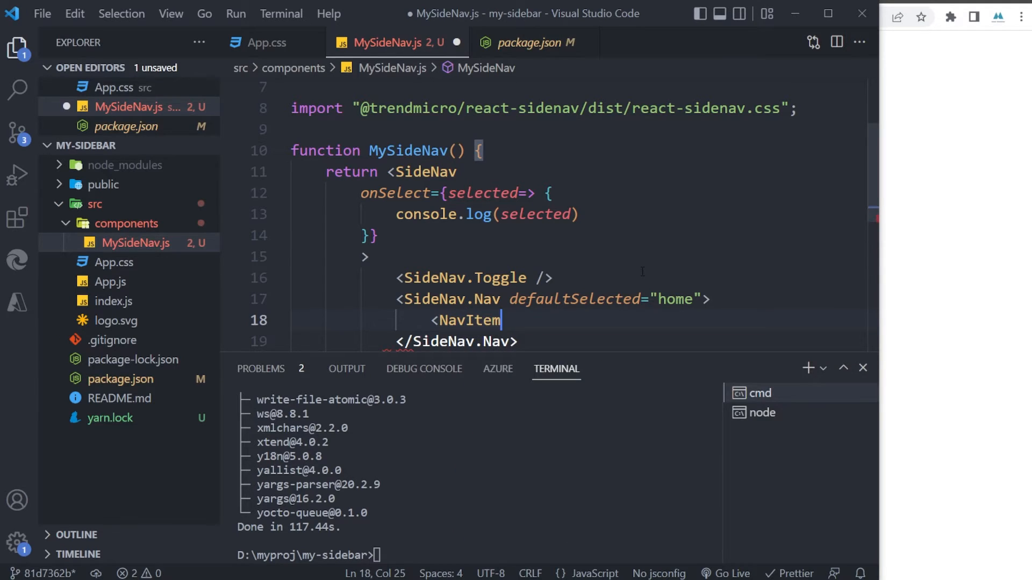
type("NavItem")
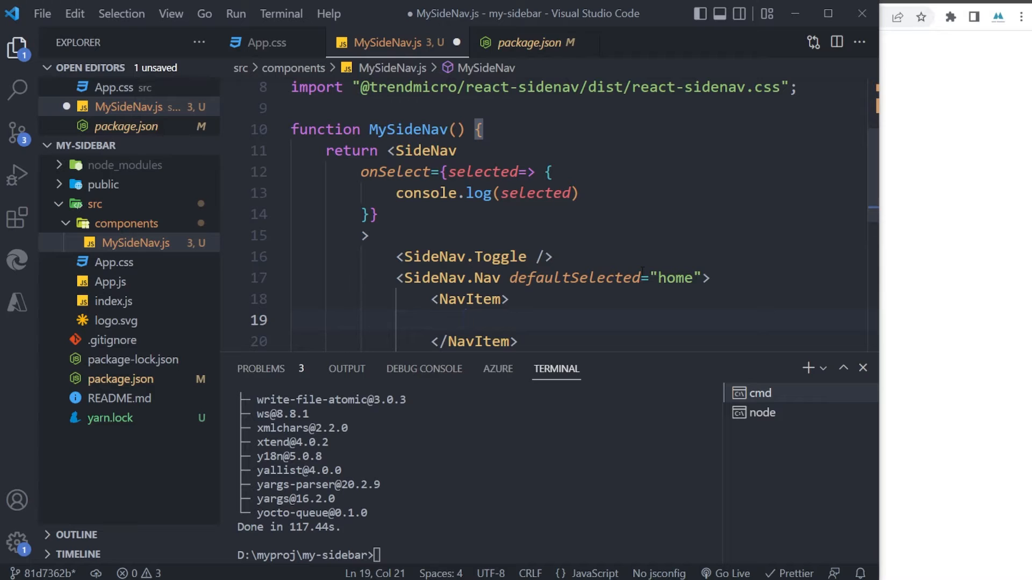
type("<NavIcon")
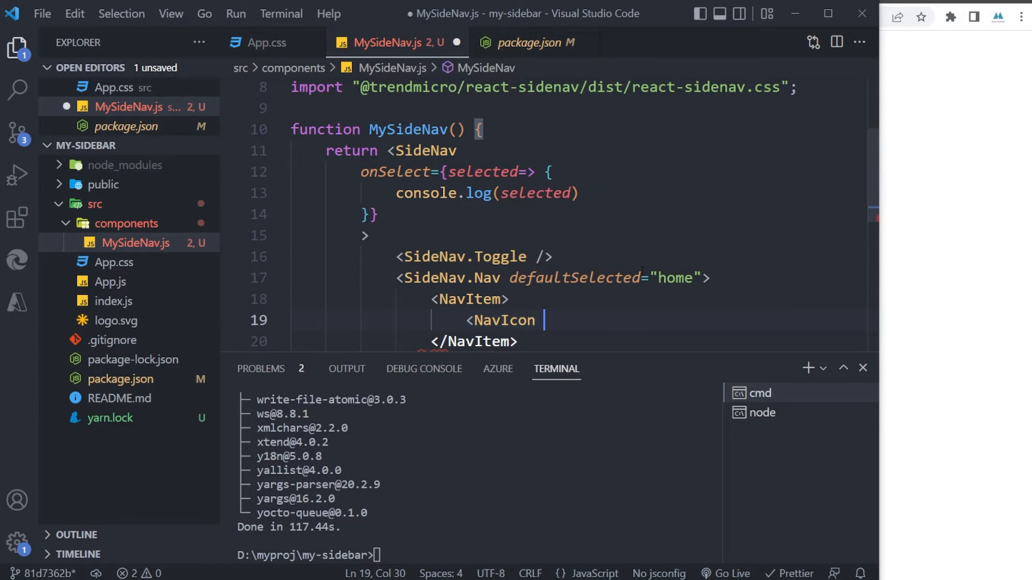
type("></NavIcon>")
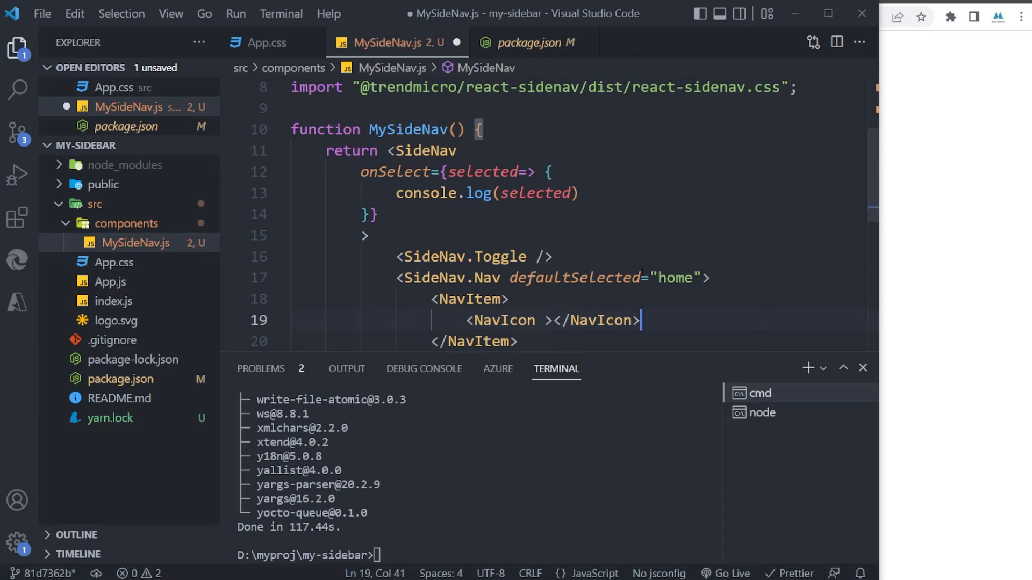
type("<")
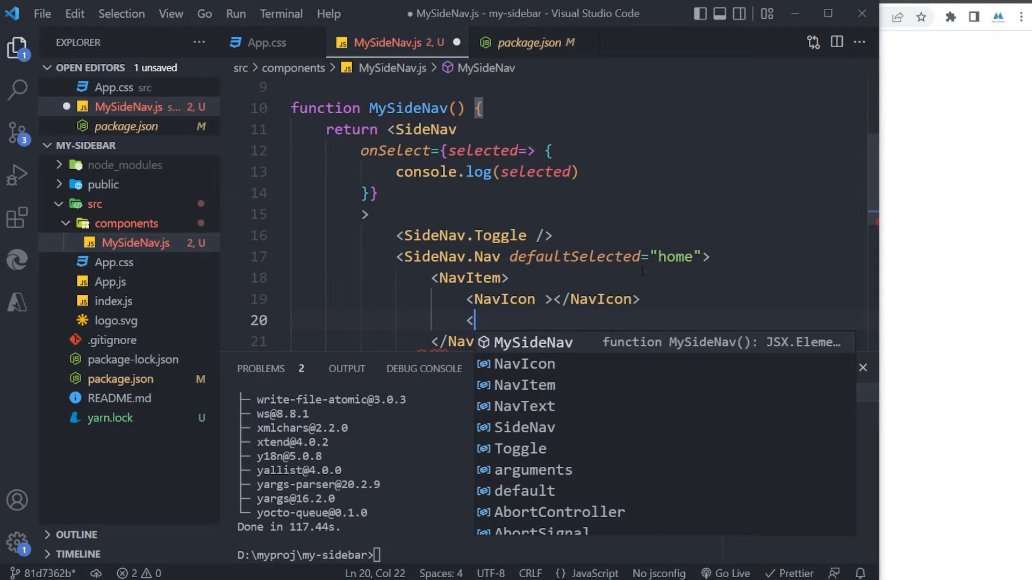
type("NavText></NavText>")
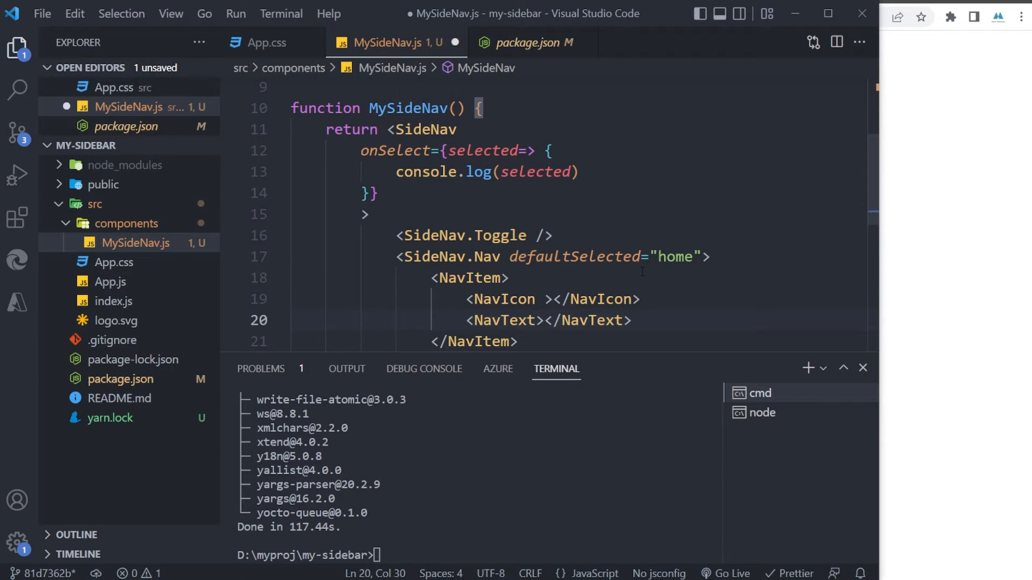
type("Home")
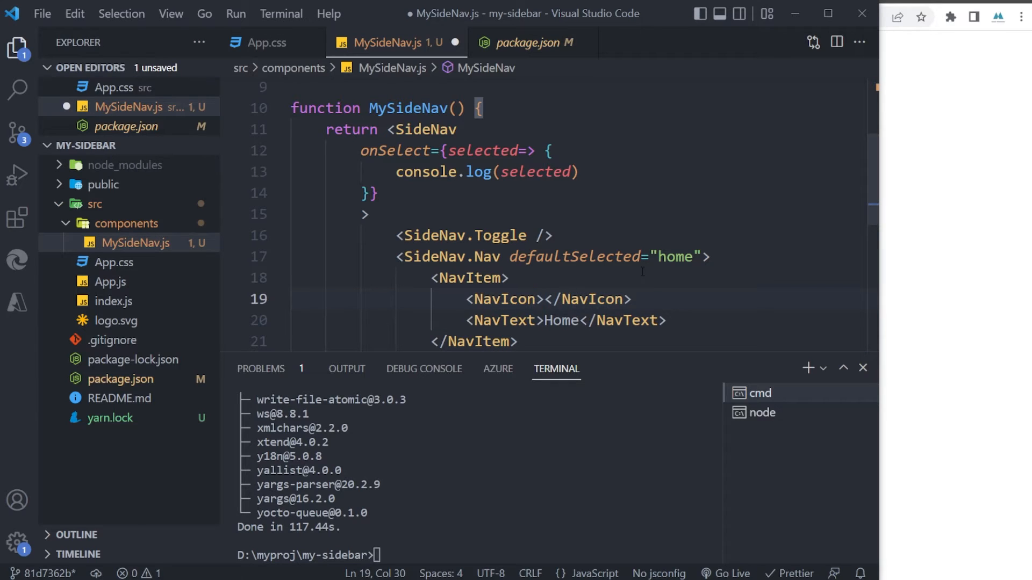
Put an <i className='fa fa-fw fa-home'> icon with fontSize 1.5em inside the NavIcon.
type("<")
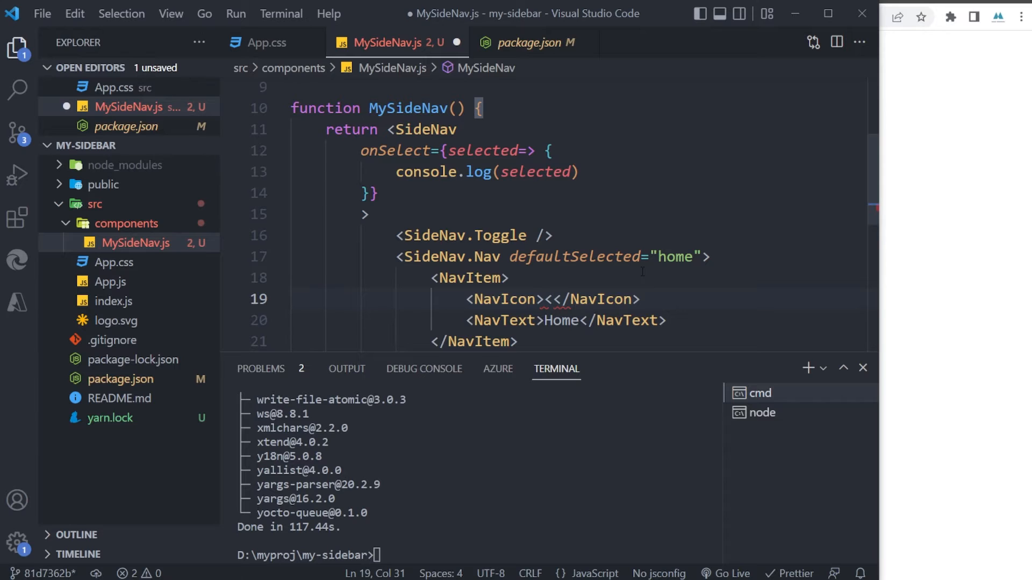
type("i")
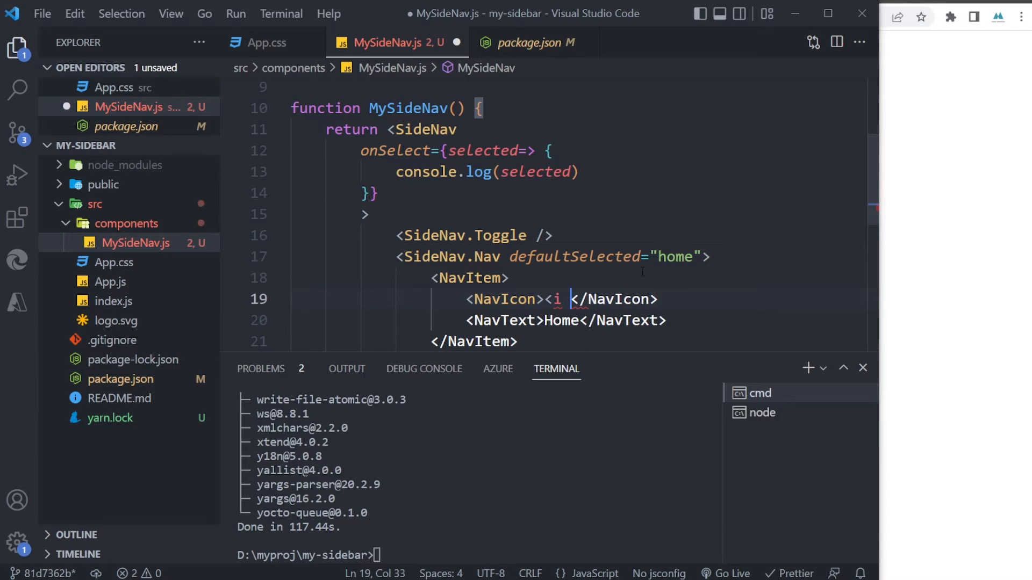
type("className='f")
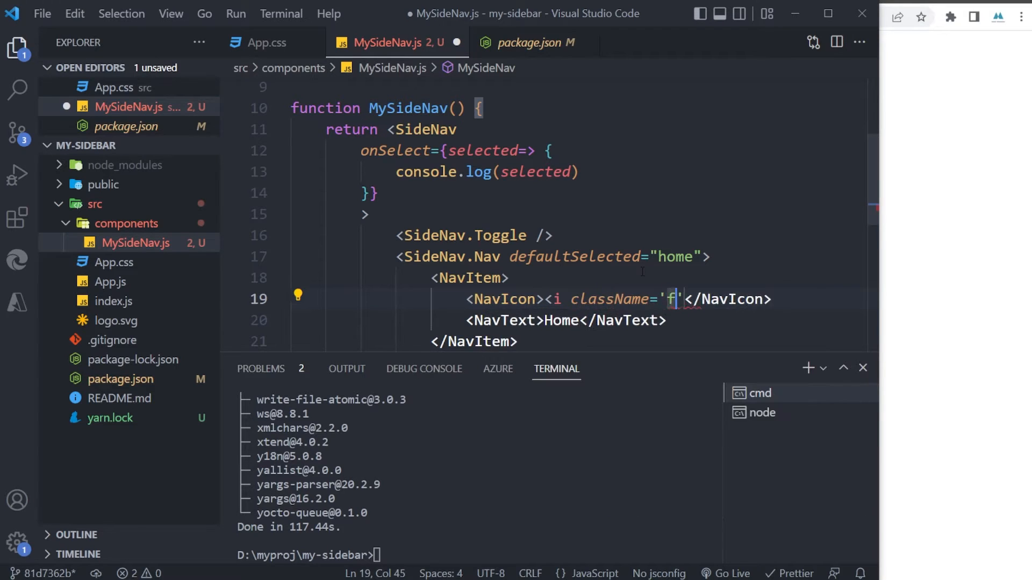
type("a fa-fw")
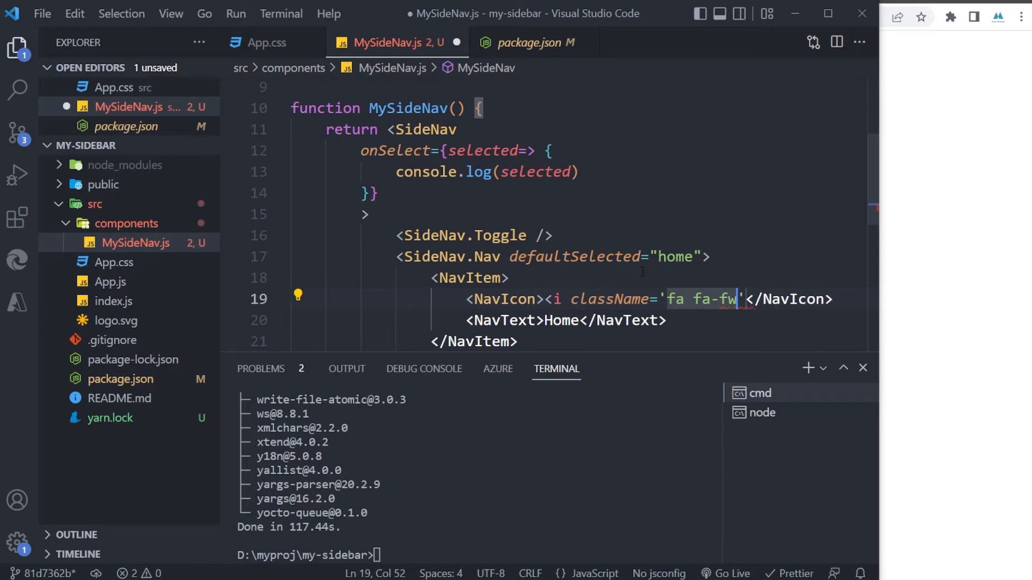
type("fa-home")
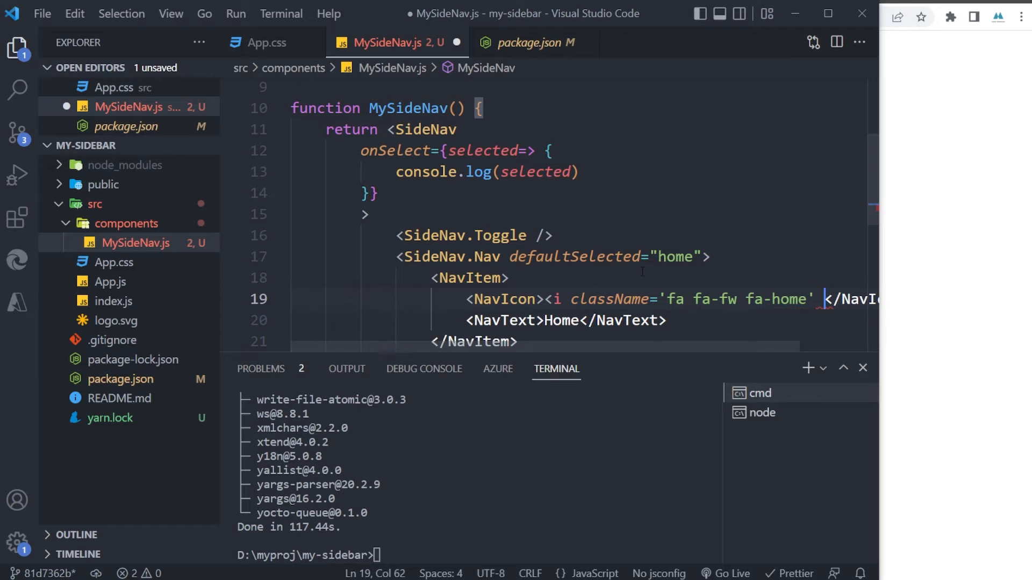
type("style={{")
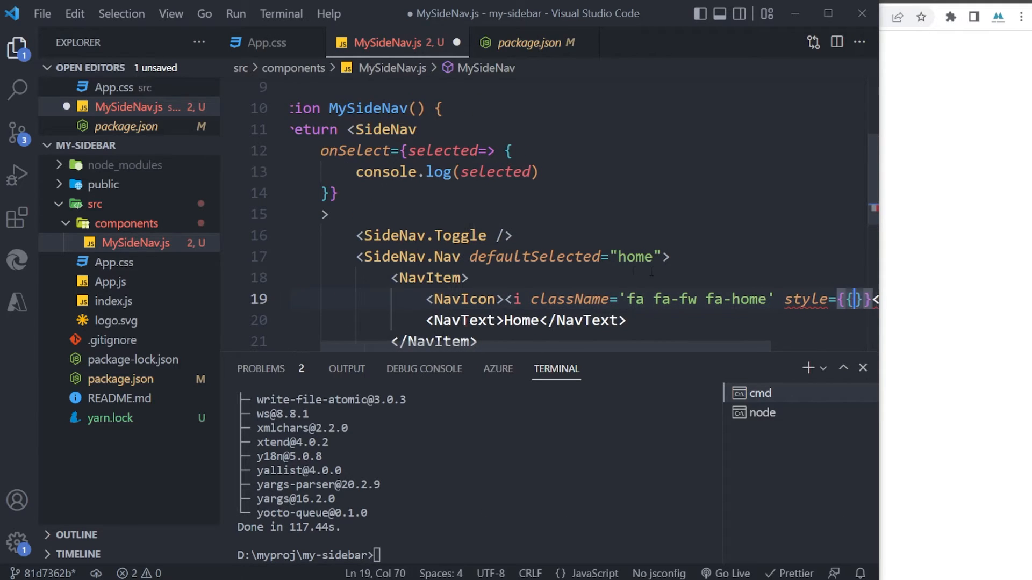
type("fontSize:")
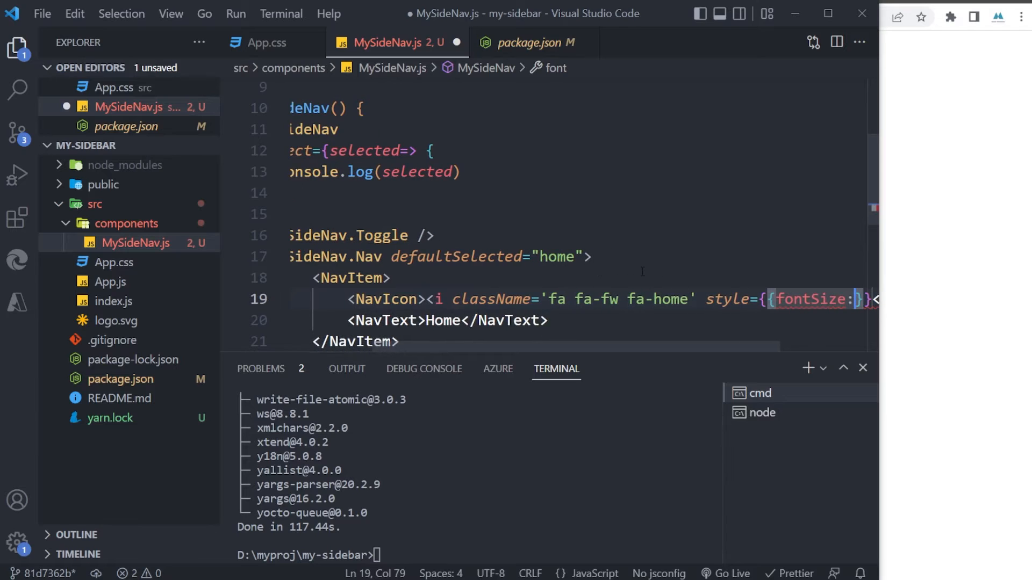
type("1.")
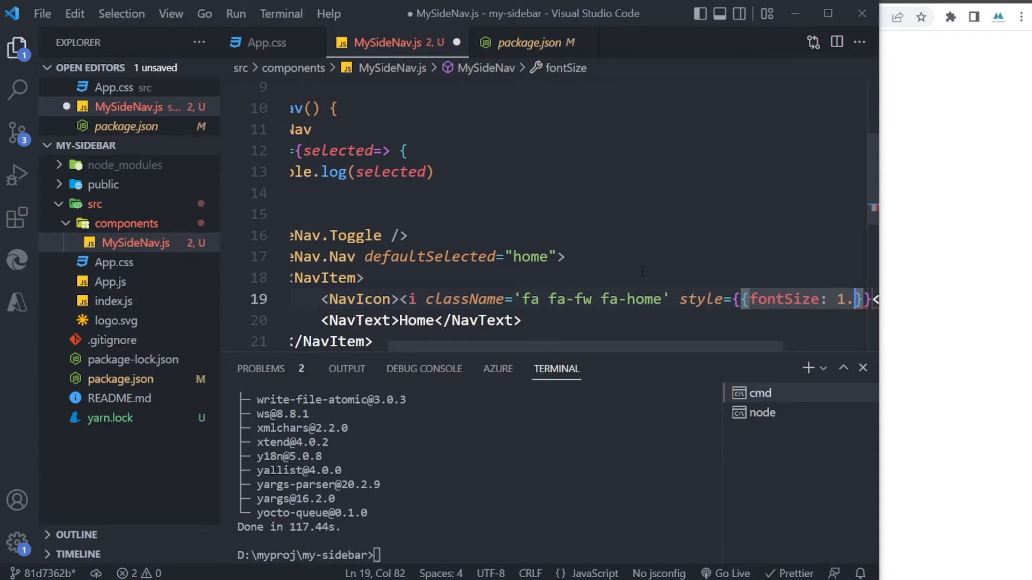
type("5e")
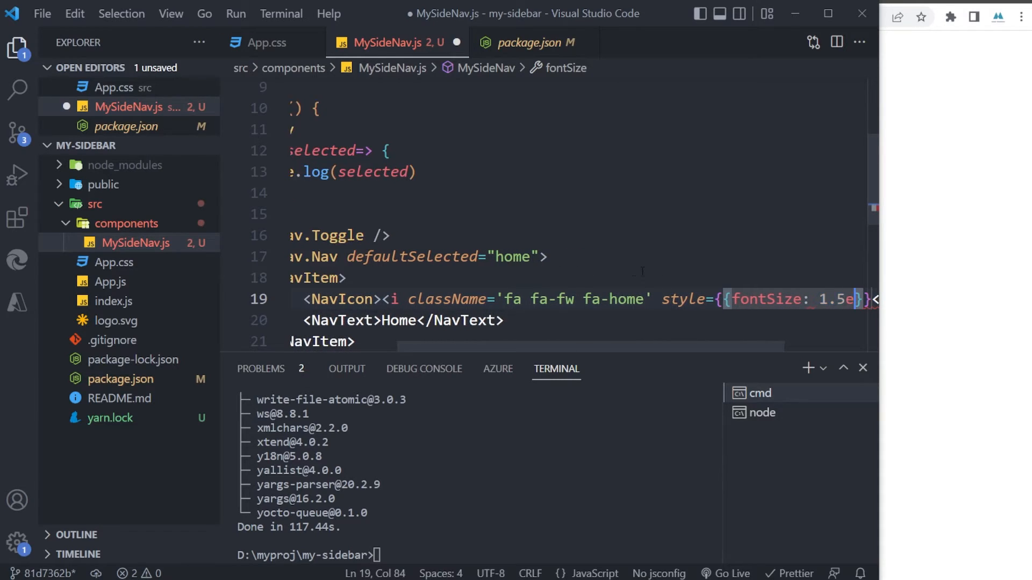
In App.js replace Hello with <MySideNav/>, accepting the ./components/MySideNav import.
left_click(109, 281)
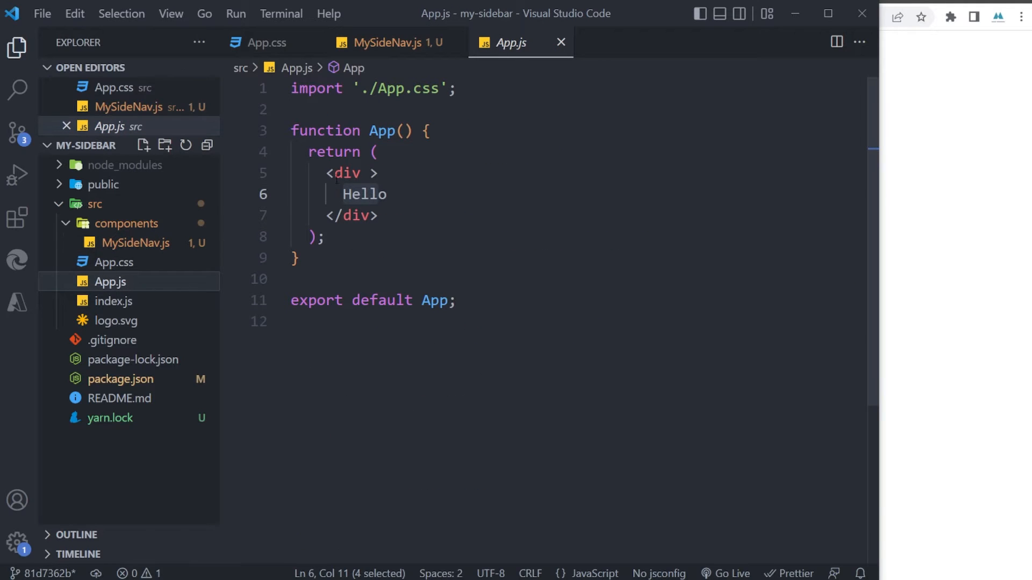
double_click(364, 194)
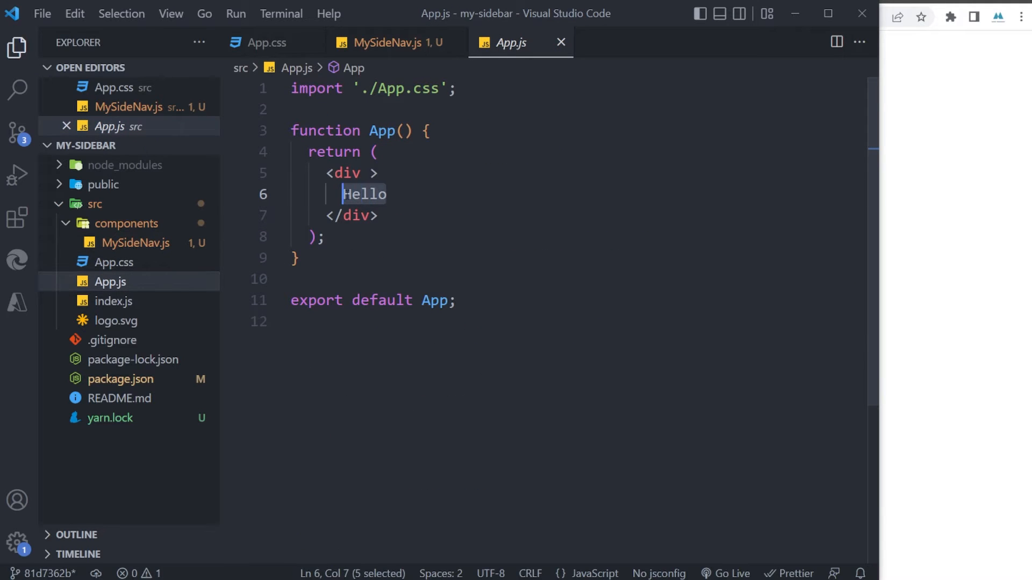
type("<")
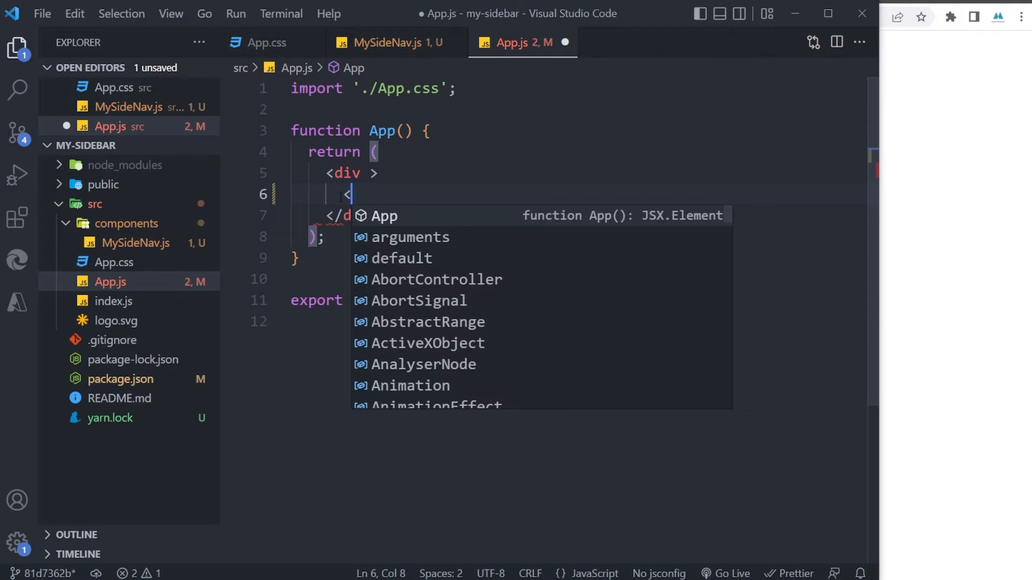
type("MySideNav/>")
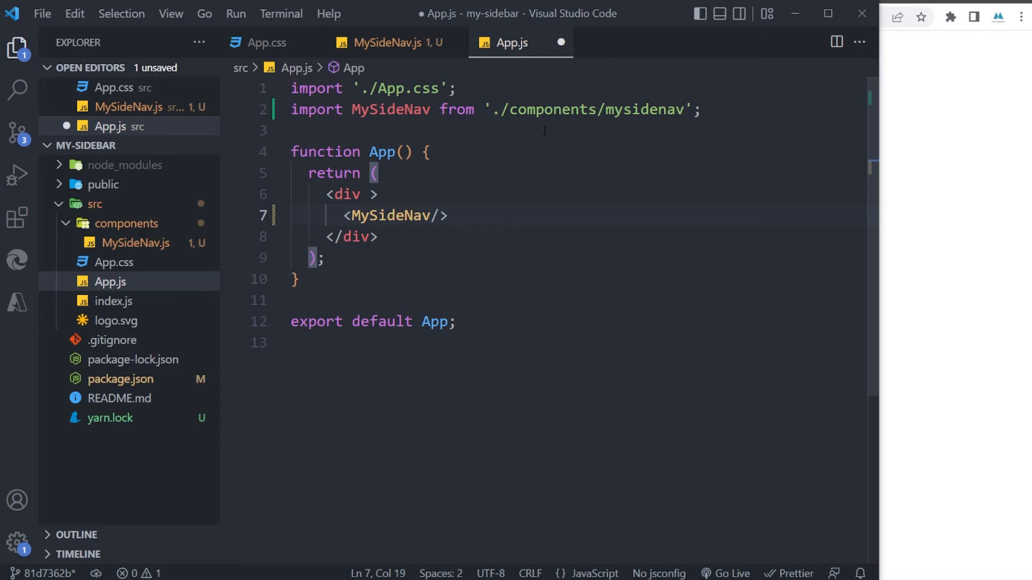
double_click(390, 109)
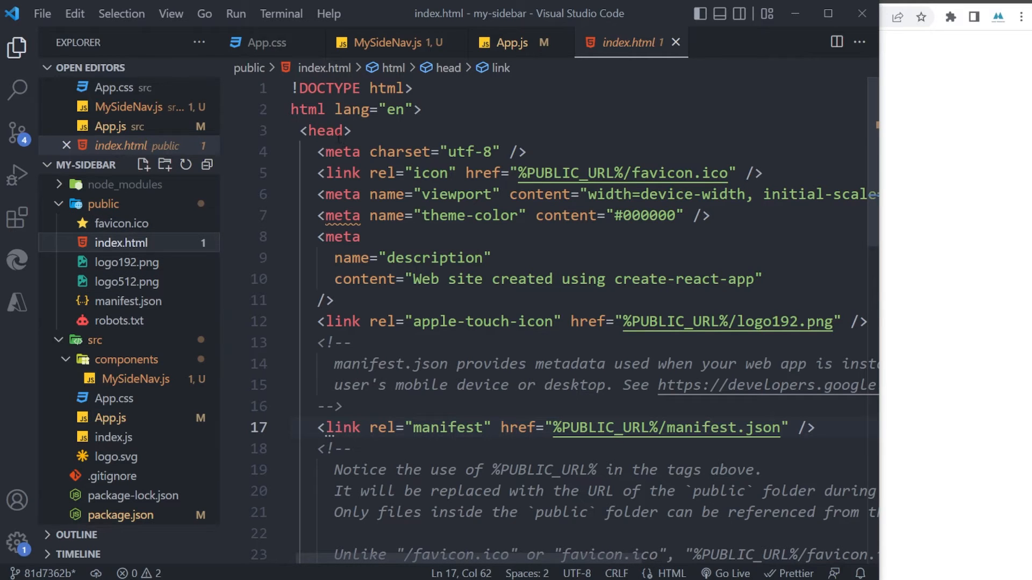
Insert the cdnjs Font Awesome 4.7.0 stylesheet link below the manifest link.
left_click(815, 428)
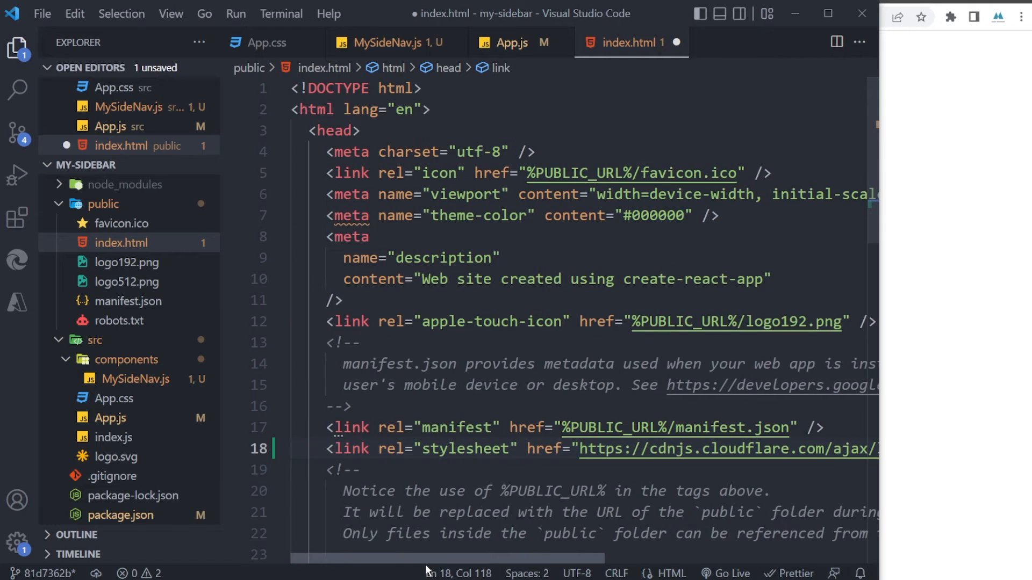
scroll("right", 3)
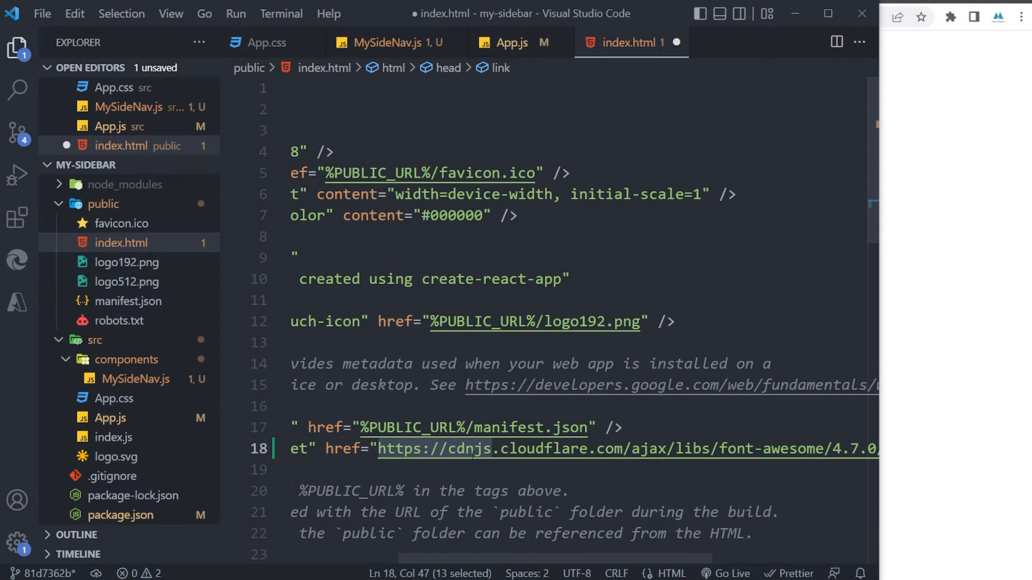
scroll("right", 3)
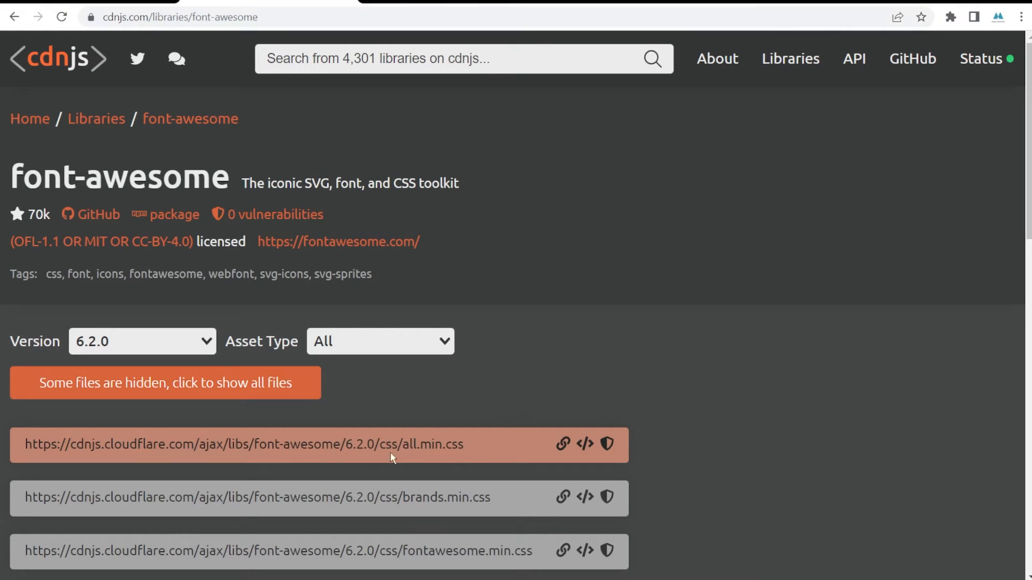
mouse_move(155, 41)
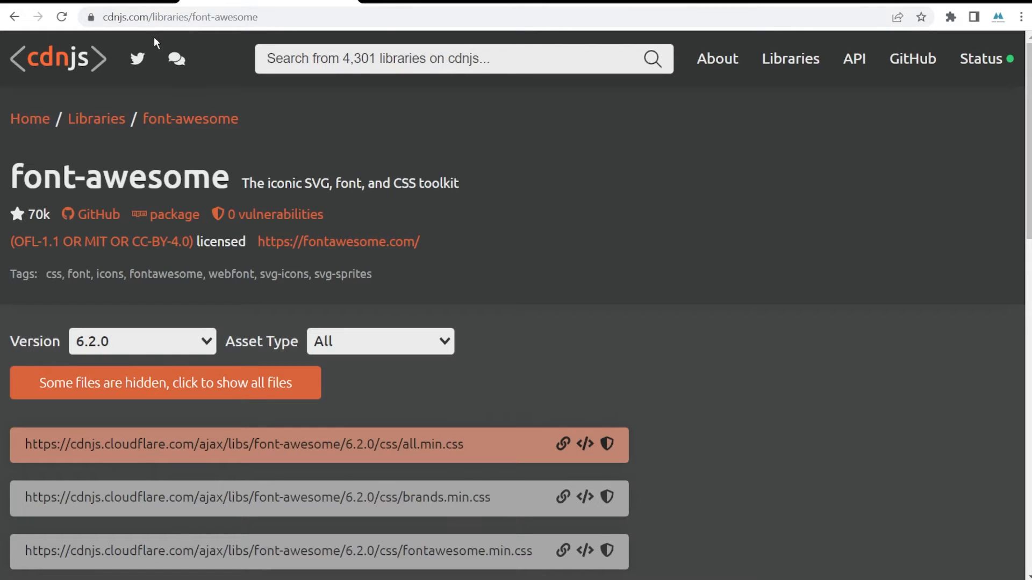
scroll("down", 3)
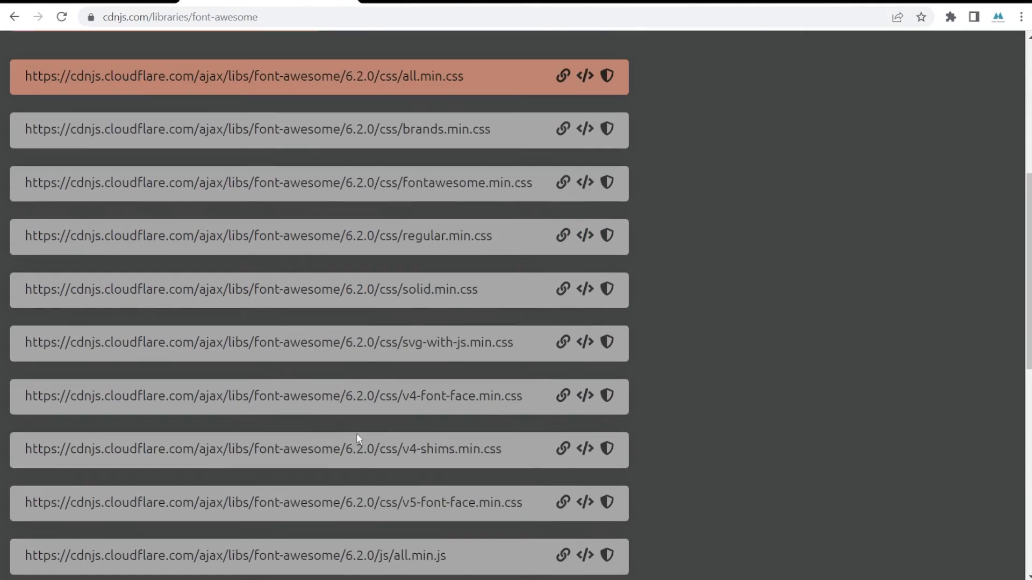
scroll("up", 3)
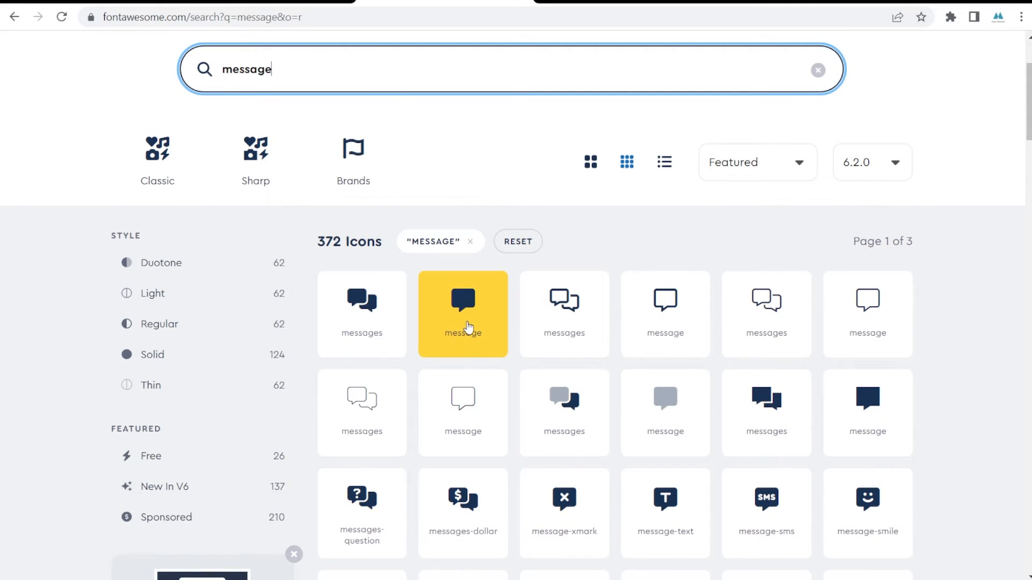
Open the solid message icon's details on fontawesome.com to see fa-message.
left_click(462, 314)
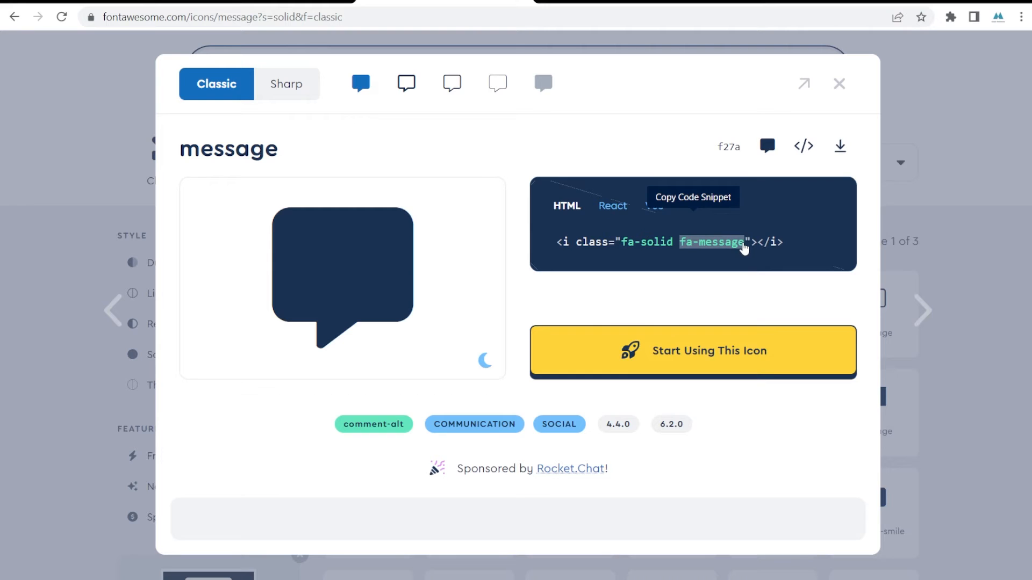
mouse_move(684, 252)
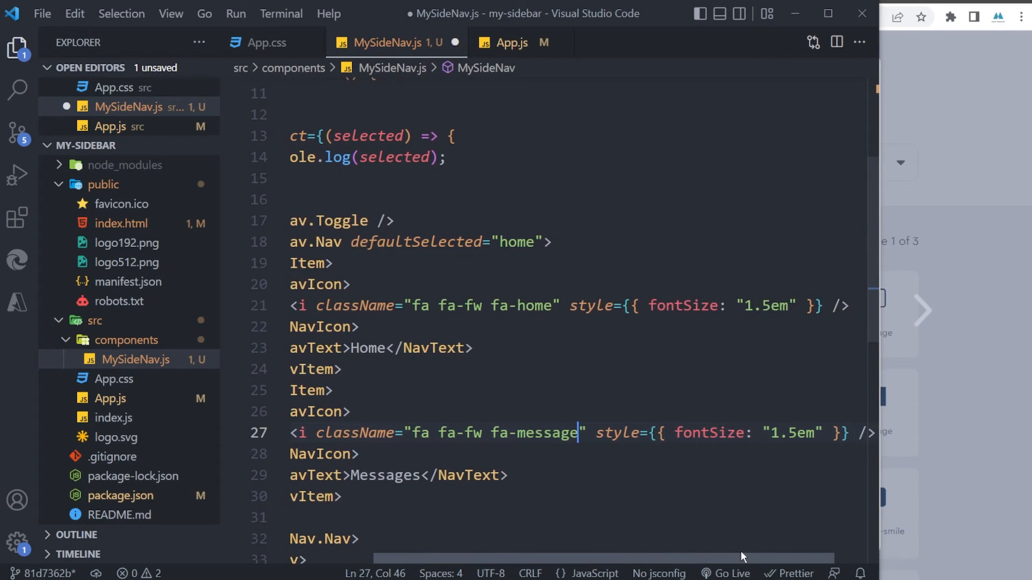
Set the Messages NavIcon className to 'fa fa-fw fa-message' and check the browser.
scroll("left", 3)
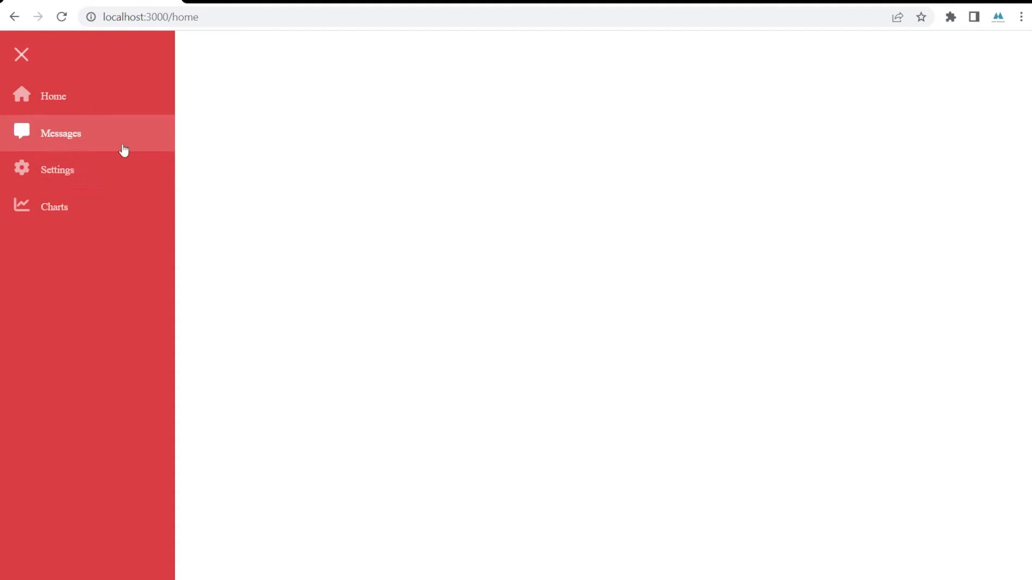
mouse_move(79, 252)
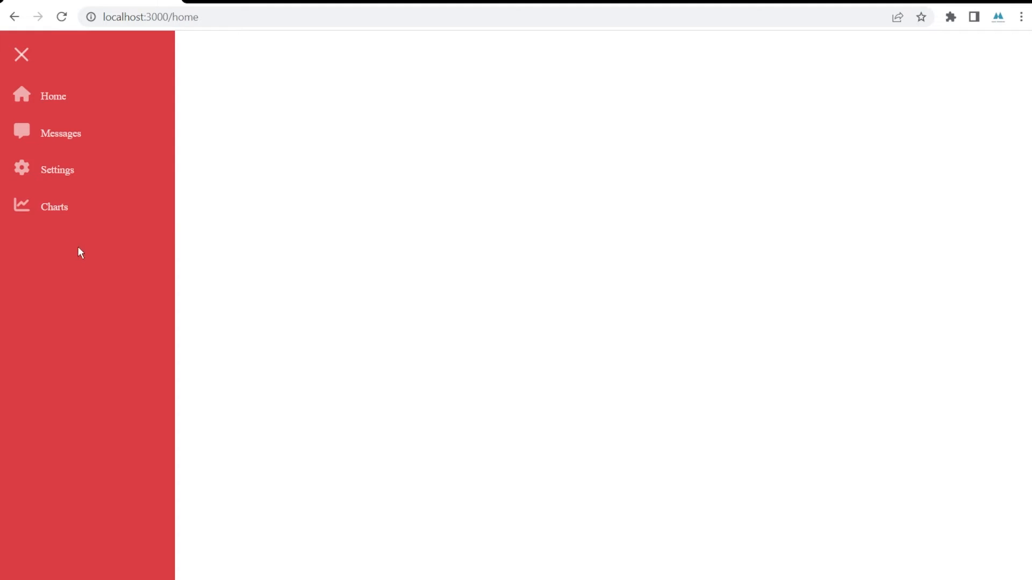
mouse_move(152, 270)
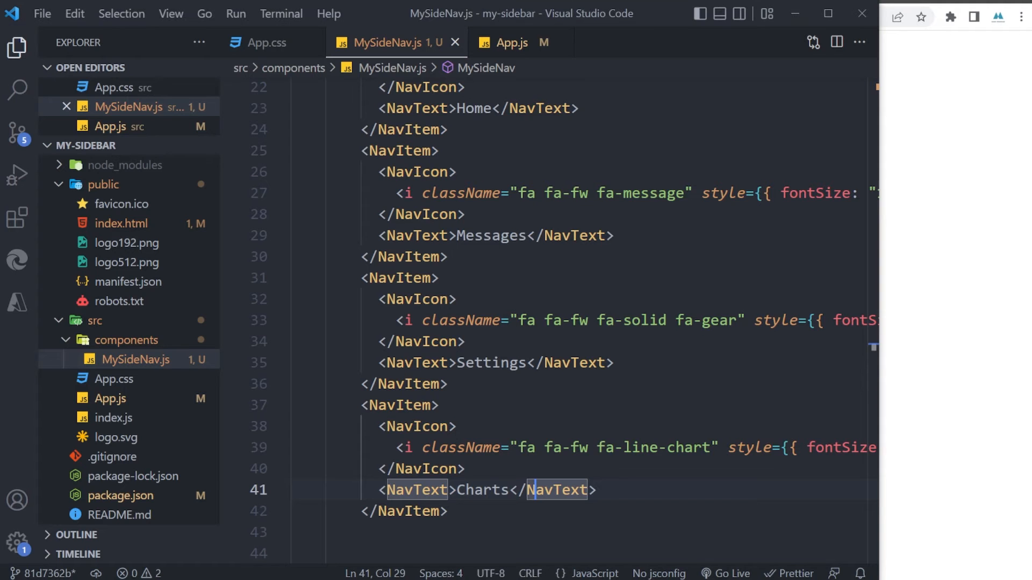
Nest New Users and Revenue NavItems under the Charts sidebar item.
scroll("down", 3)
type("<")
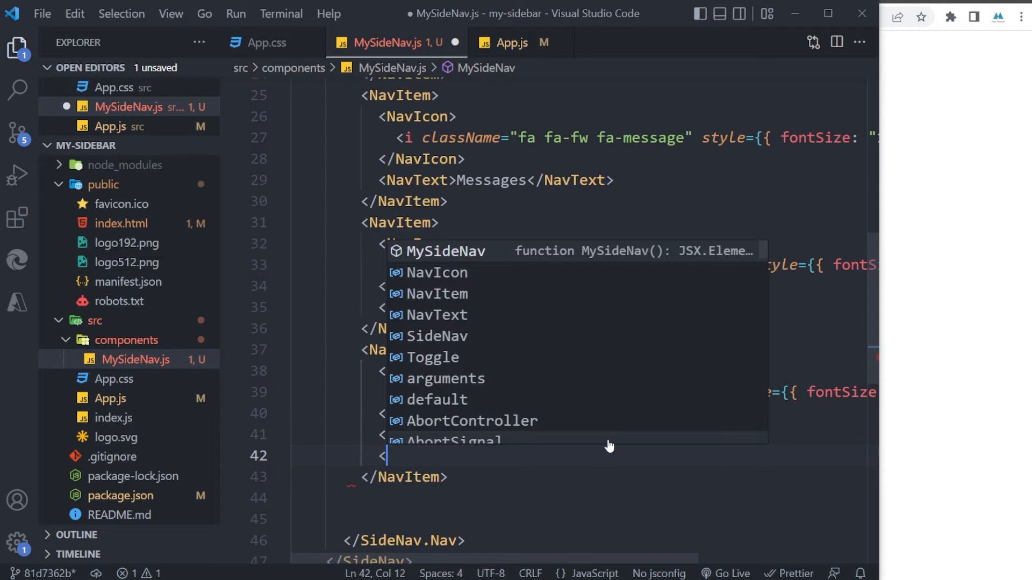
type("Na")
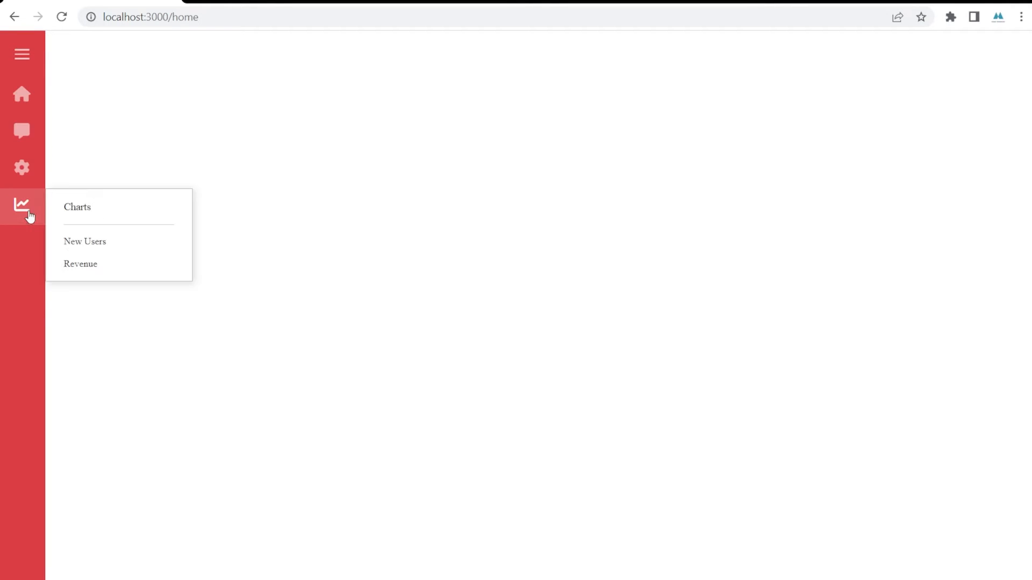
mouse_move(39, 215)
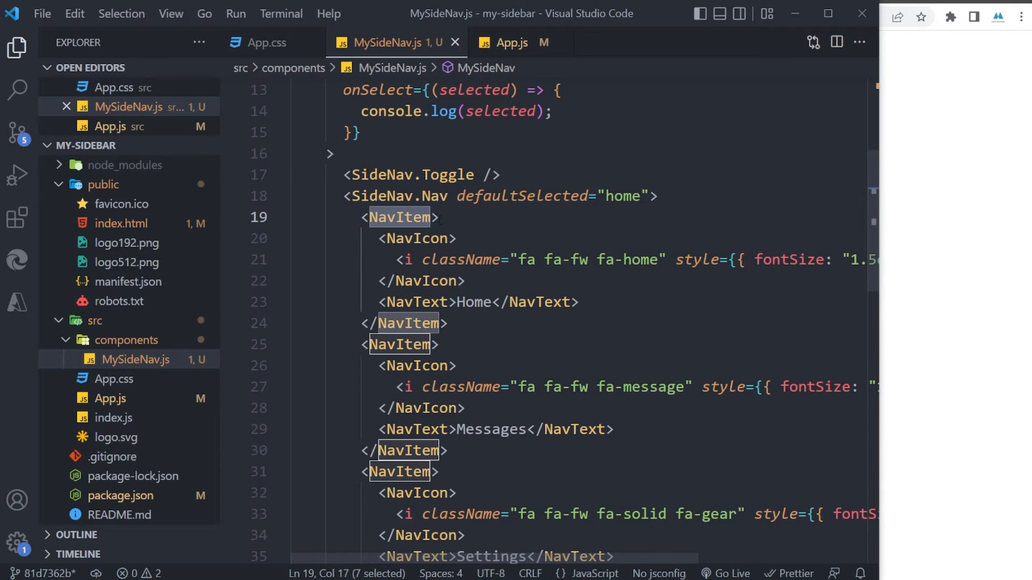
Add eventKey props such as "home" and "revenue" to each sidebar NavItem.
type("event")
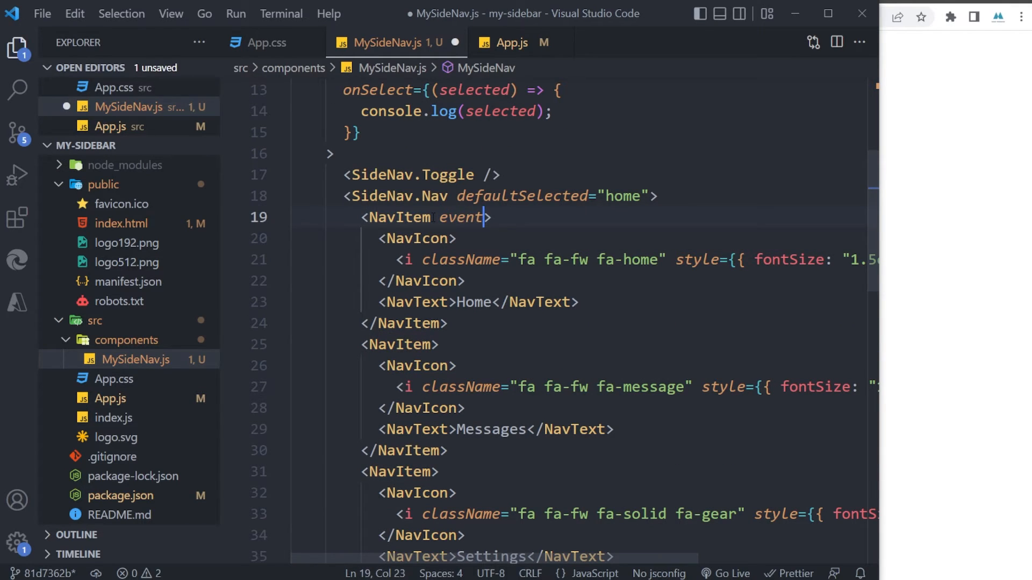
type("Key=\"\"")
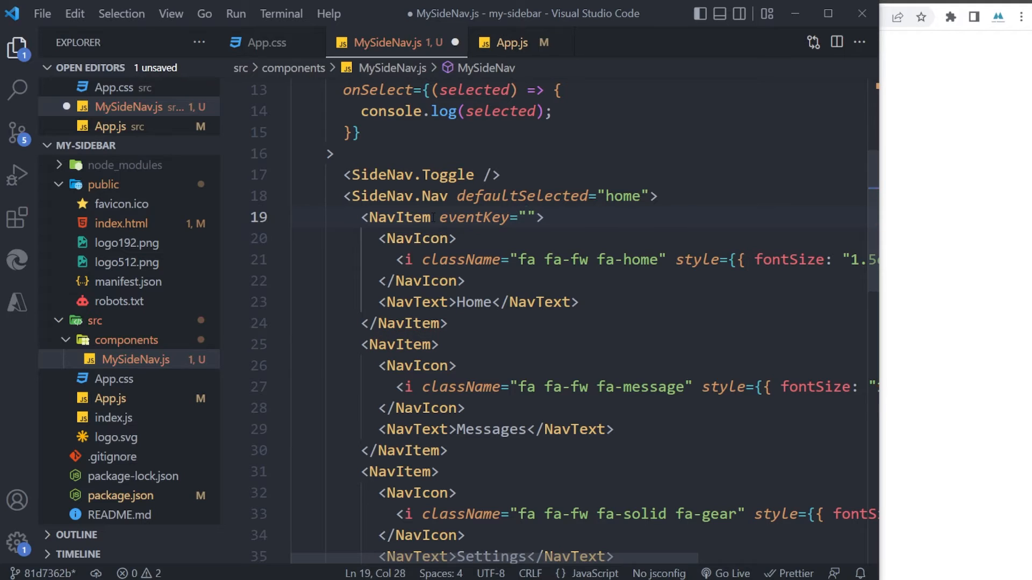
type("home")
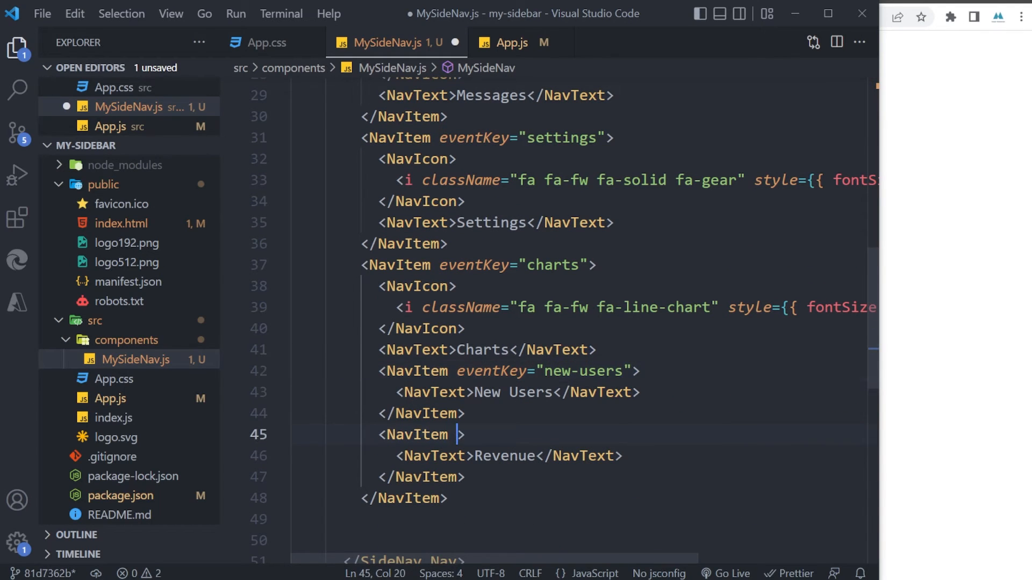
type("eventKey=\"reve\"")
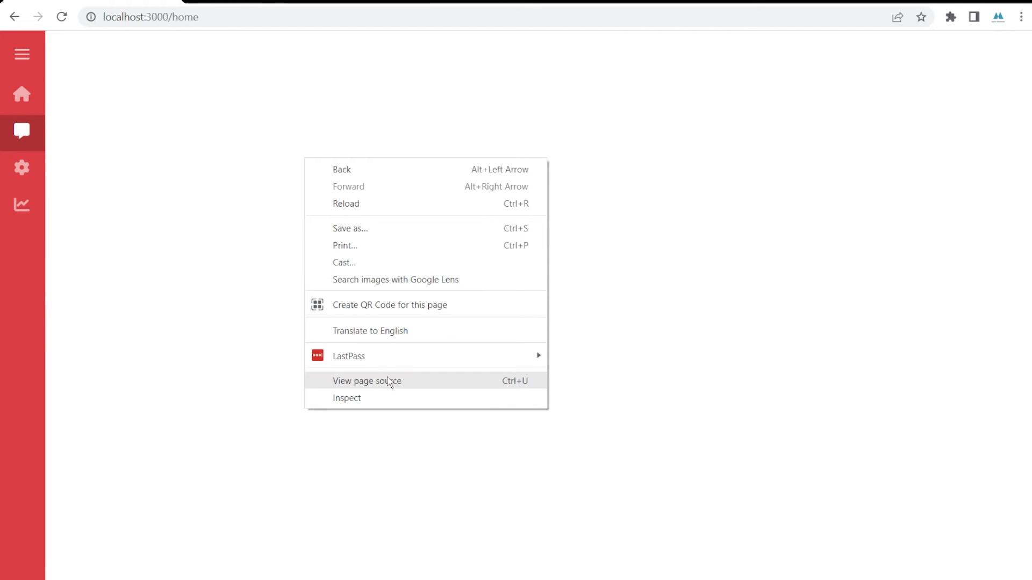
Open Chrome's Inspect panel and view the Console logging selected sidebar keys.
left_click(347, 397)
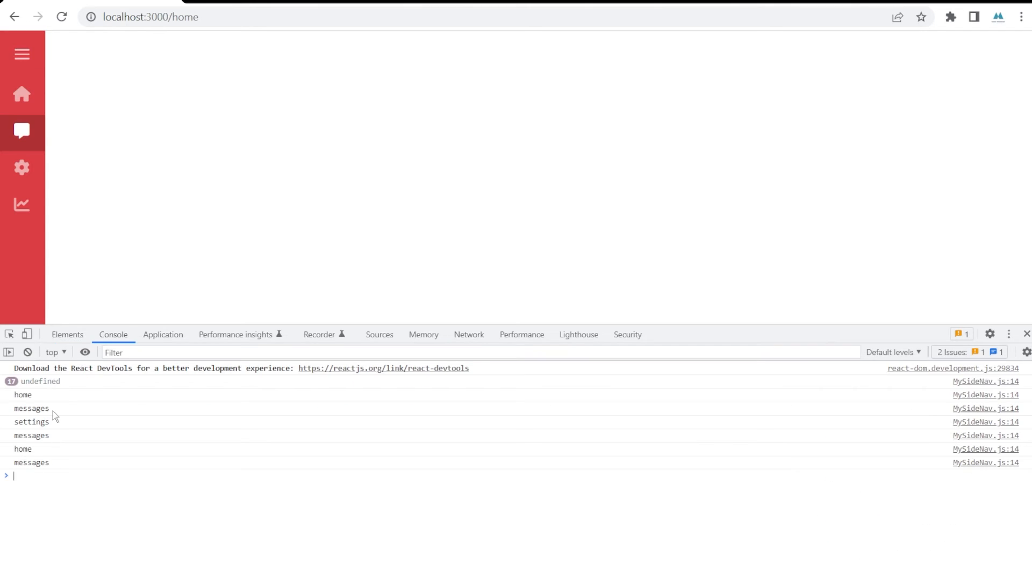
left_click(22, 168)
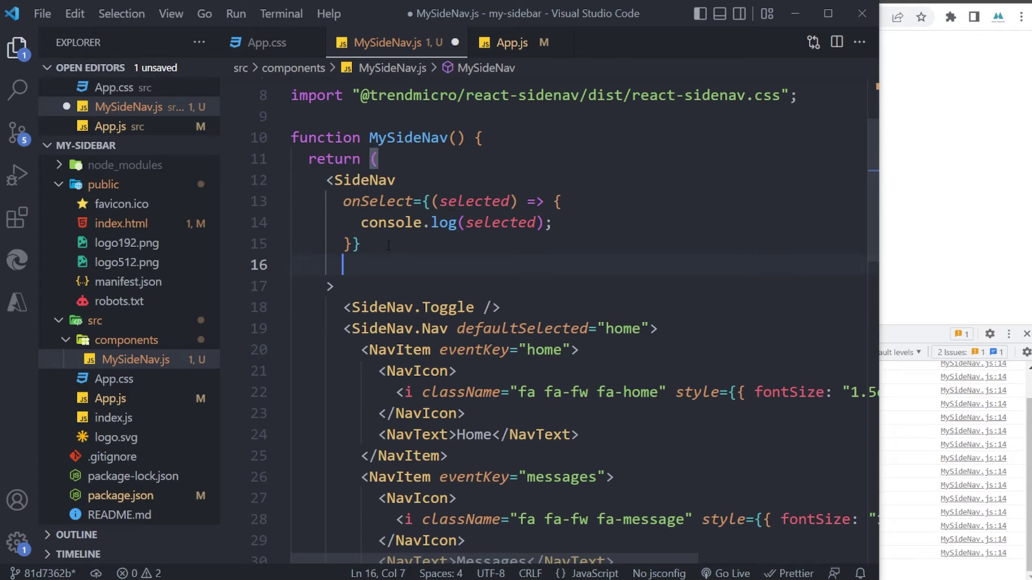
Add className='mysidenav' to the SideNav element in MySideNav.js.
type("className=")
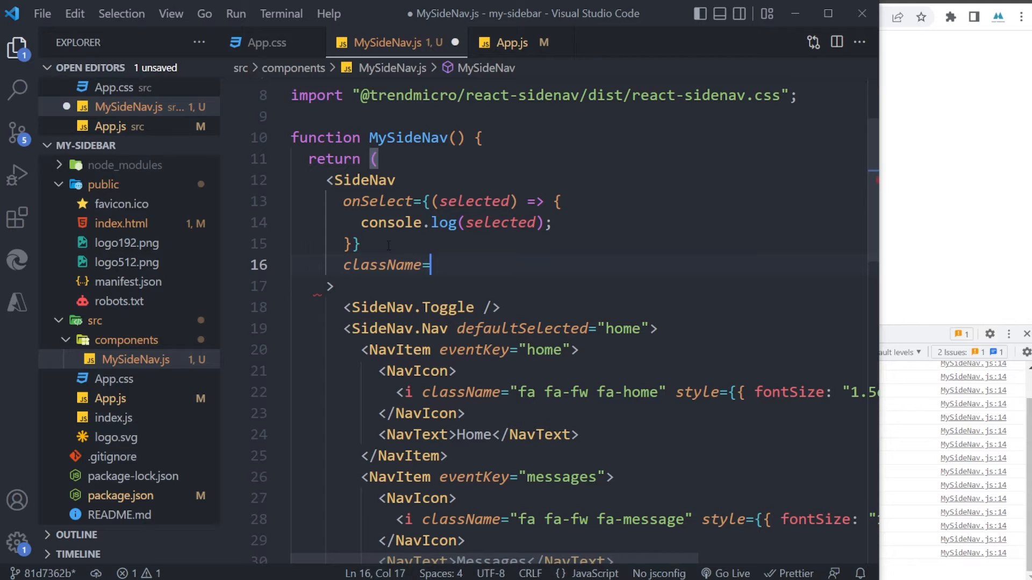
type("'mys'")
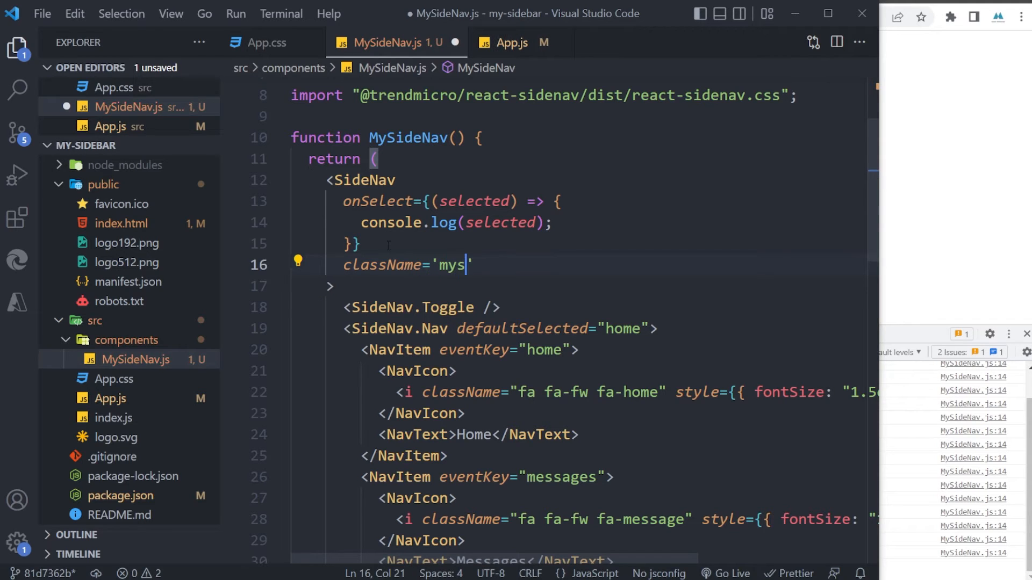
type("idenav")
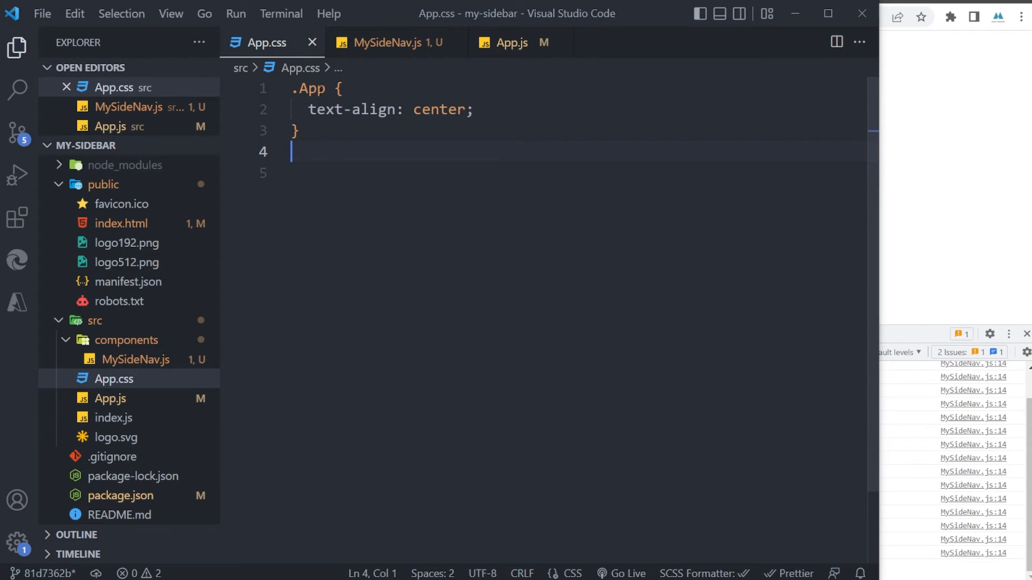
Rename the .App rule to .mysidenav with background-color #88038a and a font setting.
double_click(311, 88)
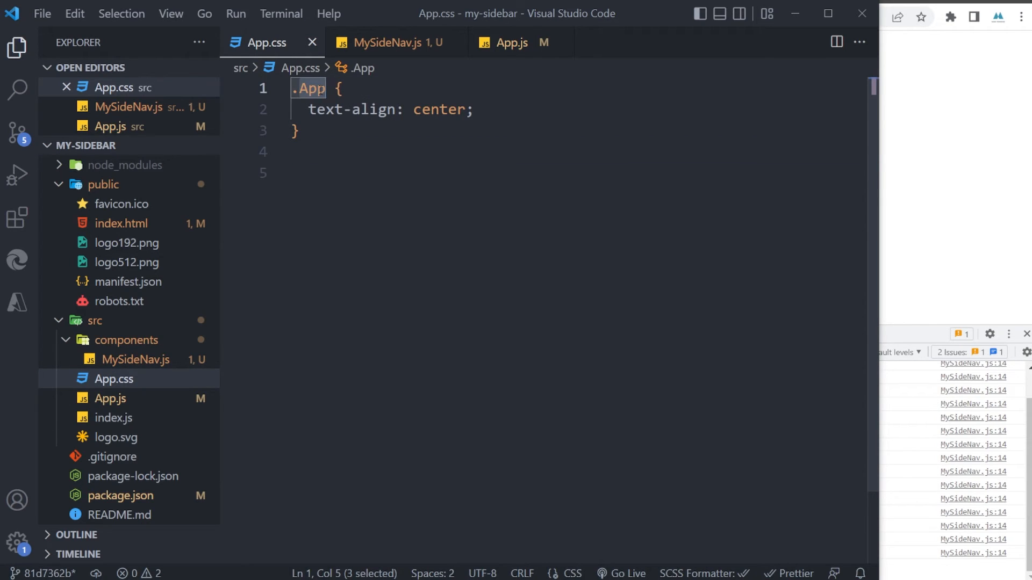
type("mysidenav")
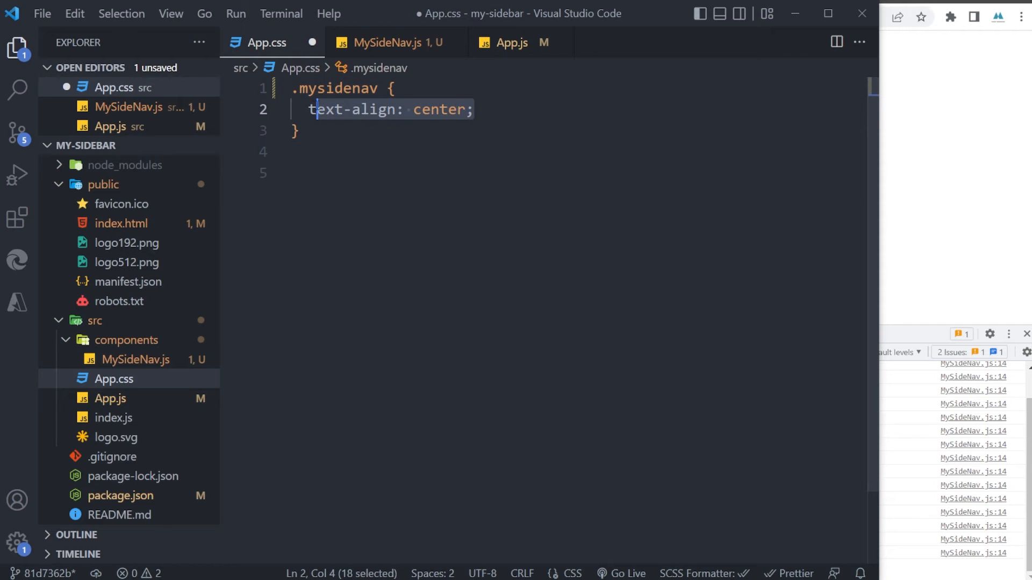
type("background-color: #88038a !important;")
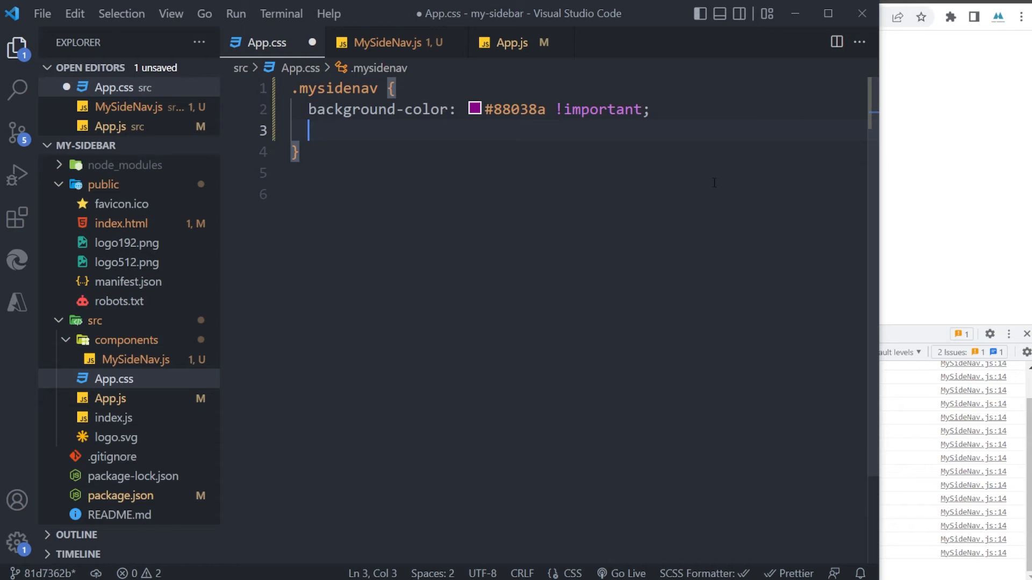
type("font")
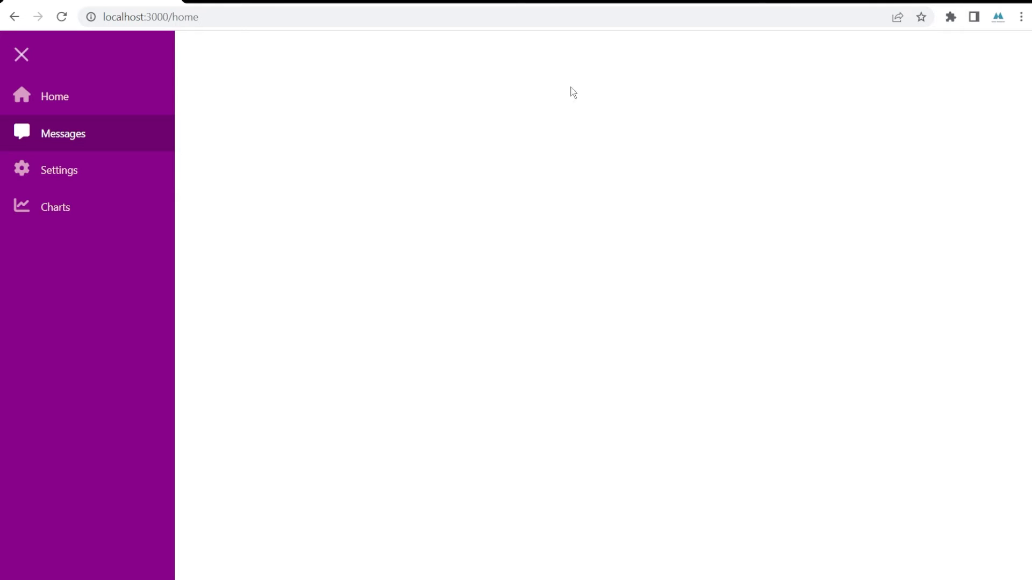
mouse_move(490, 308)
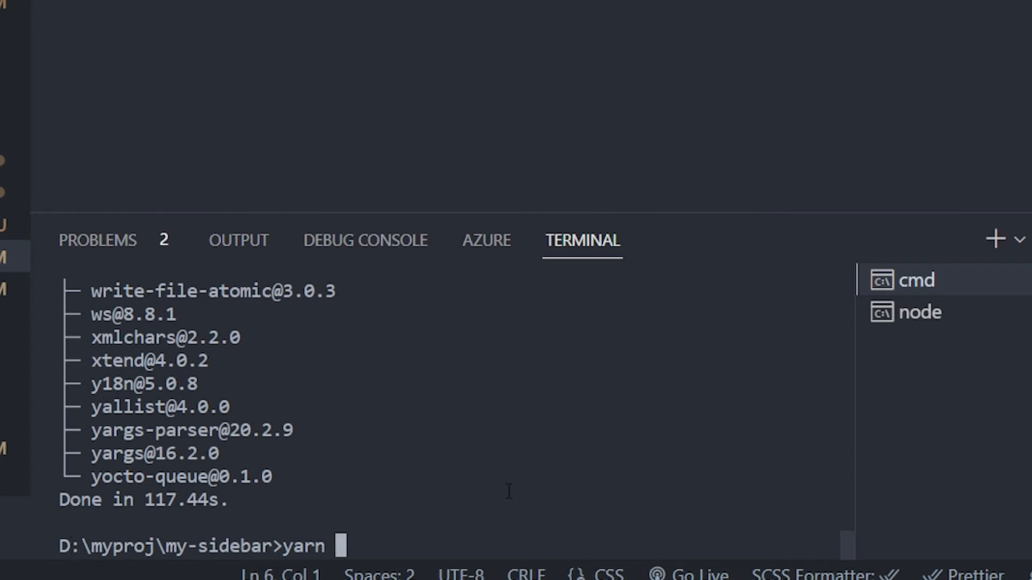
Run yarn add react-router-dom in the terminal, then switch to App.js.
type("add react-rou")
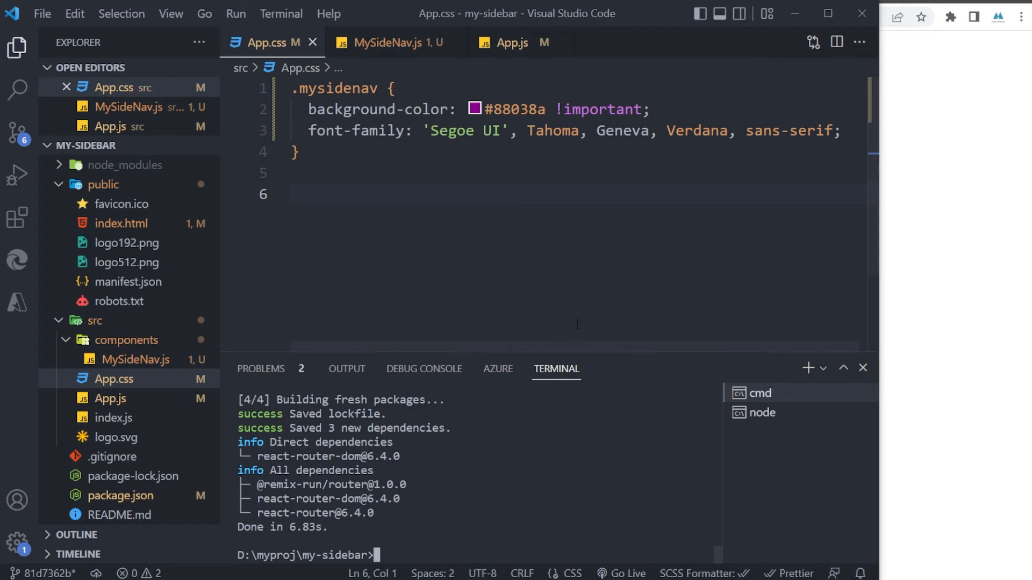
left_click(515, 42)
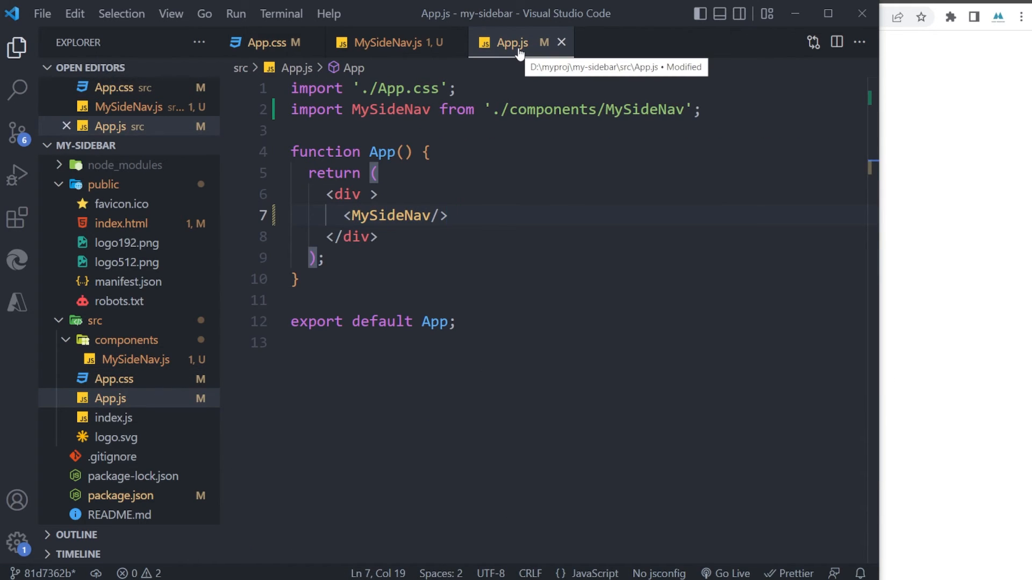
Import BrowserRouter as Router, Routes and Route from 'react-router-dom' in App.js.
left_click(362, 130)
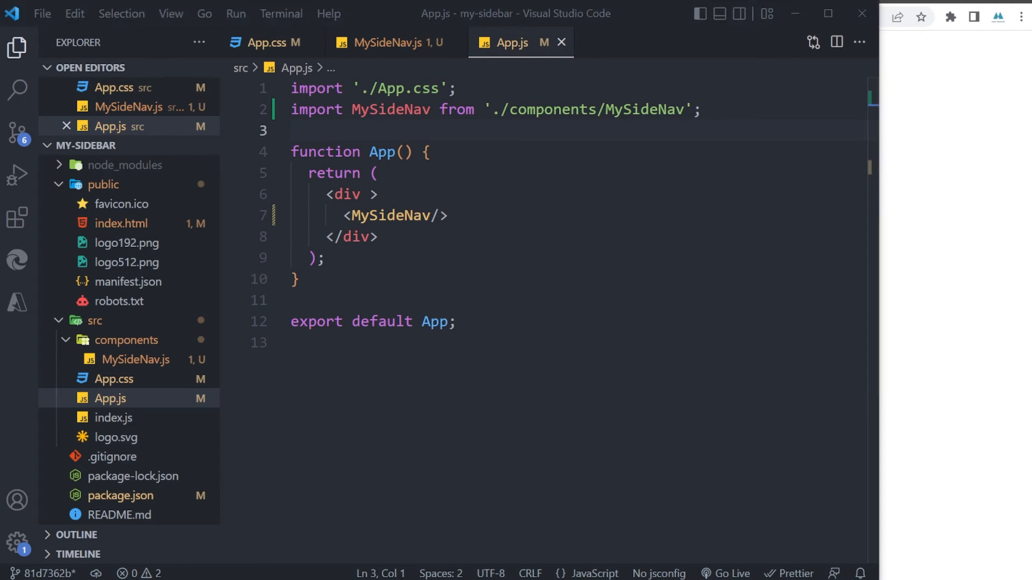
type("import {BrowserRouter a")
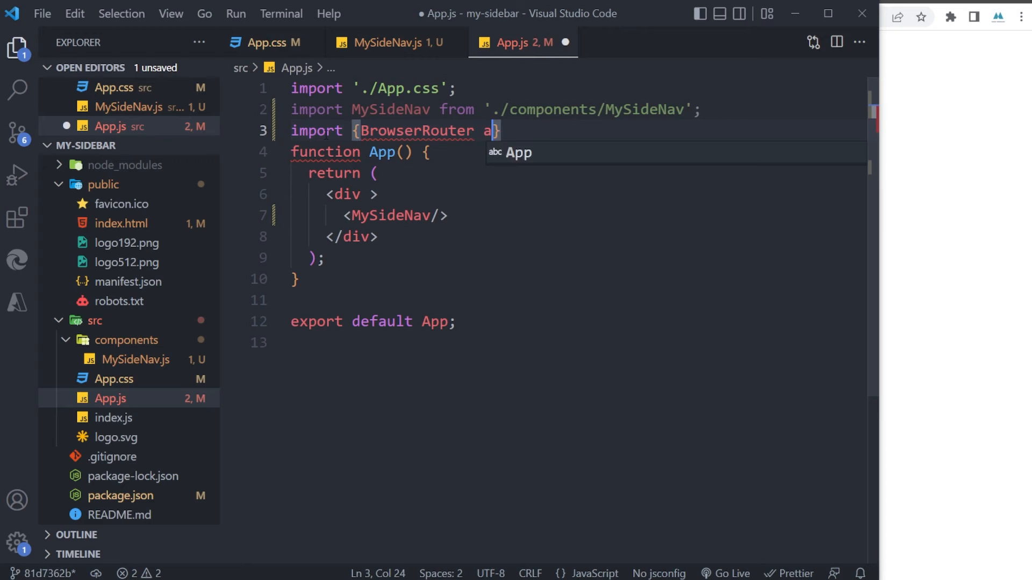
type("s Router")
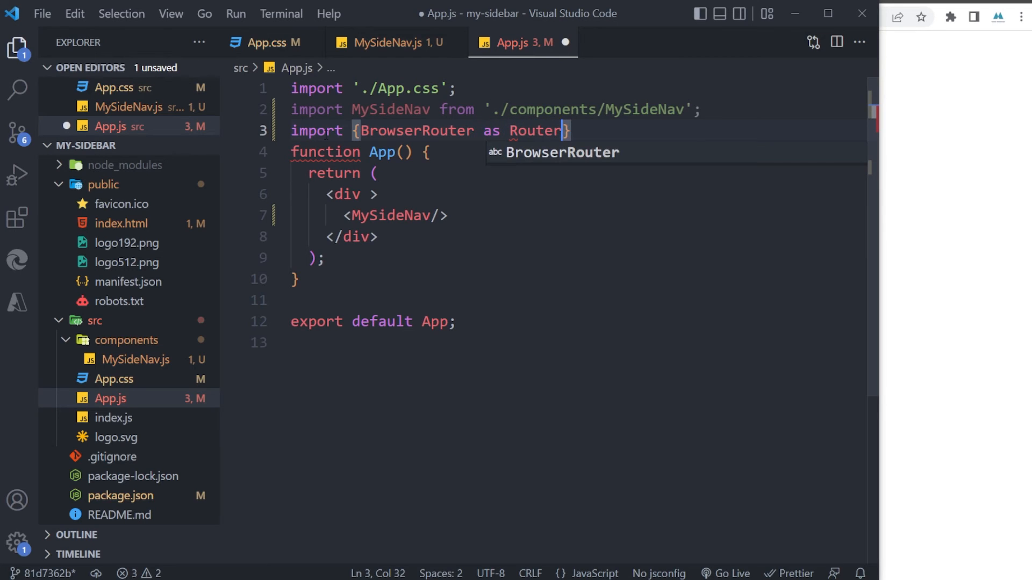
type(",")
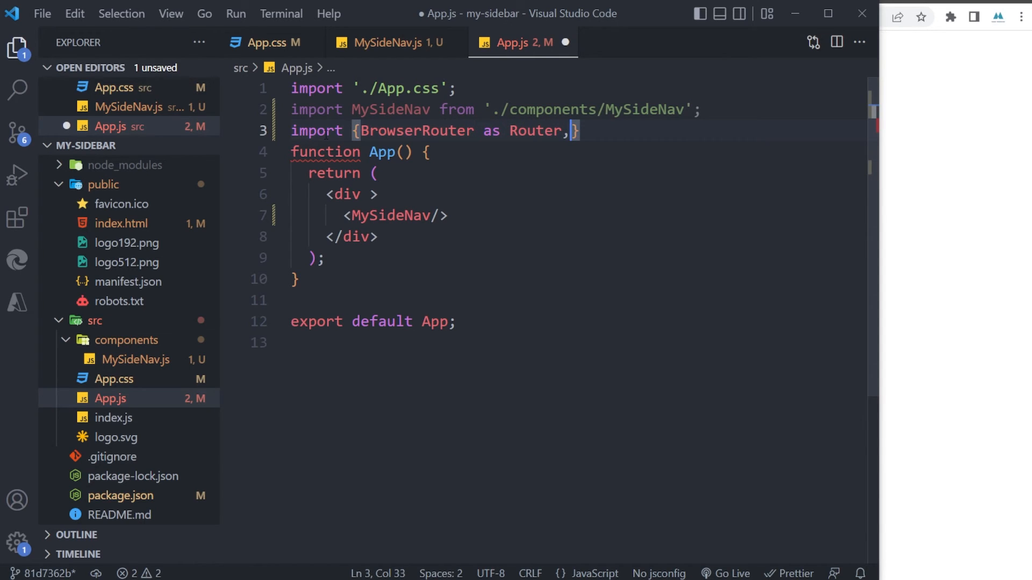
type("Routes")
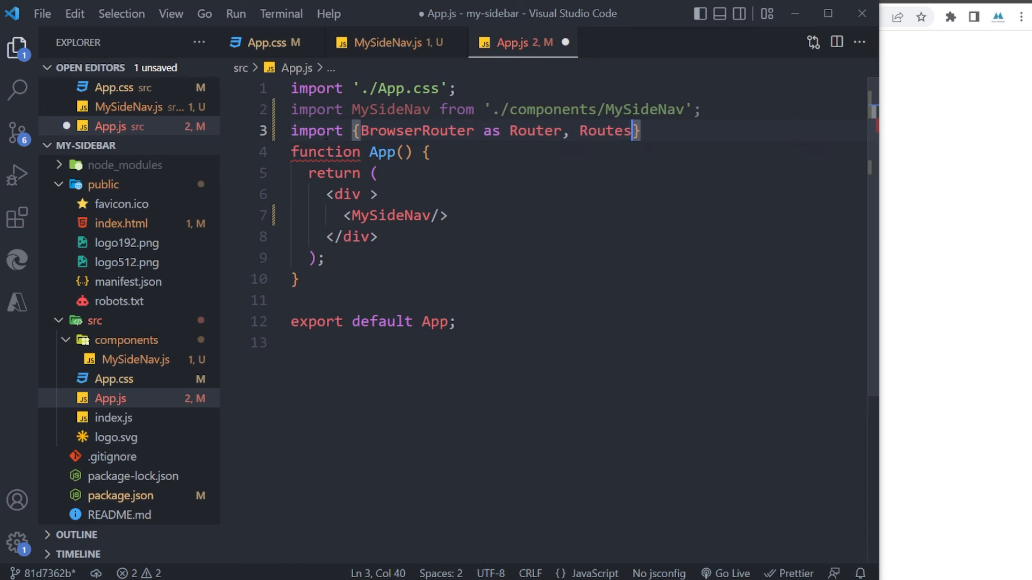
type(", Route")
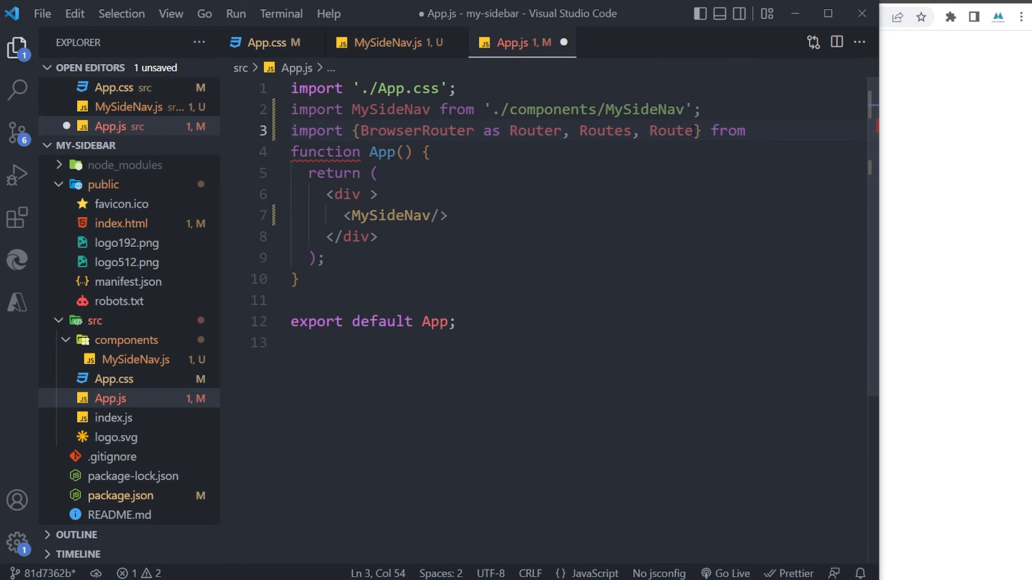
type("'react-router-")
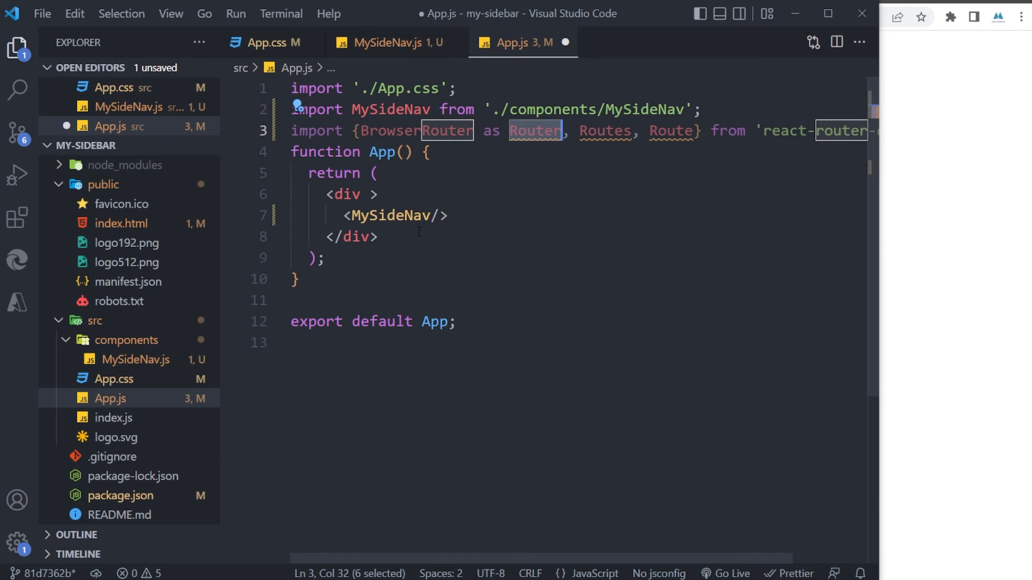
Rename the wrapping div to Router and add a Routes block below MySideNav.
double_click(344, 194)
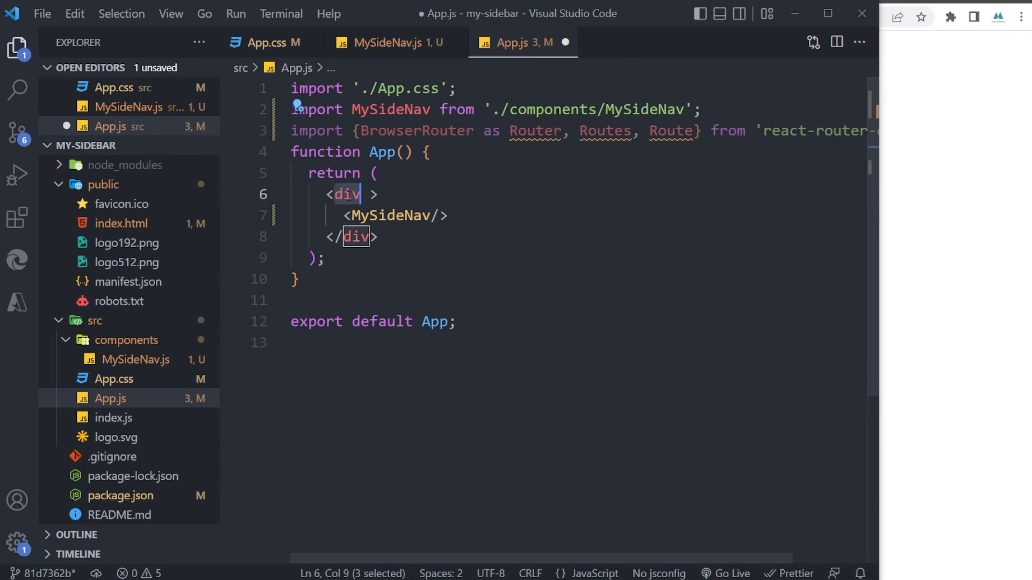
type("Router")
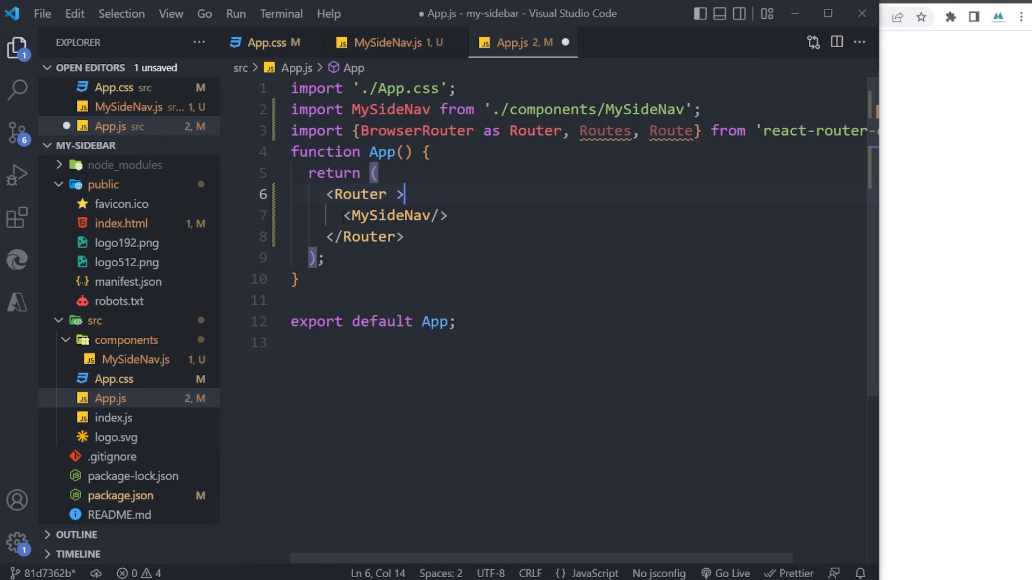
left_click(451, 215)
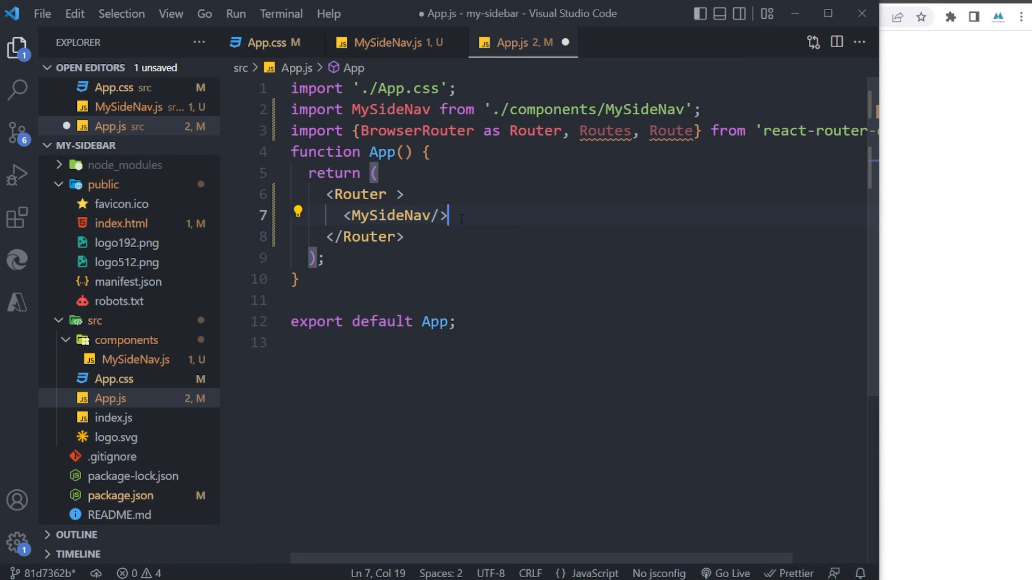
key("Enter")
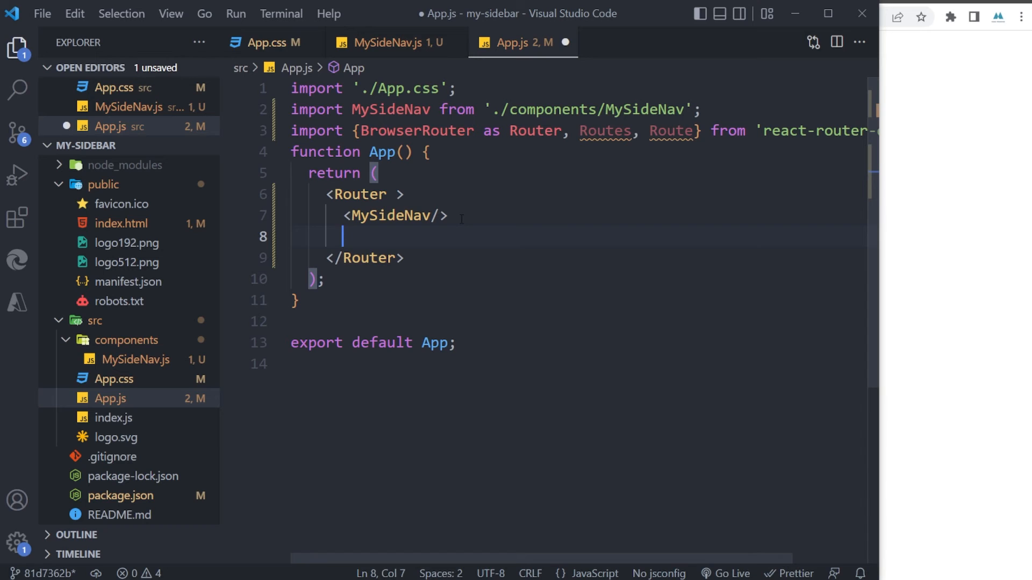
type("<Routes>")
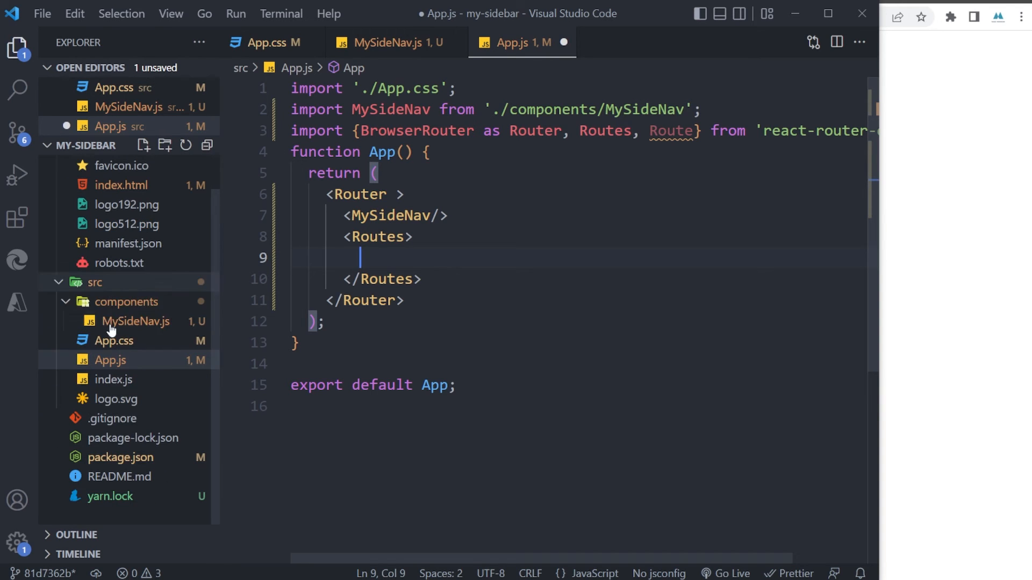
Create src/pages with a saved Home.js default-exporting a page div, then copy it for other pages.
left_click(164, 146)
type("pages")
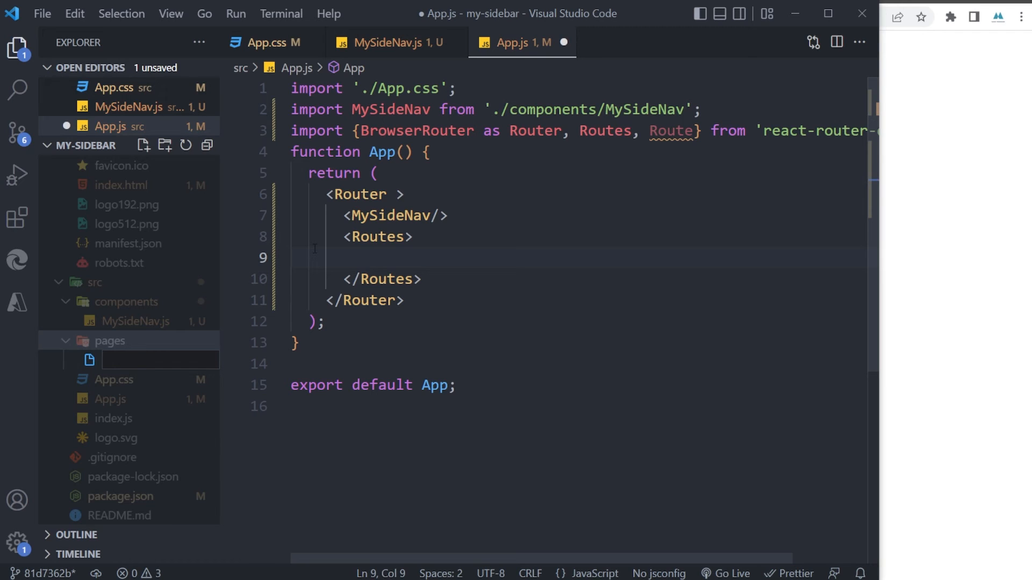
type("H")
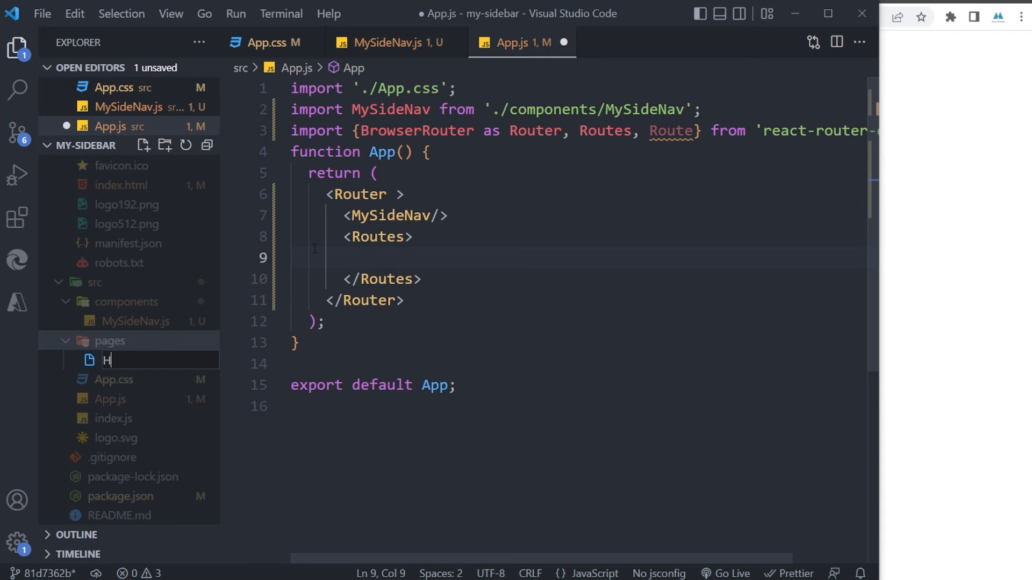
key("Enter")
type("e")
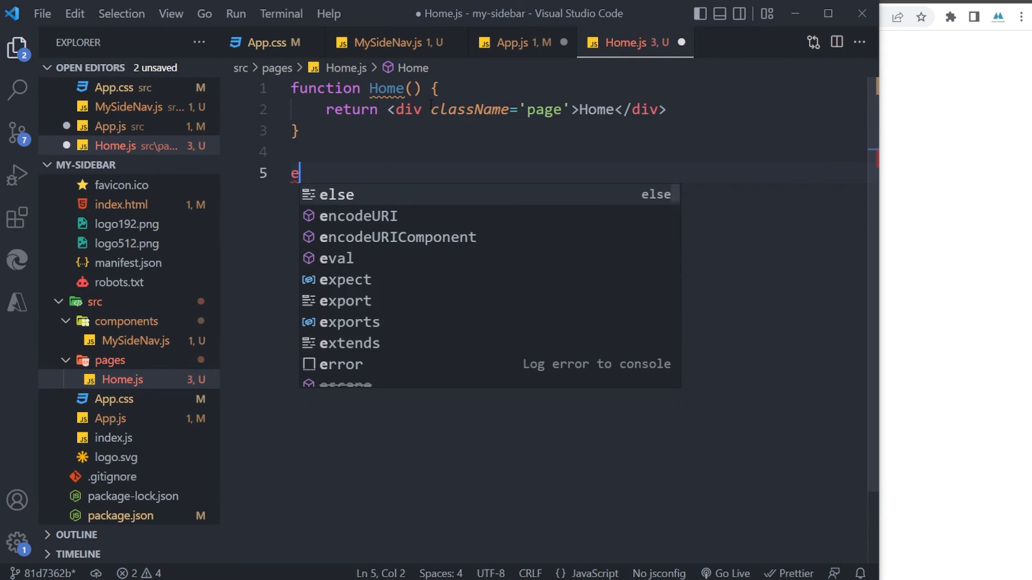
type("xport dea")
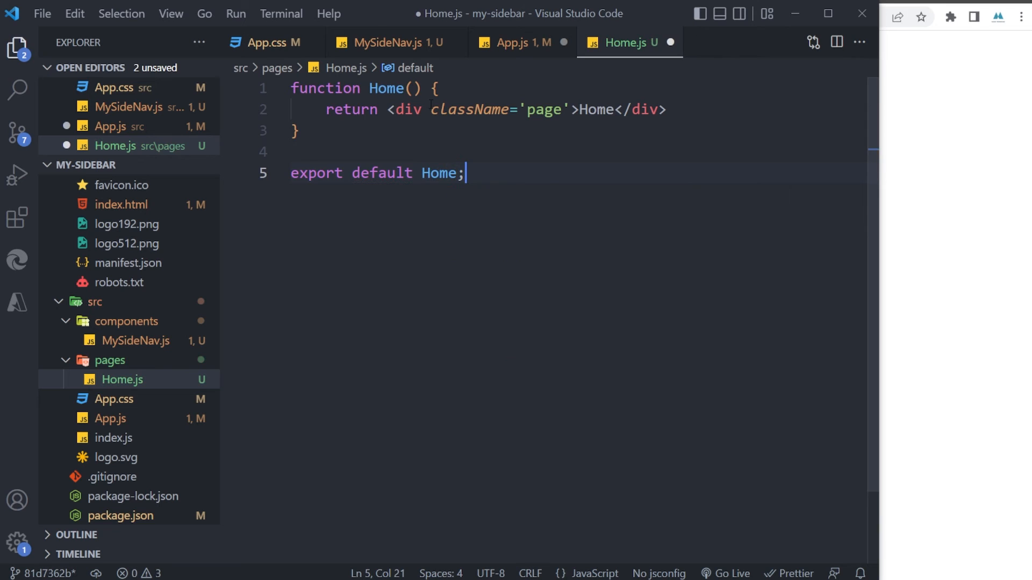
key("ctrl+s")
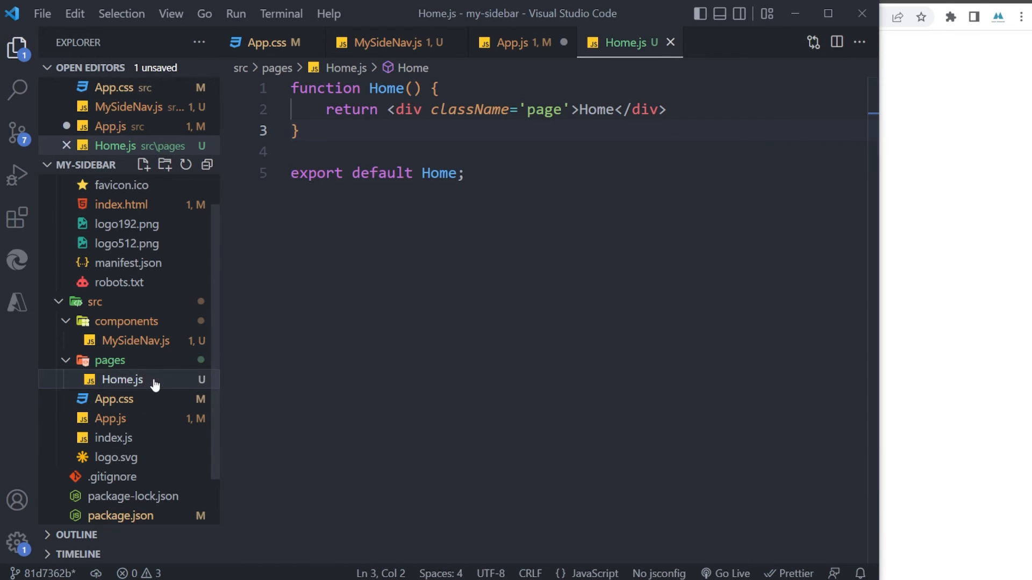
right_click(121, 379)
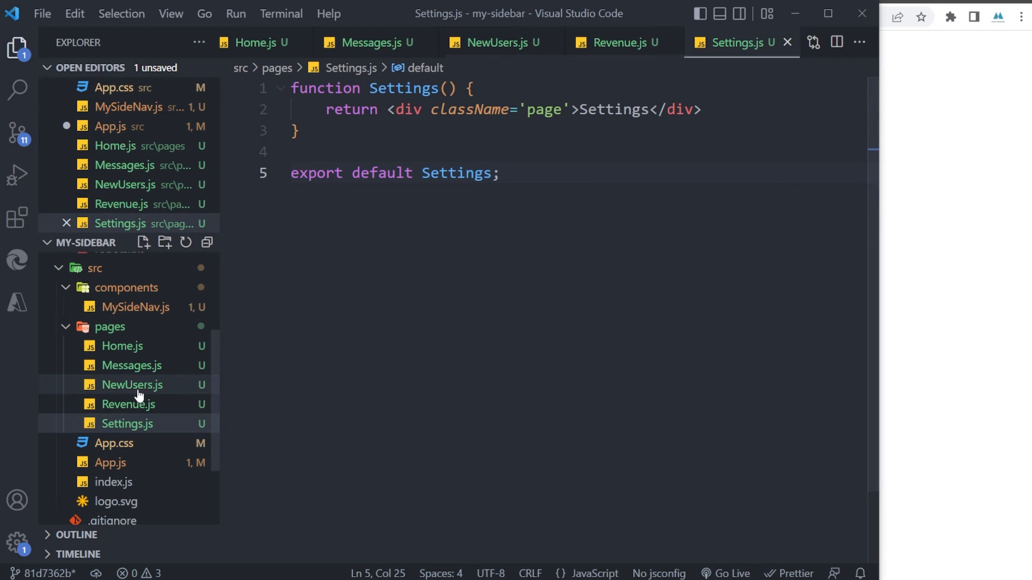
left_click(109, 462)
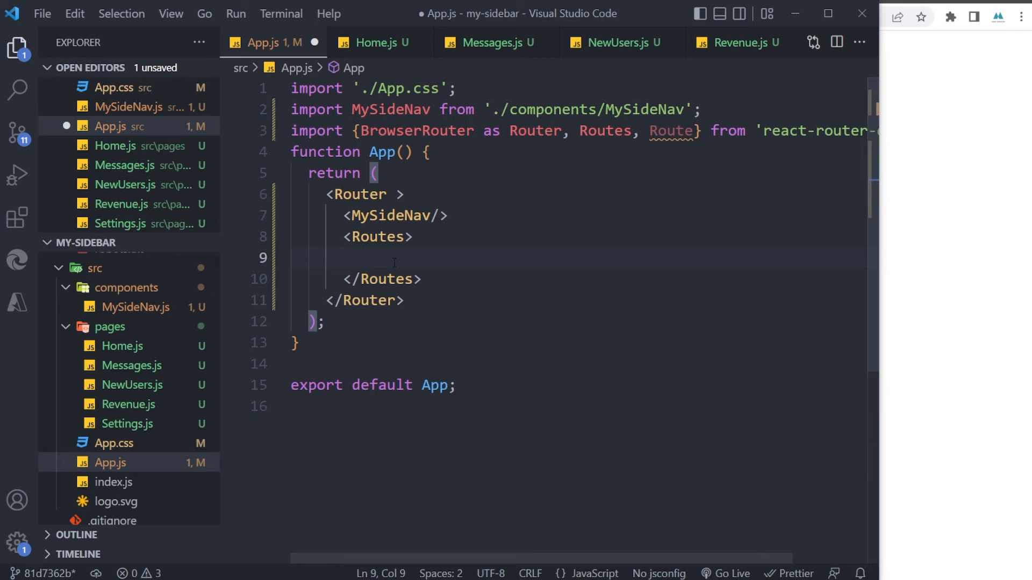
Declare Route entries in App.js for paths like /home and messages with page elements.
type("<Route")
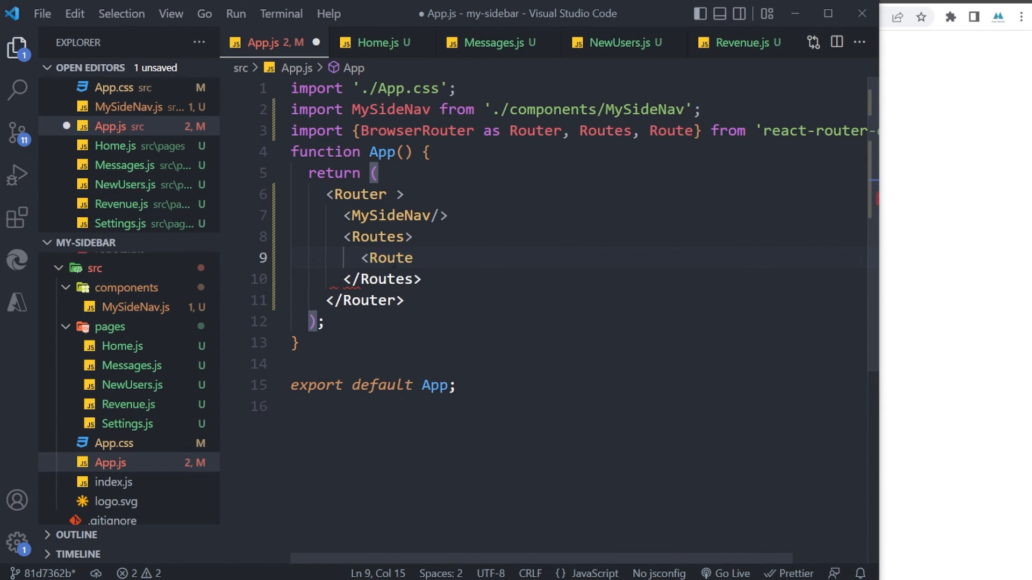
type("path=''")
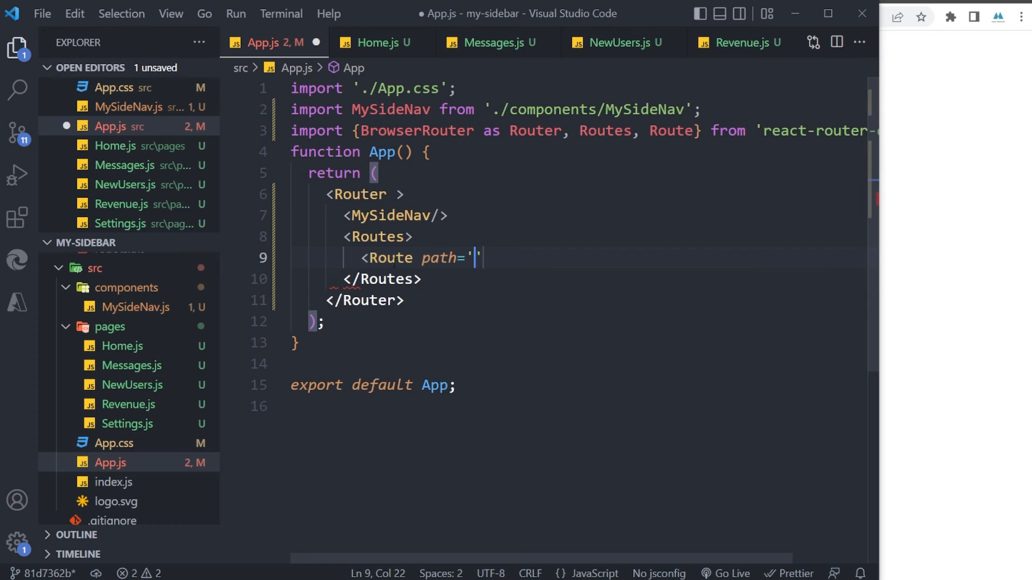
type("/")
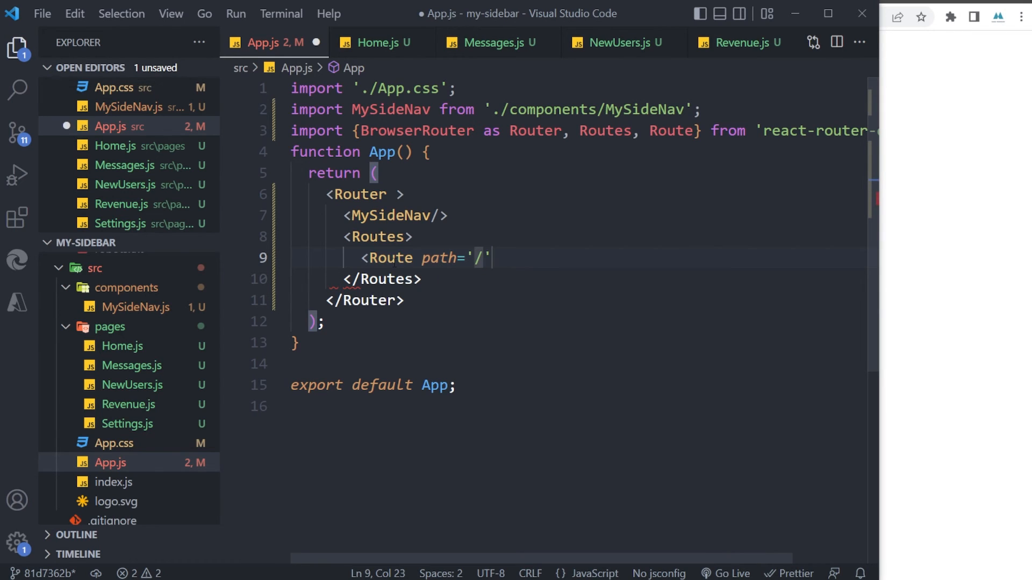
type("home' element={")
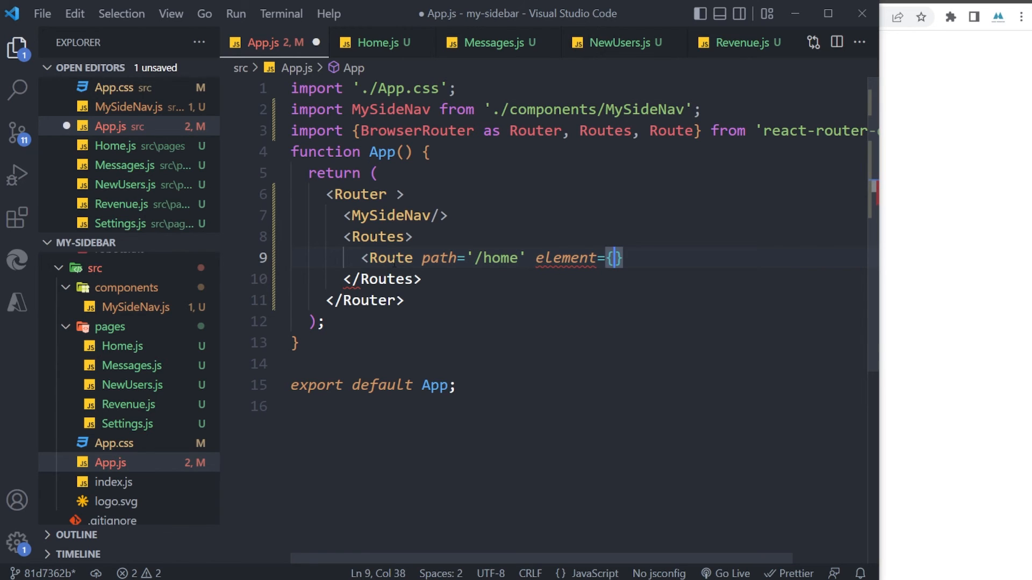
type("<Home")
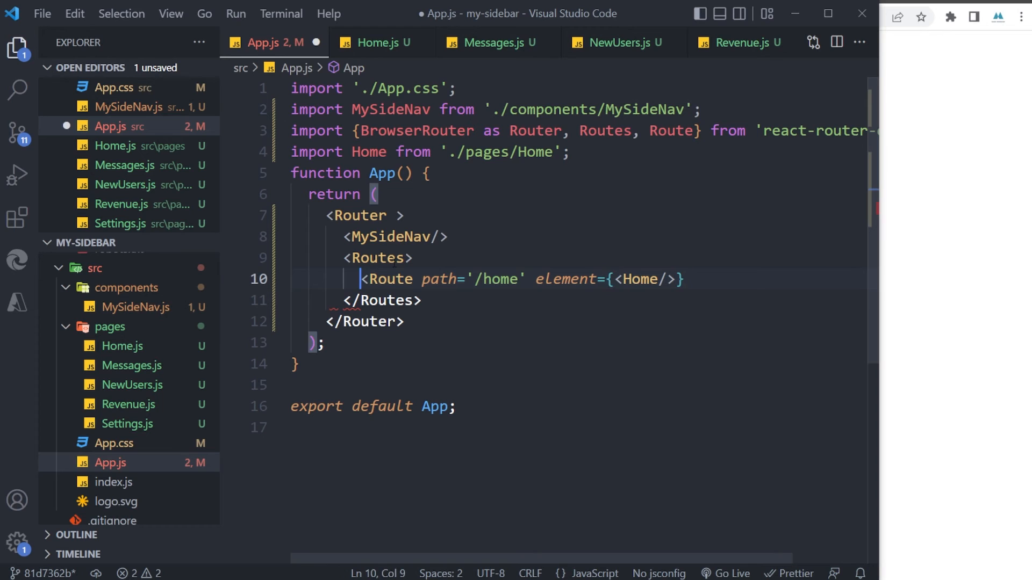
type("/>")
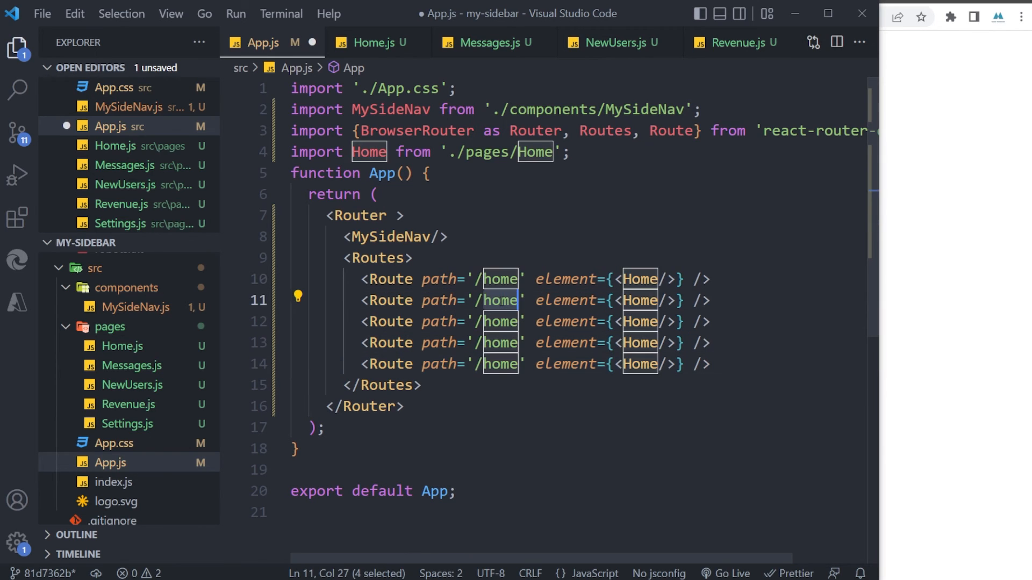
type("messages")
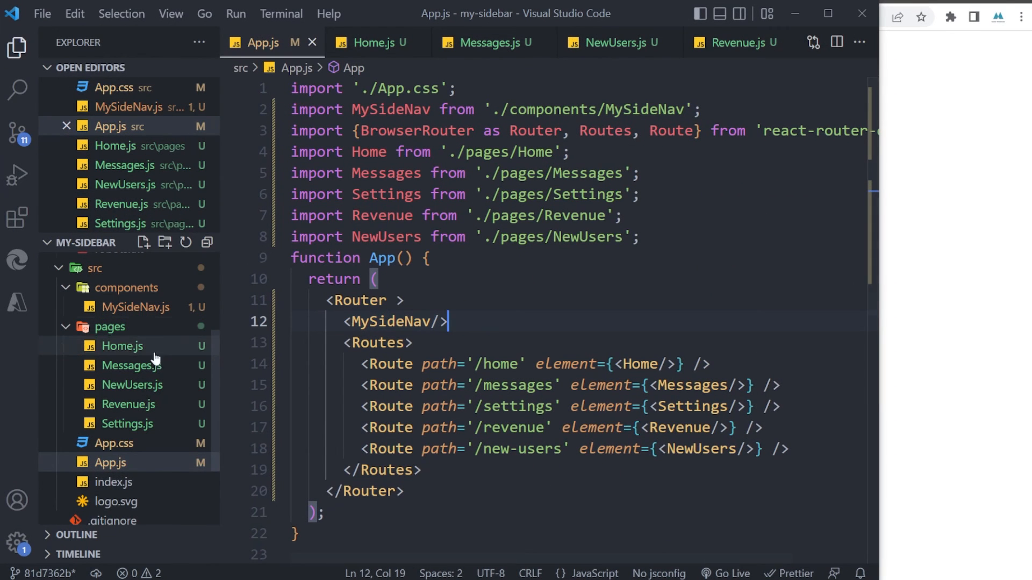
mouse_move(132, 366)
type("t")
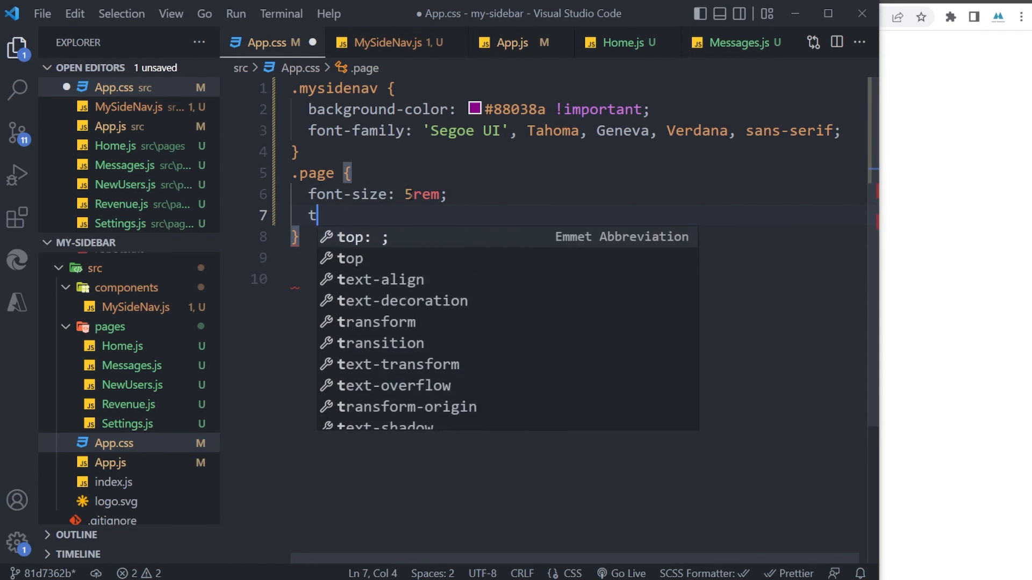
Add text-align: center to the .page rule in App.css.
type("ext-align: c")
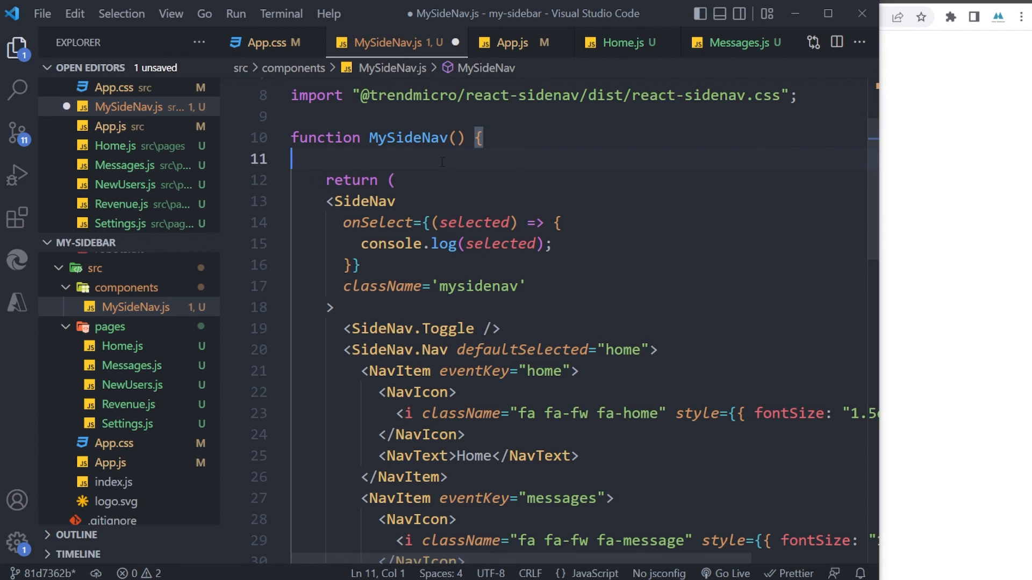
Declare const navigate = useNavigate() in MySideNav, auto-importing it from react-router-dom.
type("const")
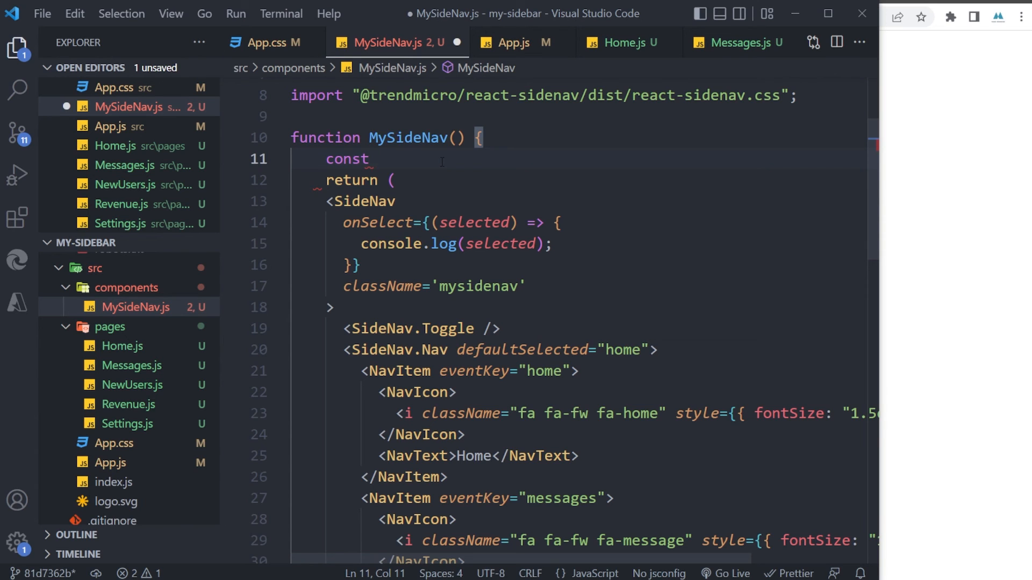
type("navigate")
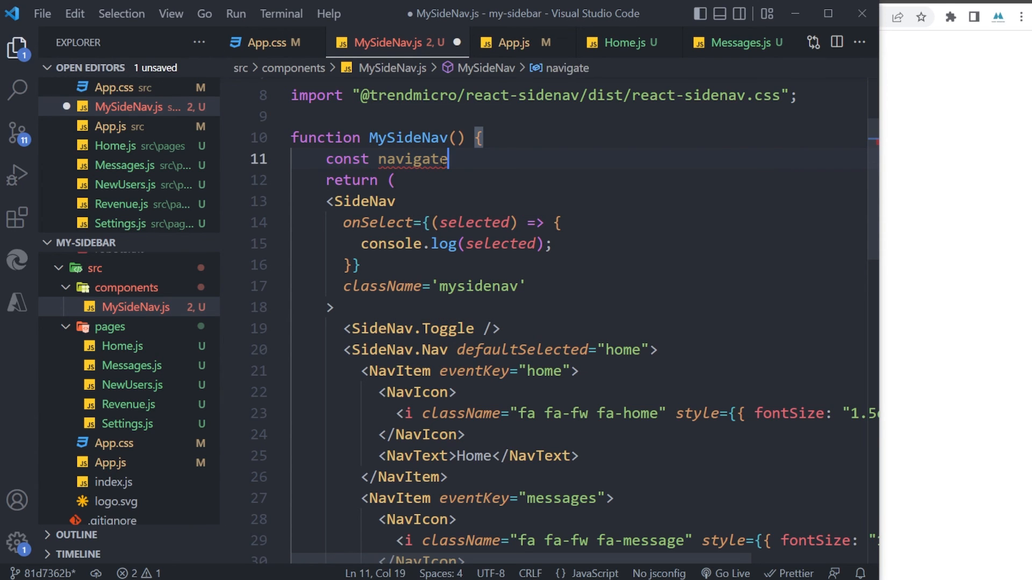
type("= useNavigate")
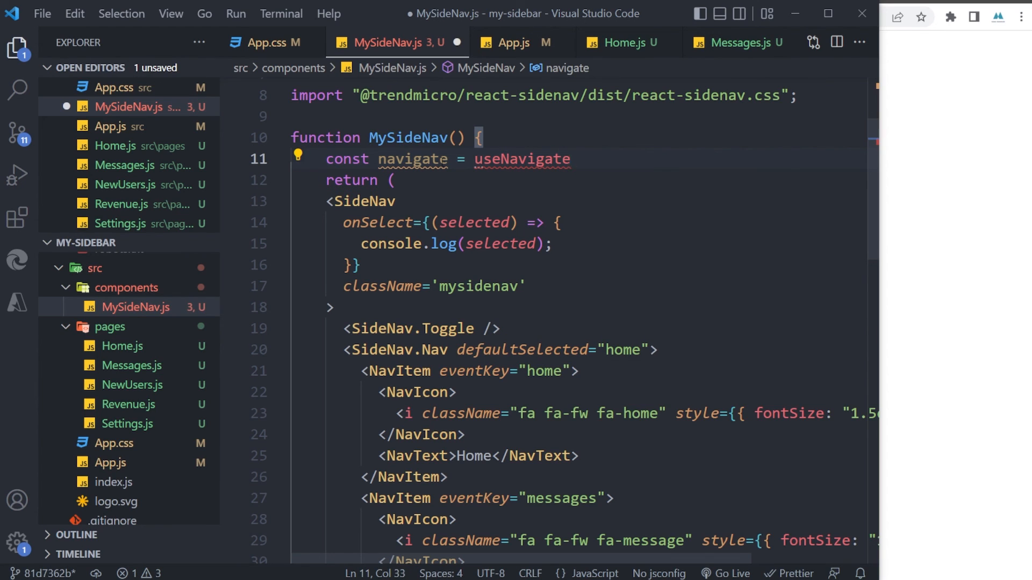
type("();")
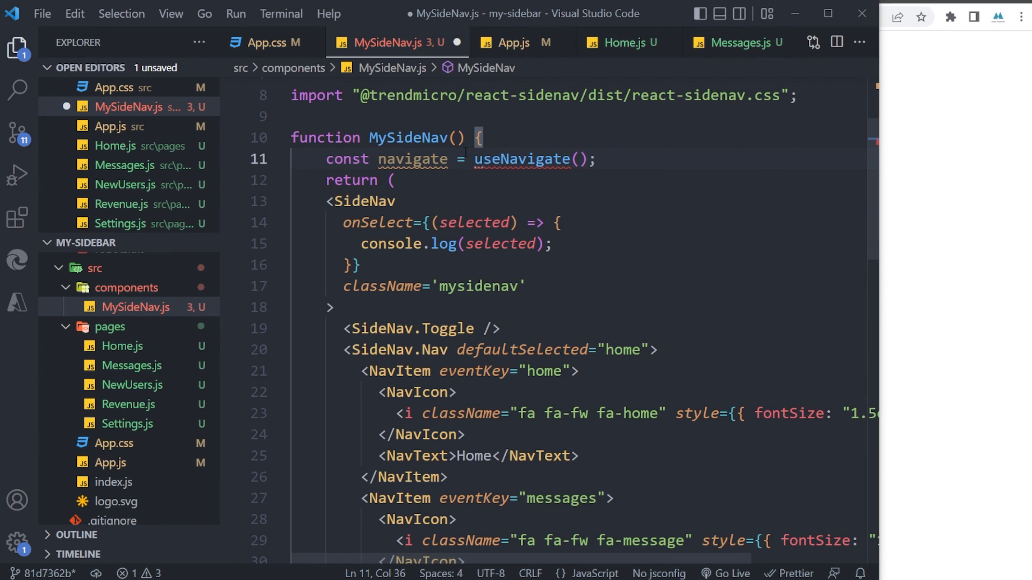
type("imp")
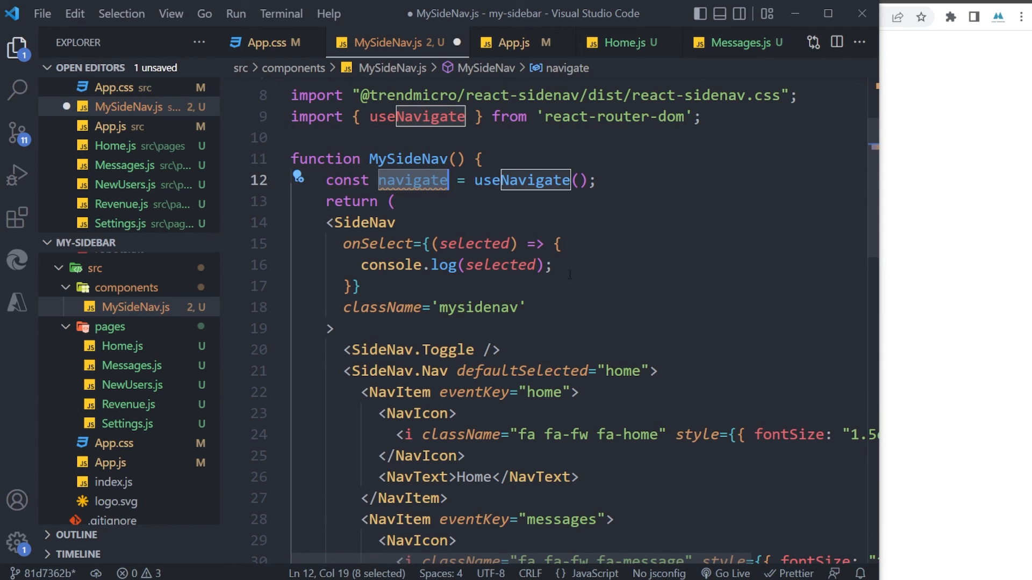
type("navigate")
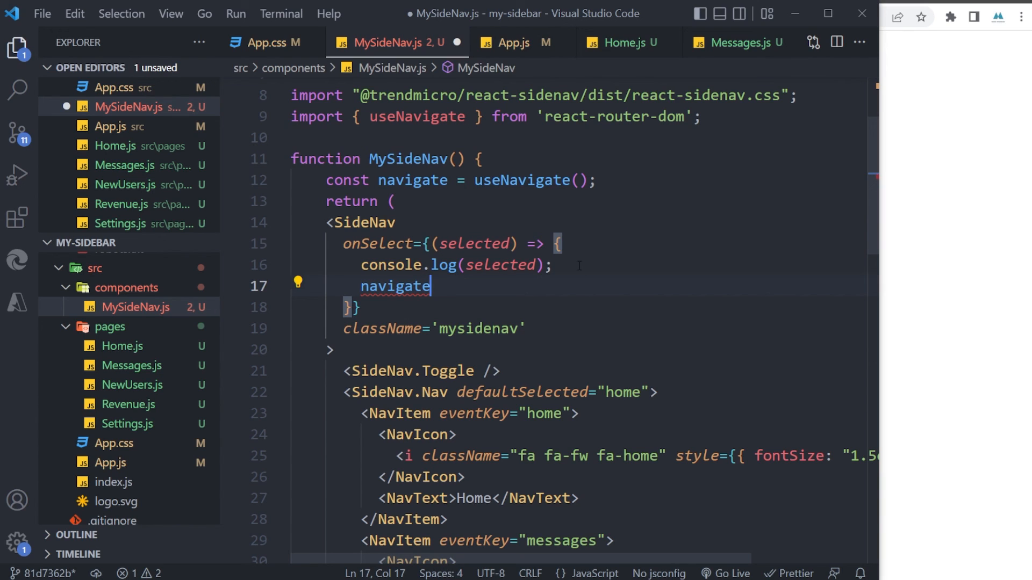
type("()")
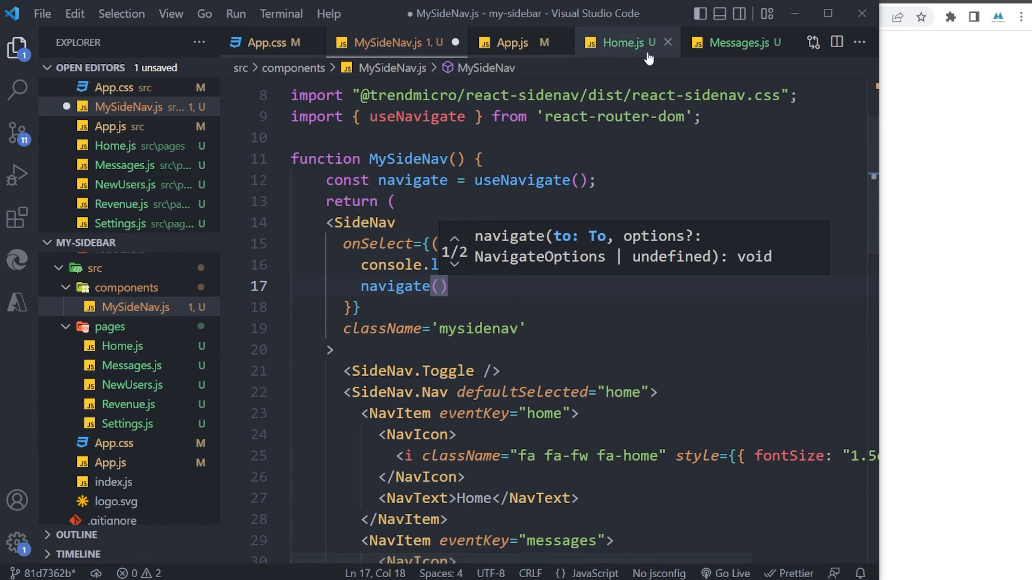
Make onSelect call navigate('/' + selected), checking App.js routes and the sidebar event keys.
left_click(512, 42)
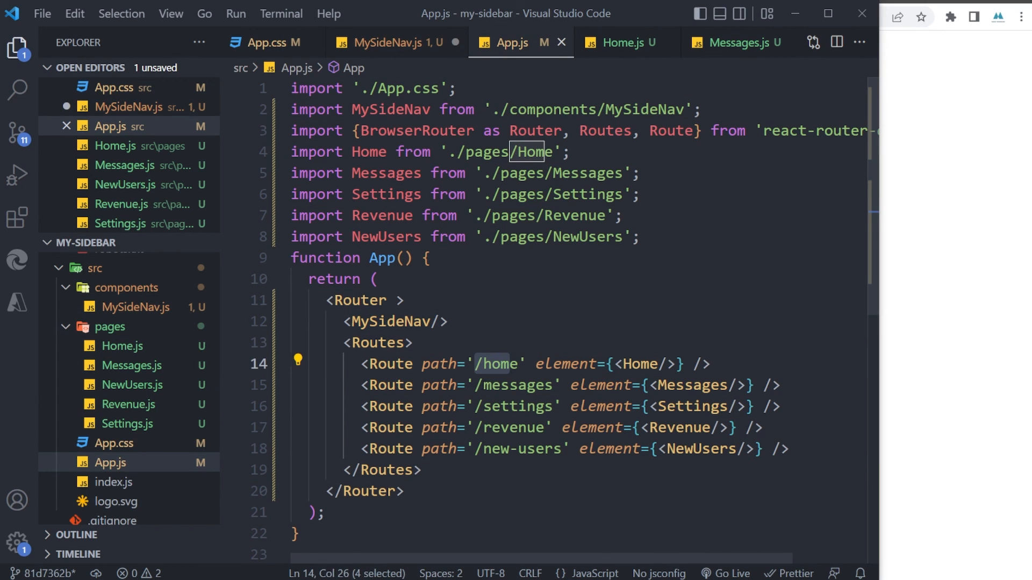
left_click(392, 42)
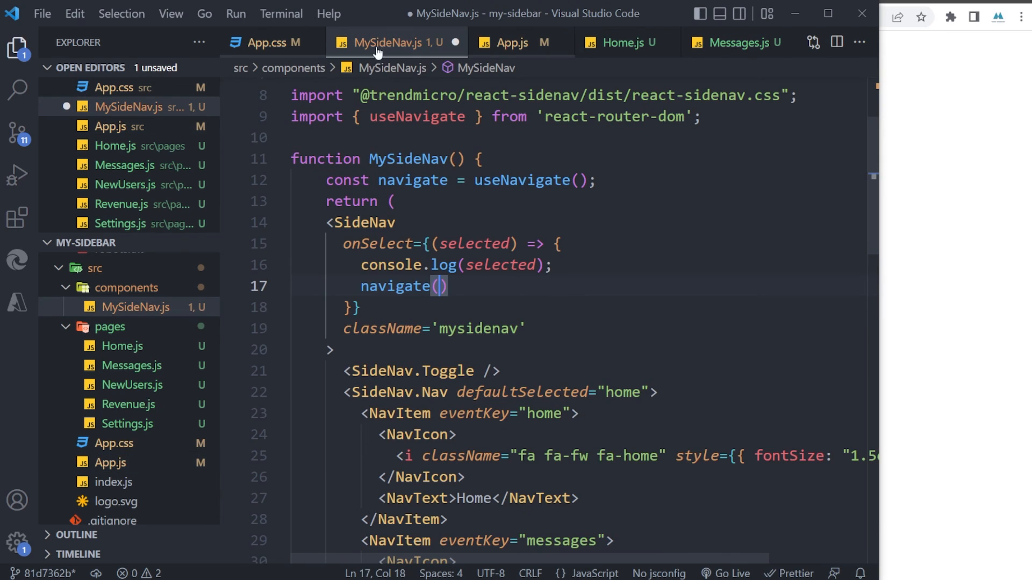
type("\\")
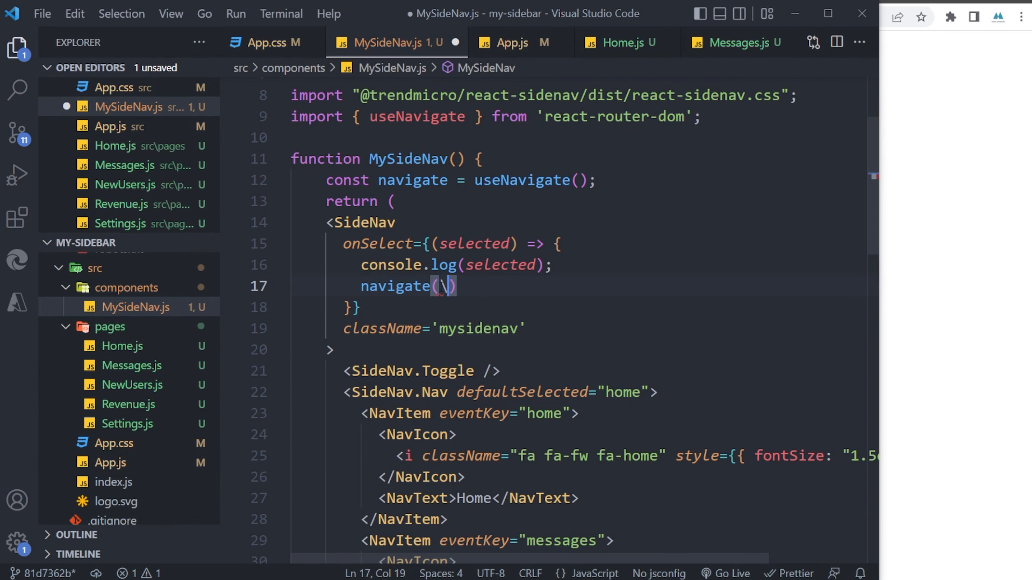
type("'")
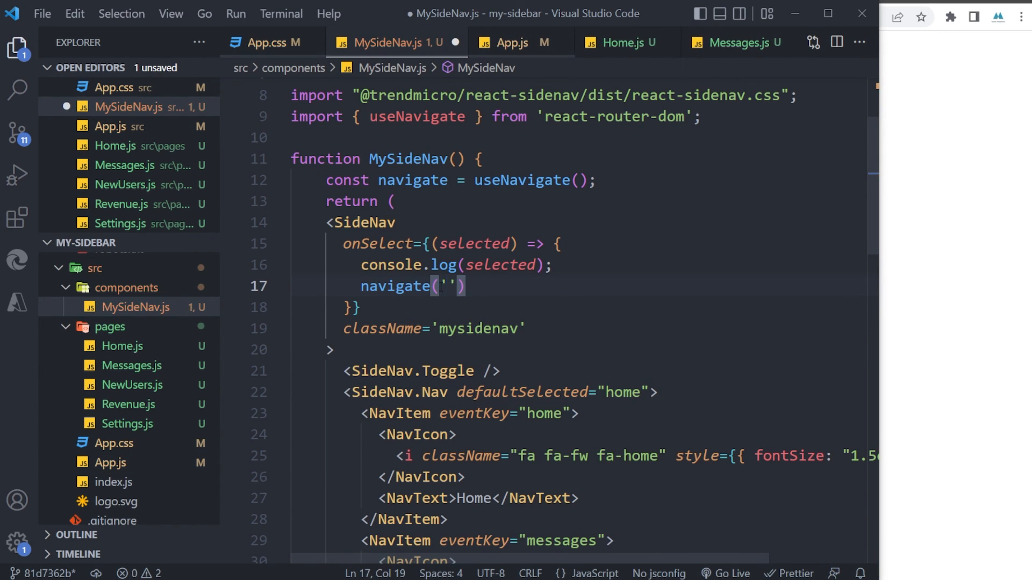
type("/")
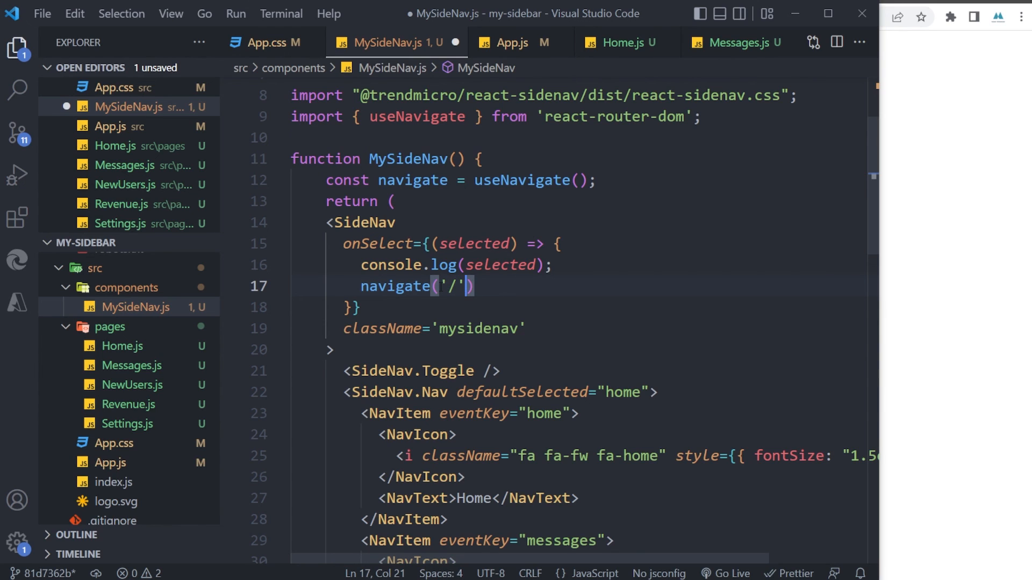
type("+")
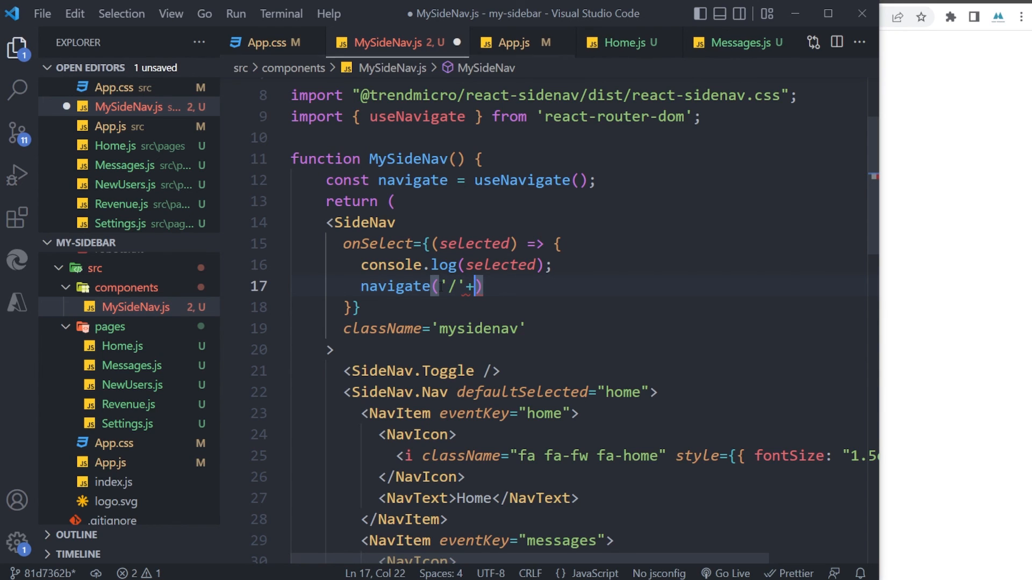
type("selected")
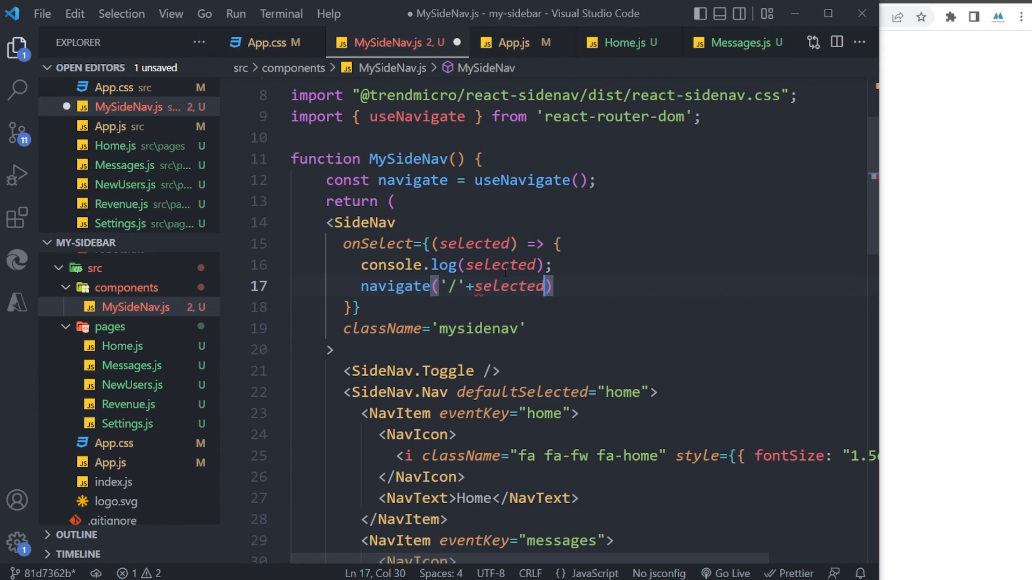
double_click(506, 286)
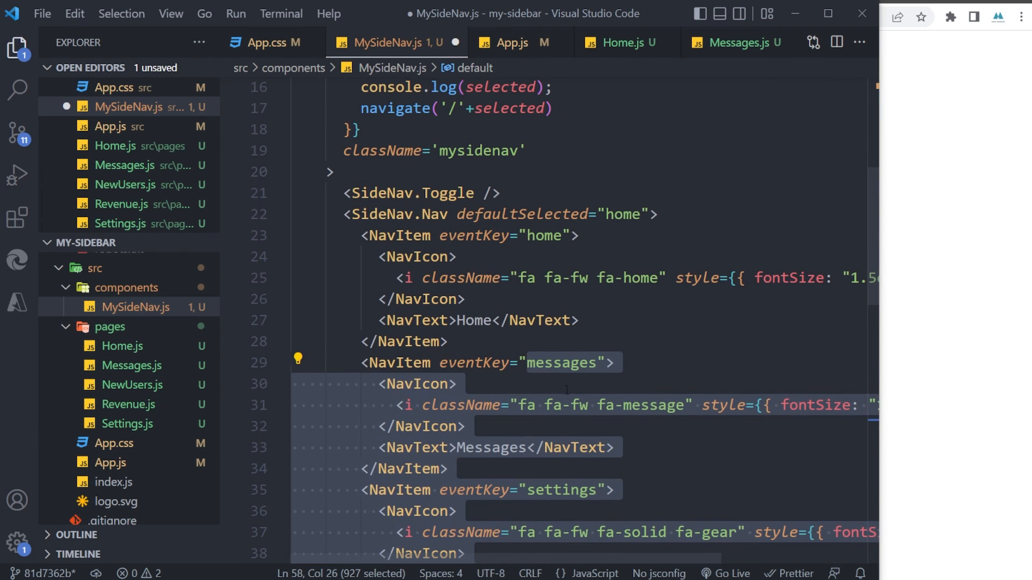
scroll("down", 3)
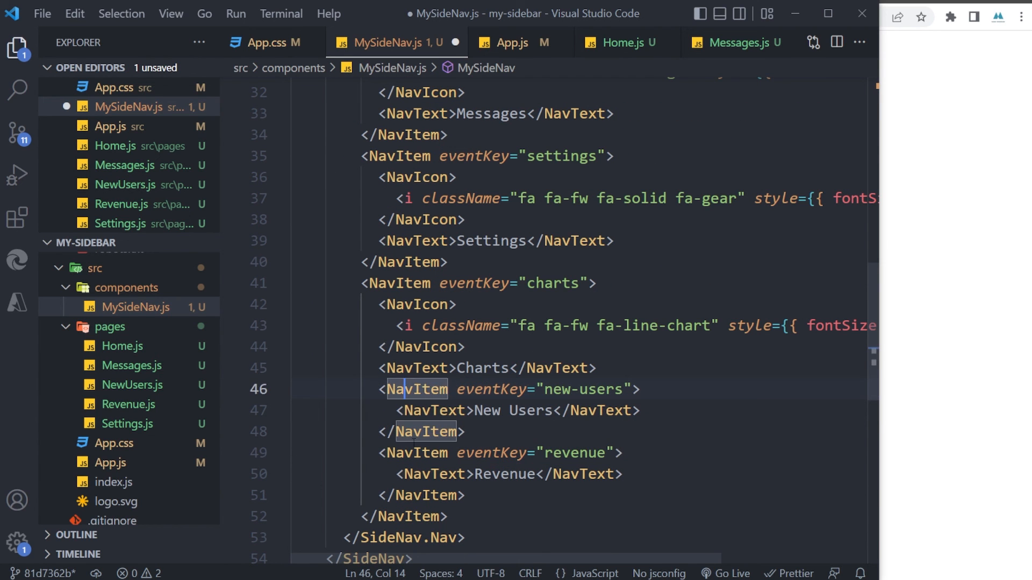
left_click(398, 283)
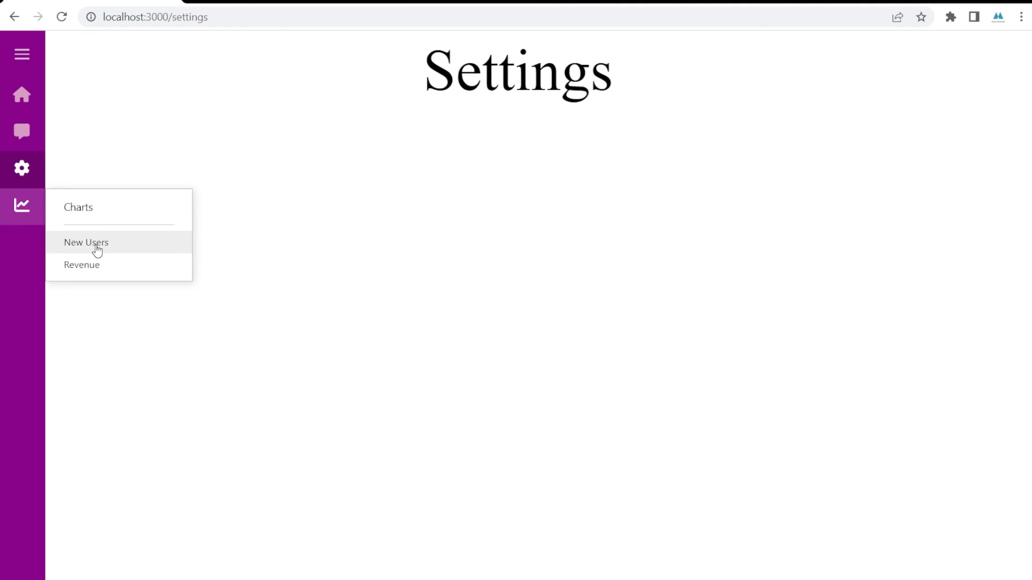
Open New Users, then Settings, then Home from the browser sidebar.
left_click(85, 243)
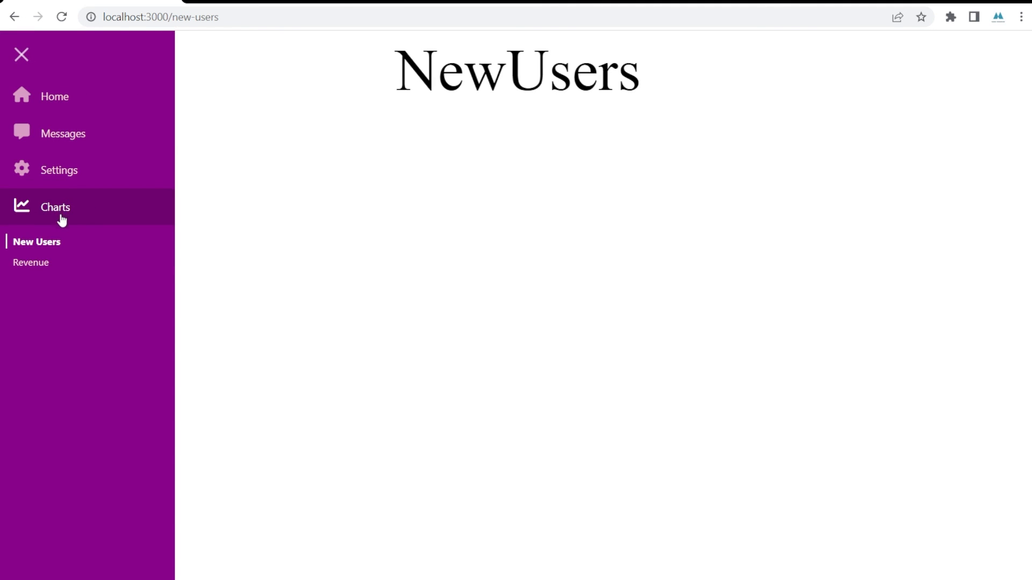
mouse_move(59, 170)
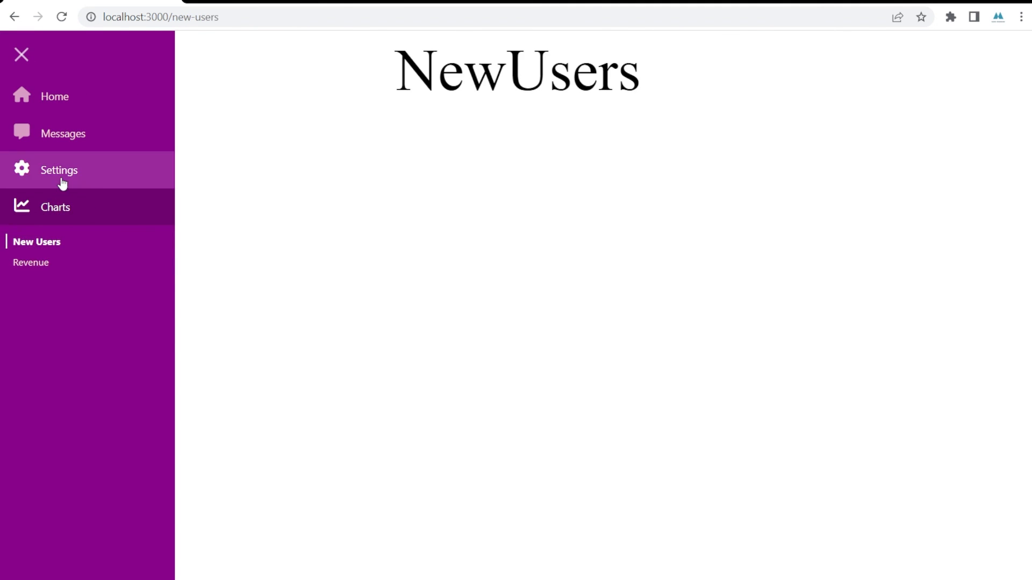
left_click(58, 169)
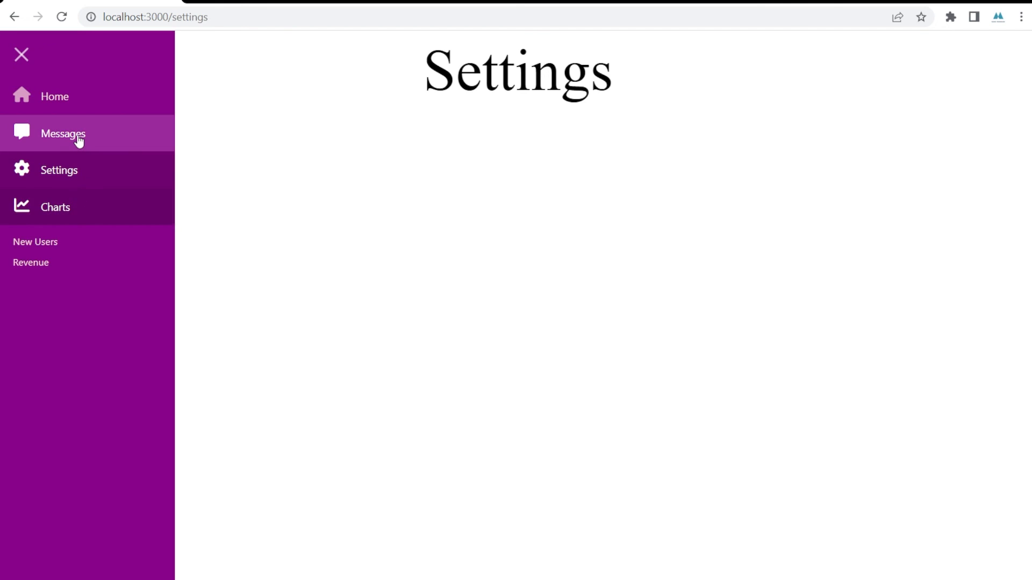
left_click(55, 96)
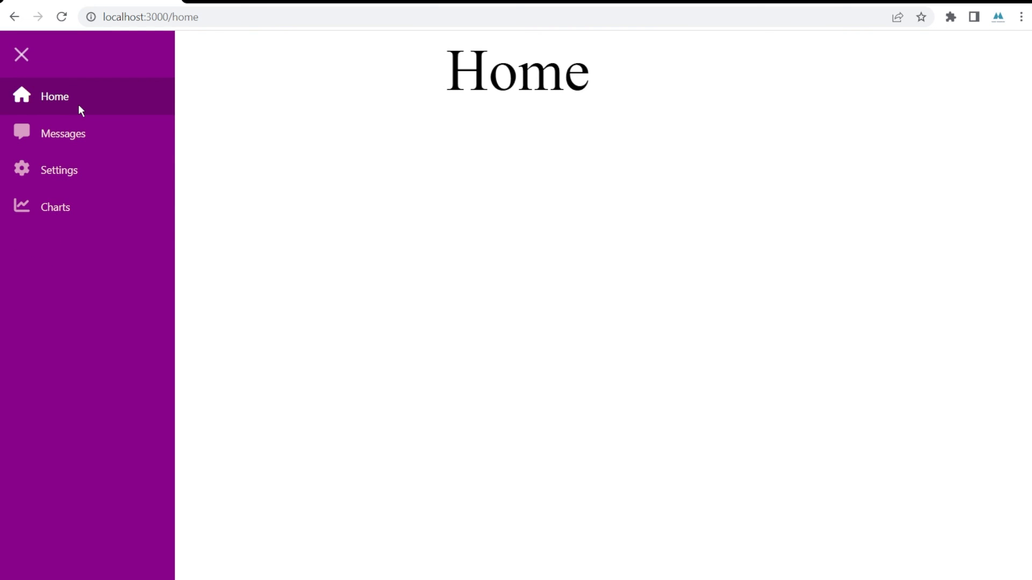